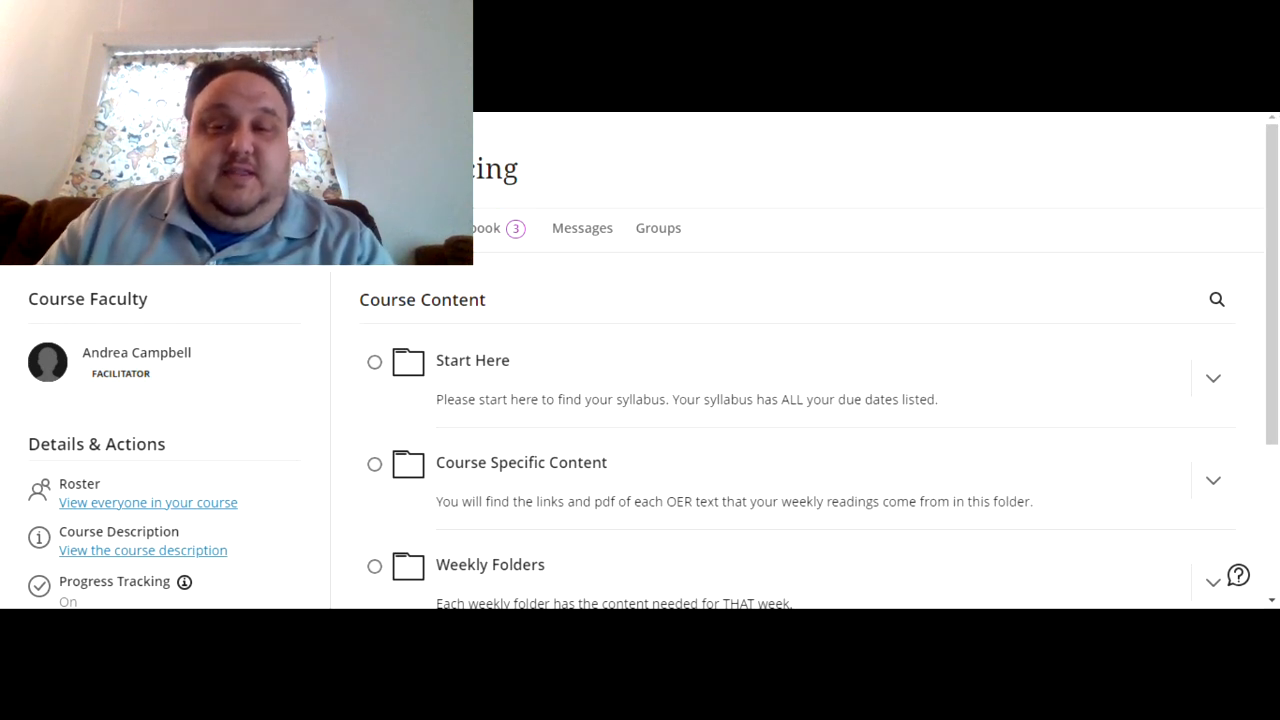
Scroll through Weekly Folders to list Week 1 through Week 4 with their descriptions
{"action": "scroll", "scroll_direction": "down", "scroll_amount": 3}
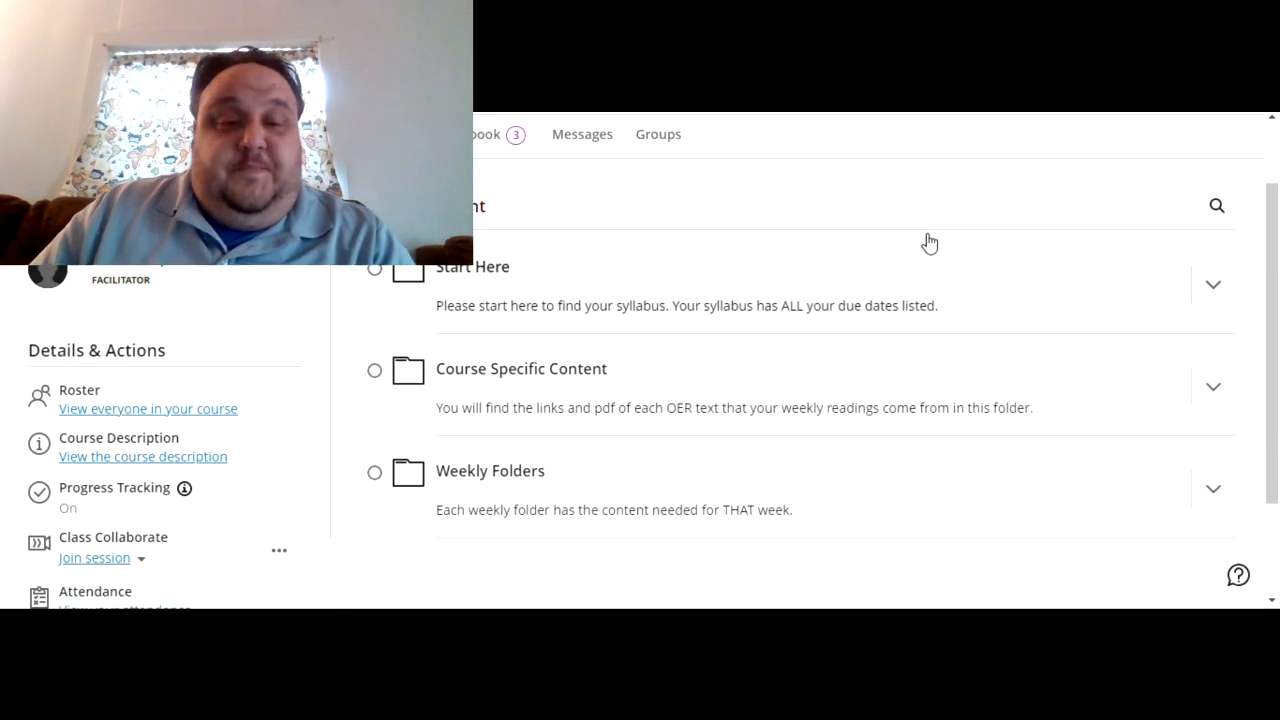
{"action": "mouse_move", "coordinate": [793, 382]}
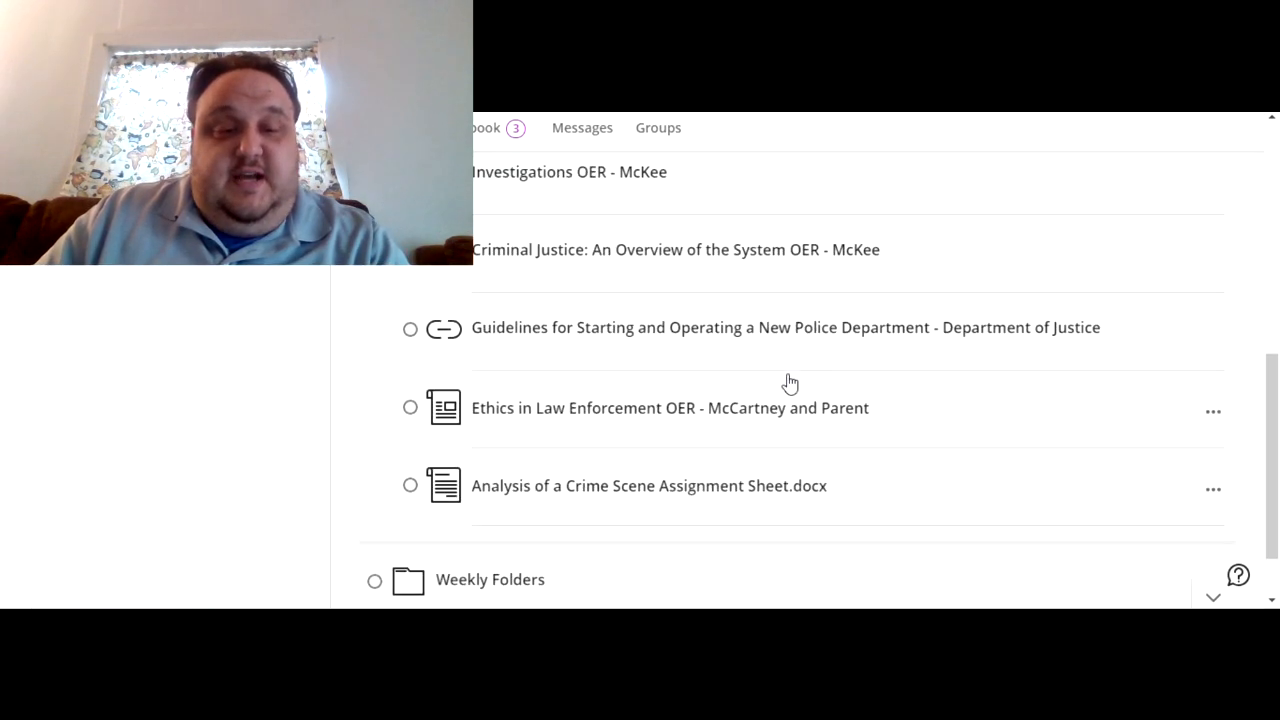
{"action": "scroll", "scroll_direction": "down", "scroll_amount": 3}
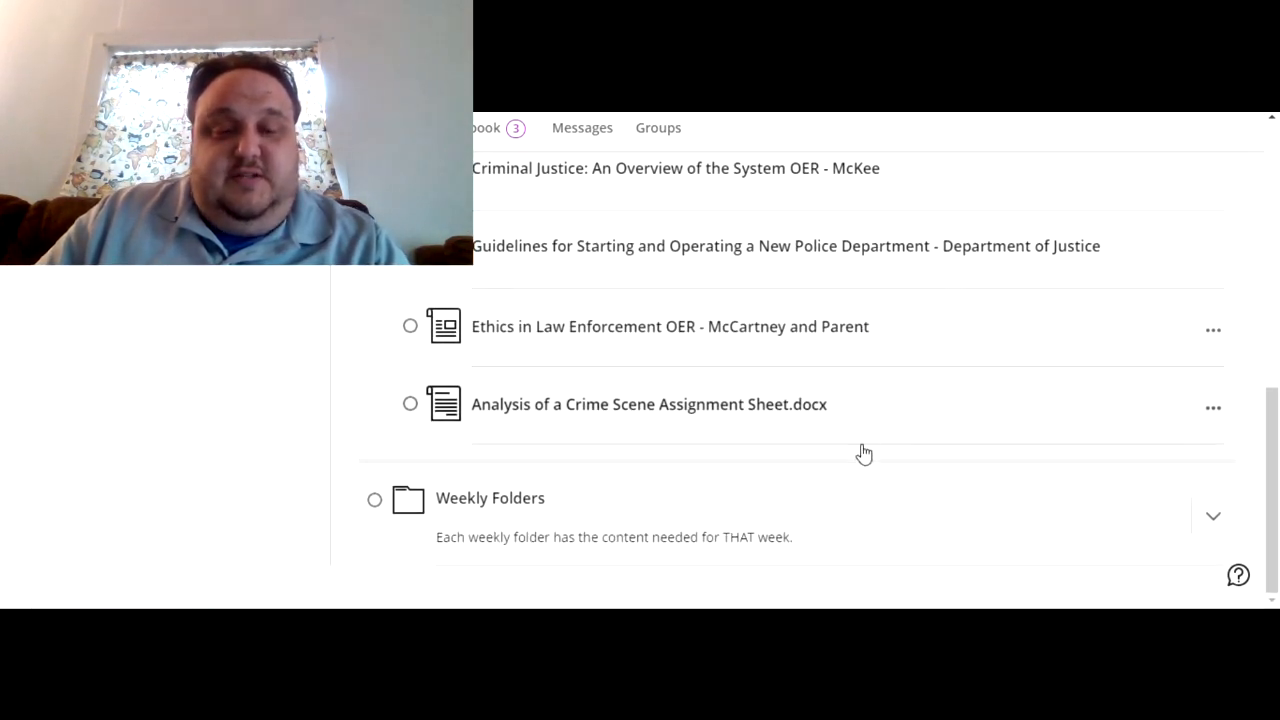
{"action": "mouse_move", "coordinate": [860, 410]}
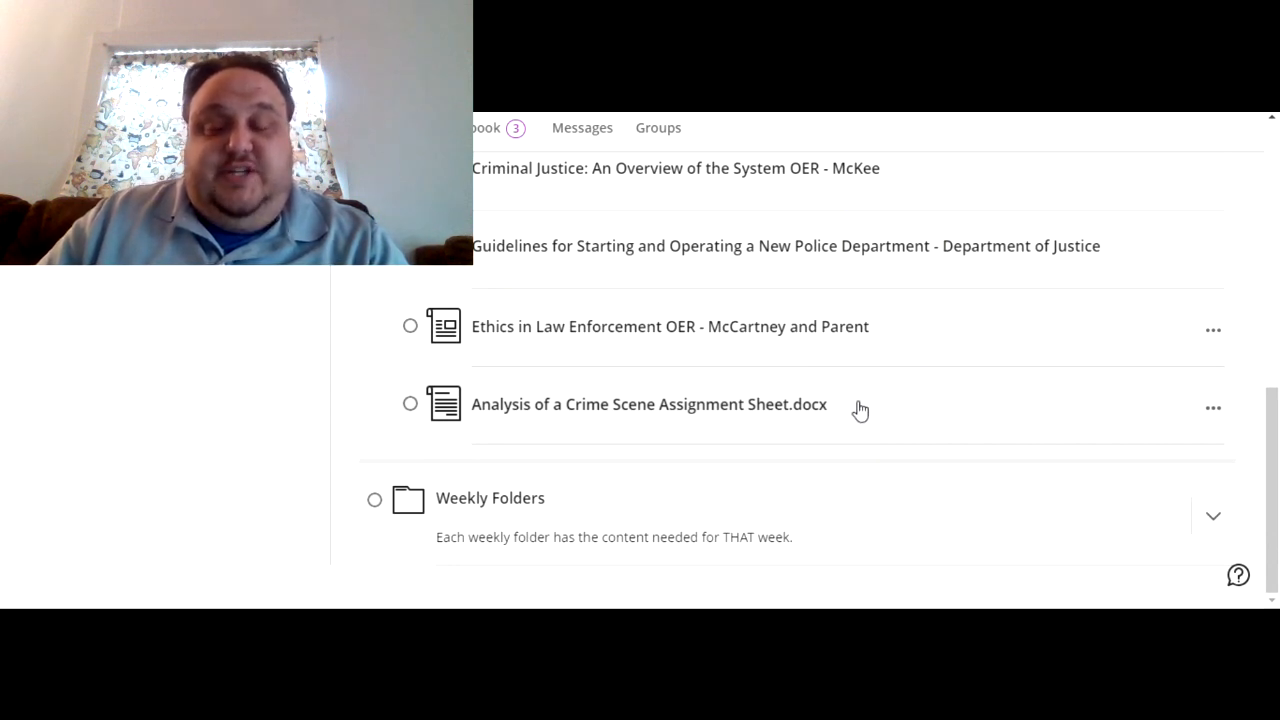
{"action": "mouse_move", "coordinate": [980, 402]}
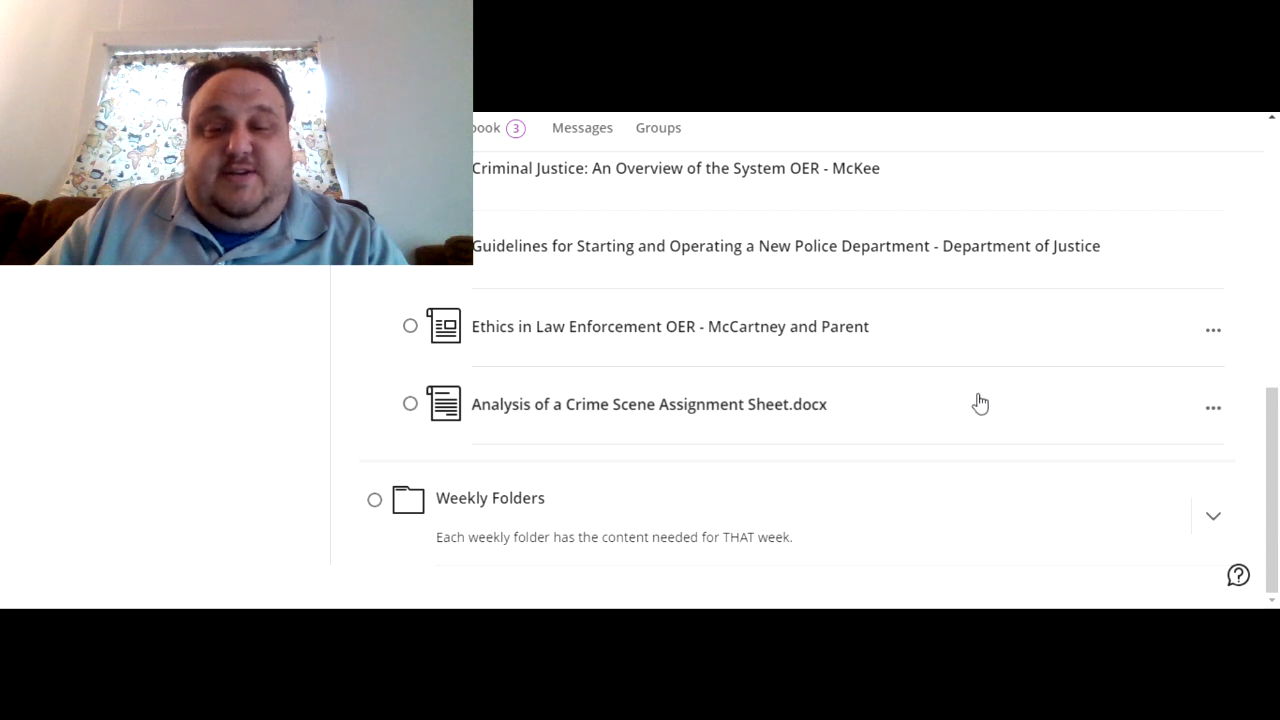
{"action": "mouse_move", "coordinate": [800, 398]}
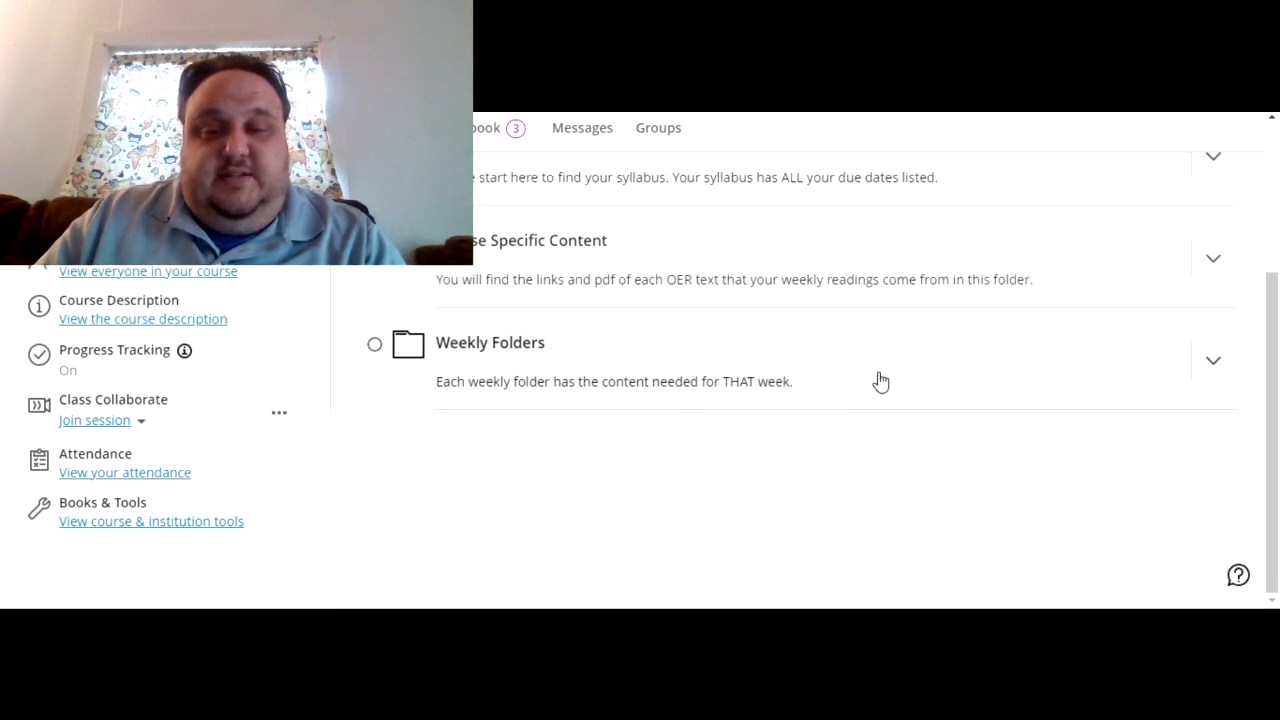
{"action": "mouse_move", "coordinate": [928, 372]}
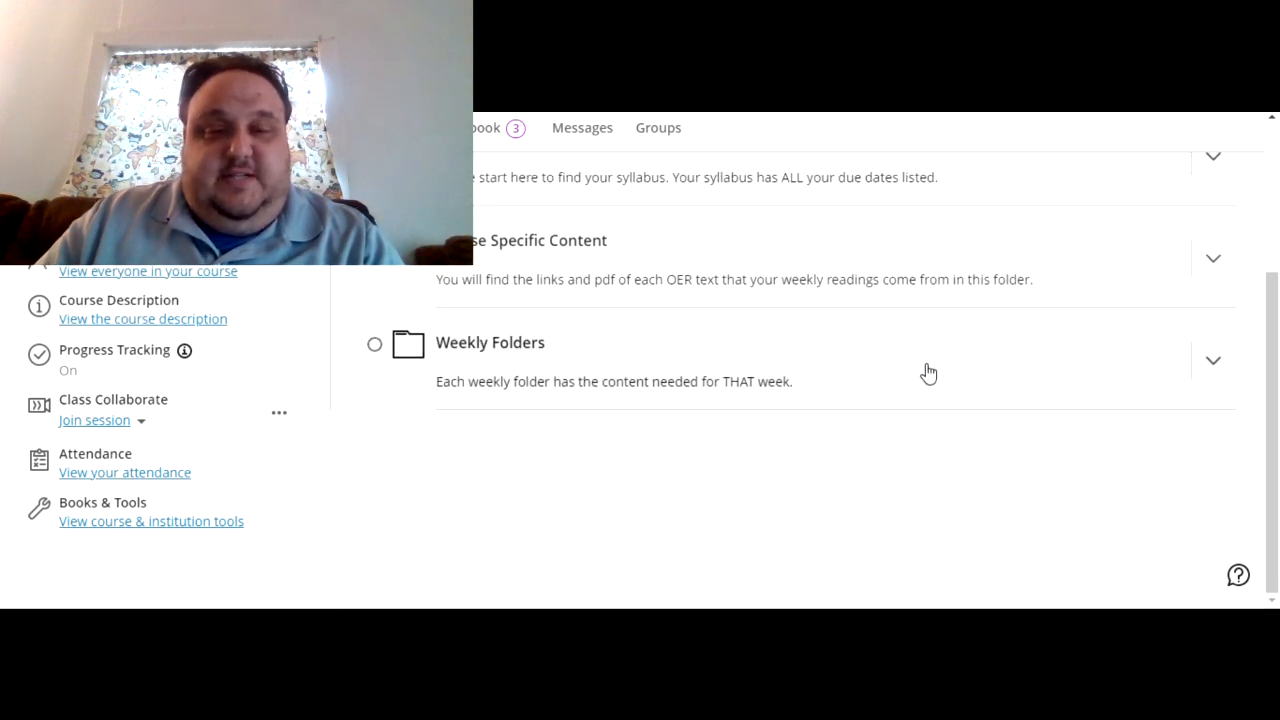
{"action": "scroll", "scroll_direction": "down", "scroll_amount": 3}
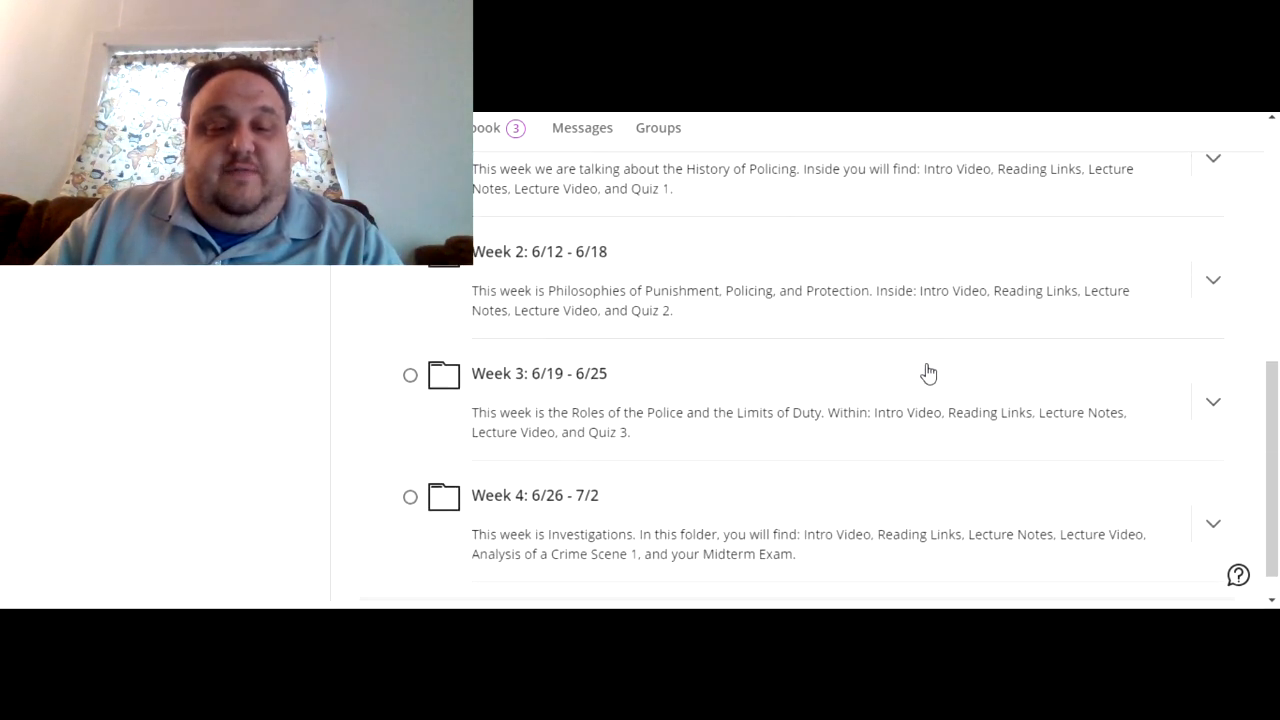
{"action": "scroll", "scroll_direction": "up", "scroll_amount": 3}
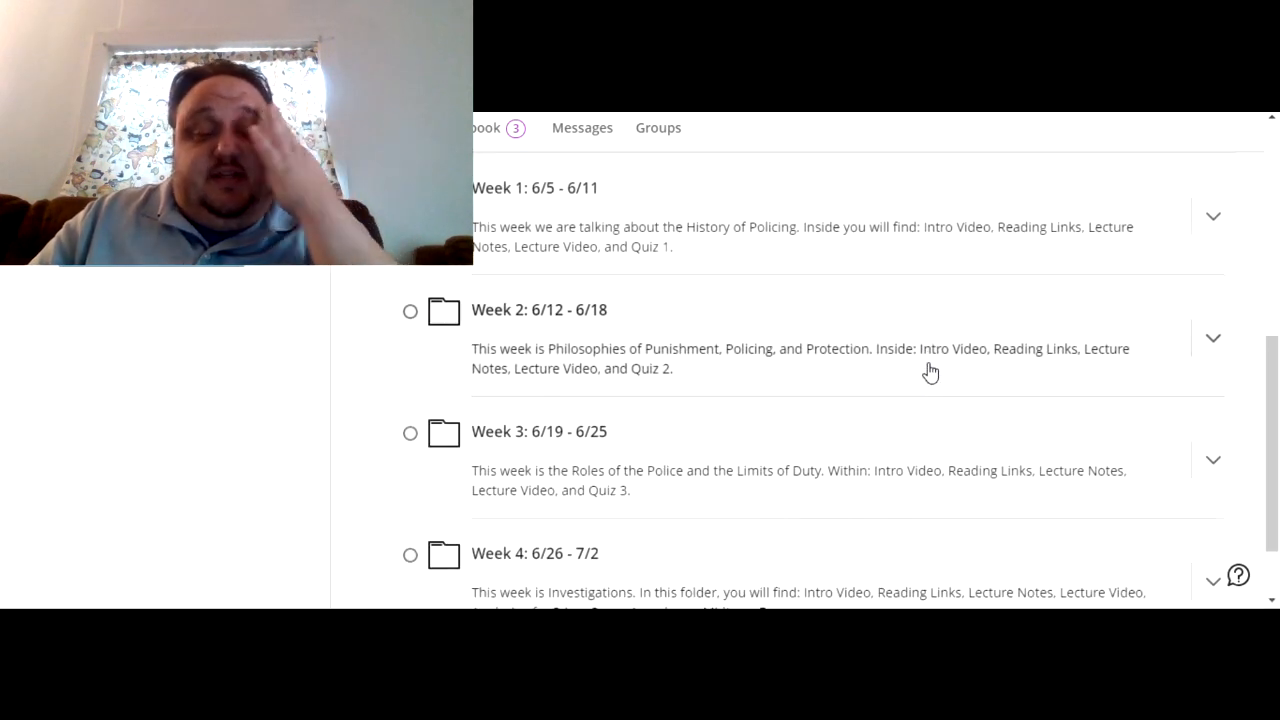
{"action": "mouse_move", "coordinate": [973, 371]}
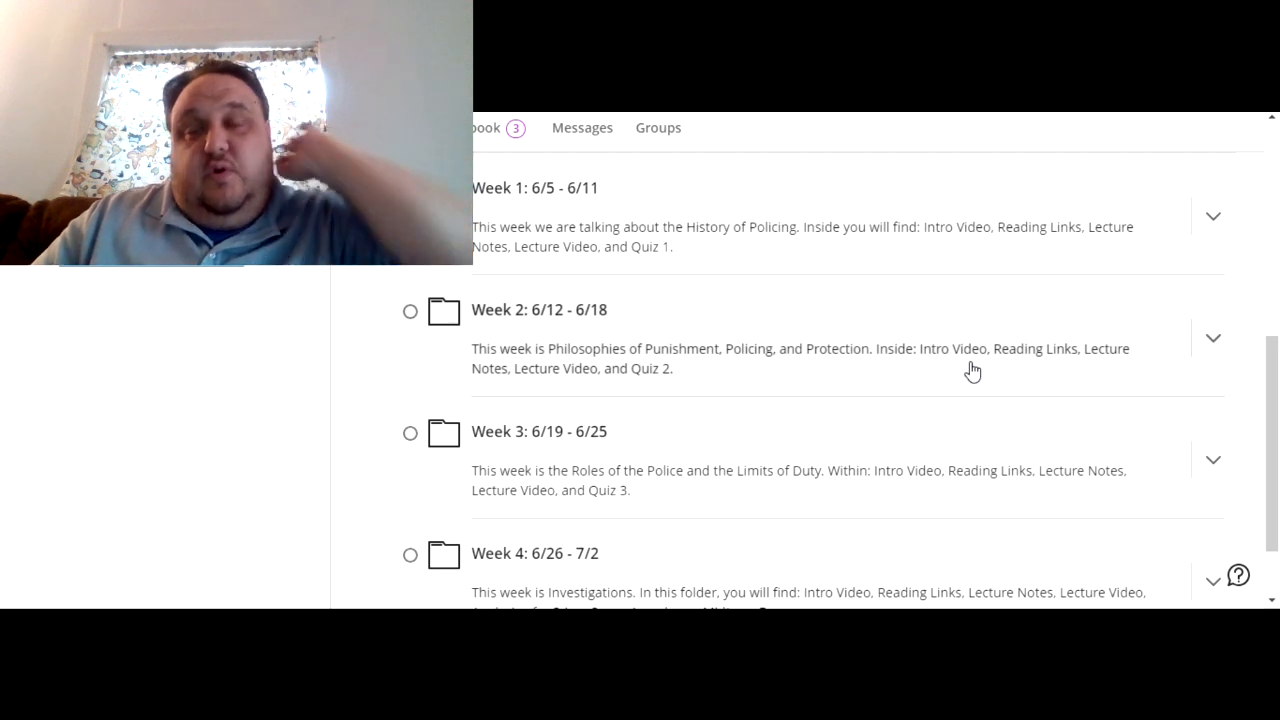
{"action": "mouse_move", "coordinate": [973, 393]}
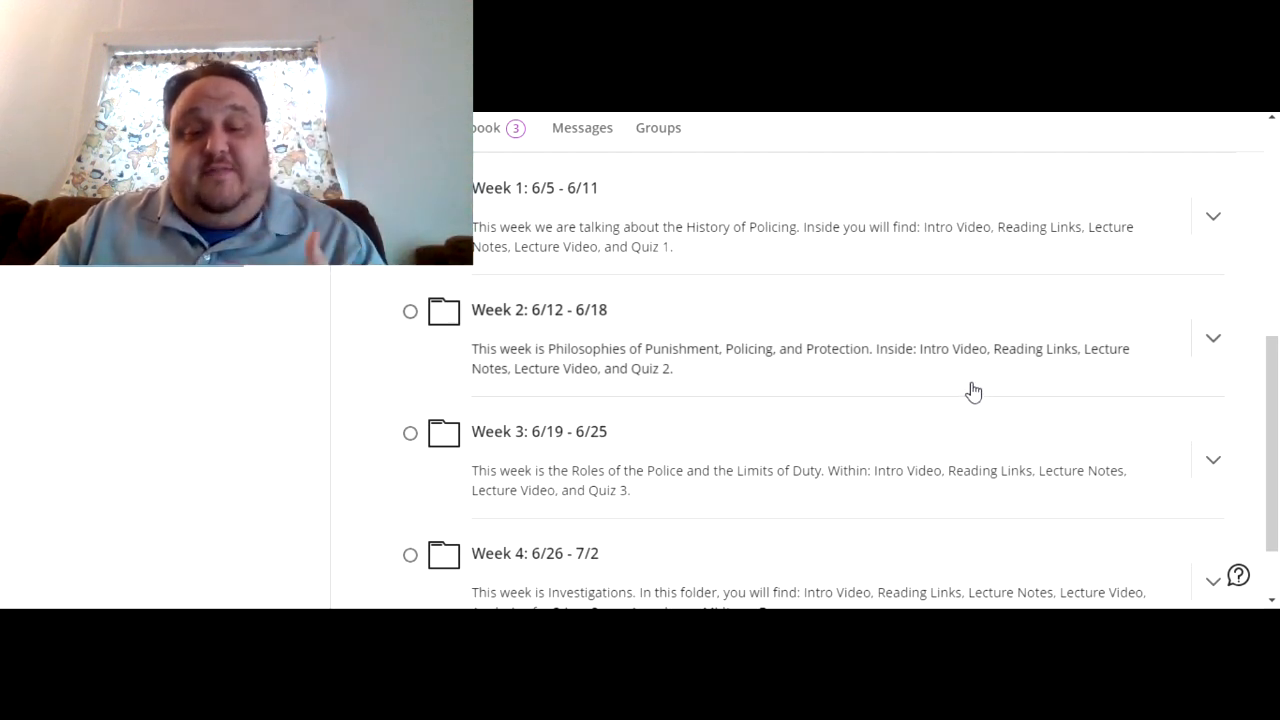
{"action": "mouse_move", "coordinate": [970, 408]}
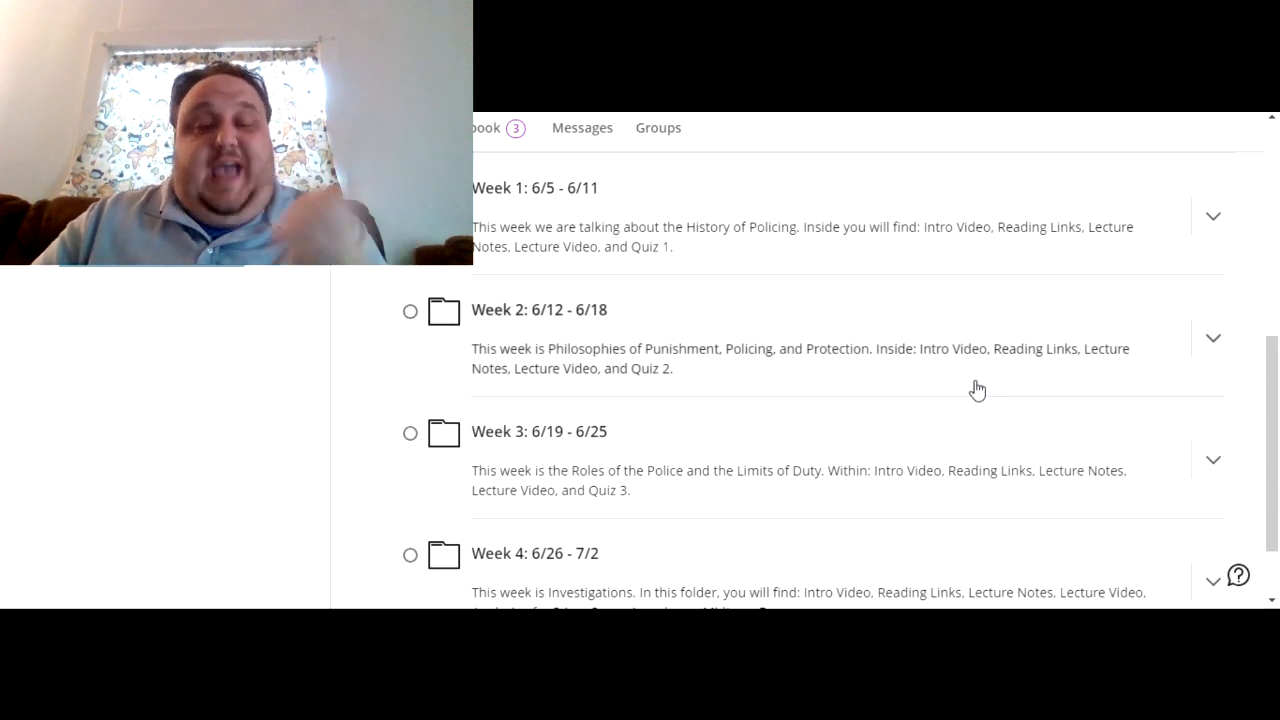
{"action": "scroll", "scroll_direction": "down", "scroll_amount": 3}
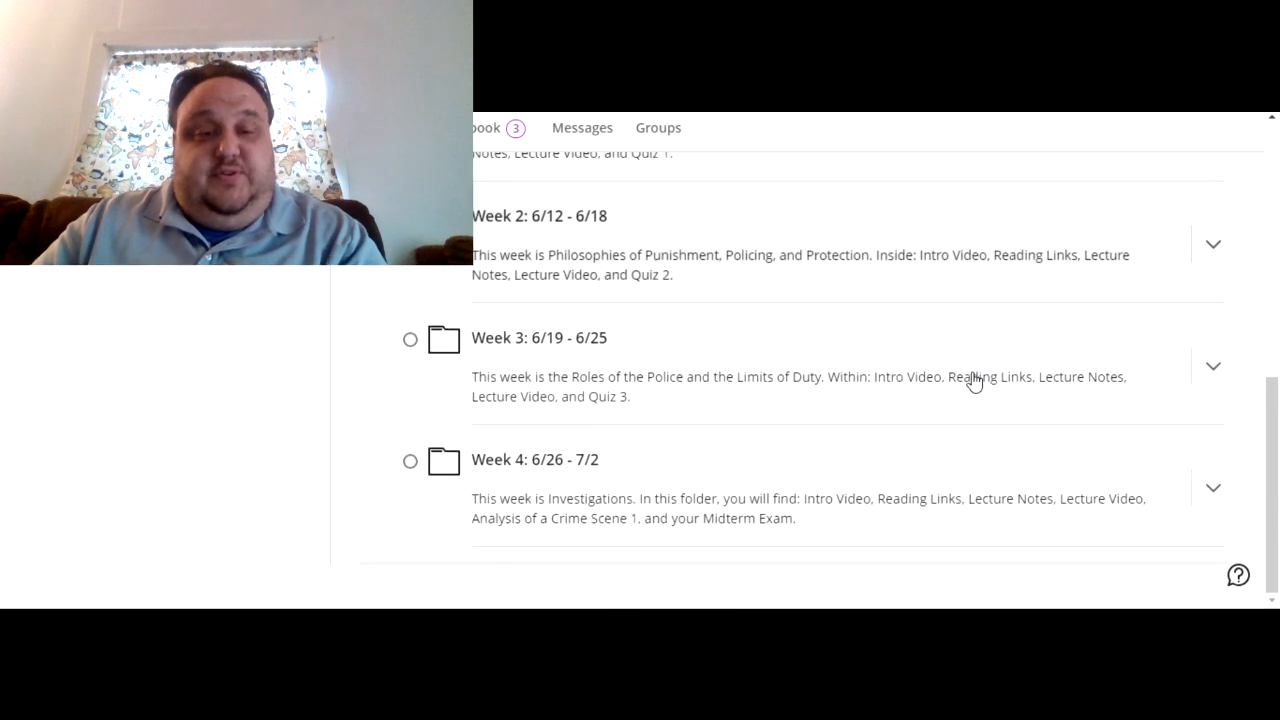
{"action": "mouse_move", "coordinate": [872, 419]}
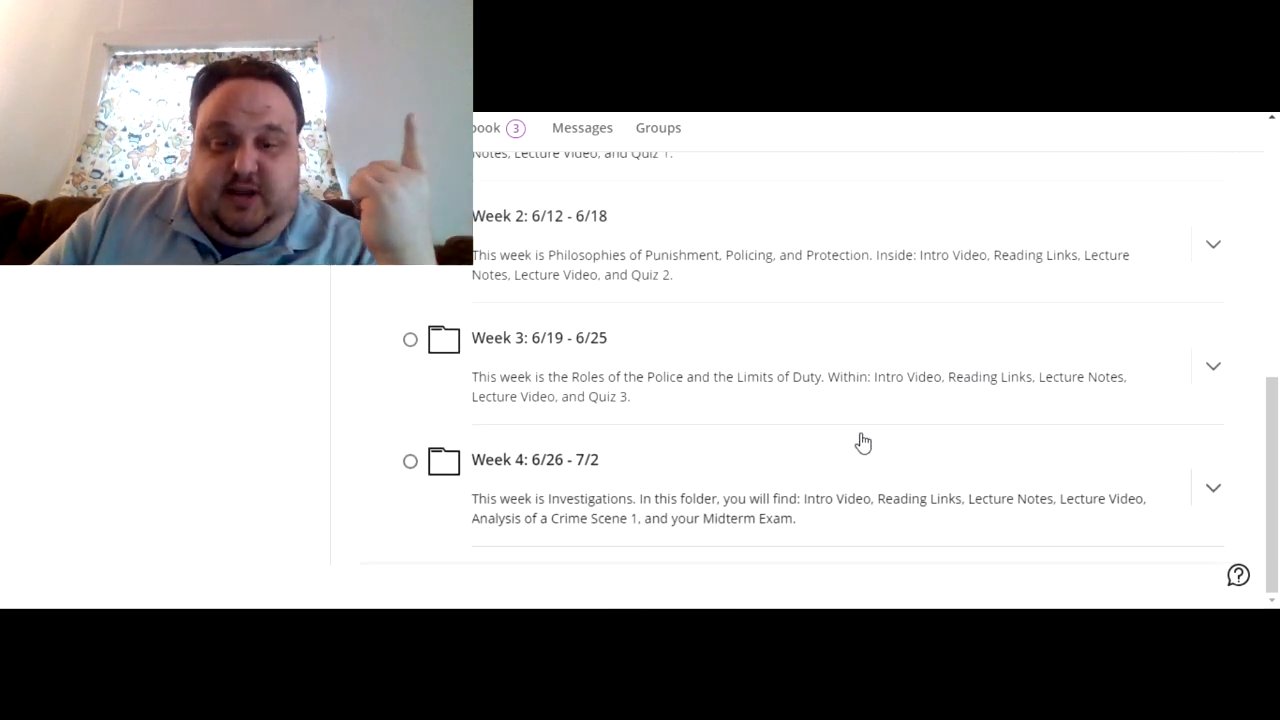
{"action": "mouse_move", "coordinate": [910, 444]}
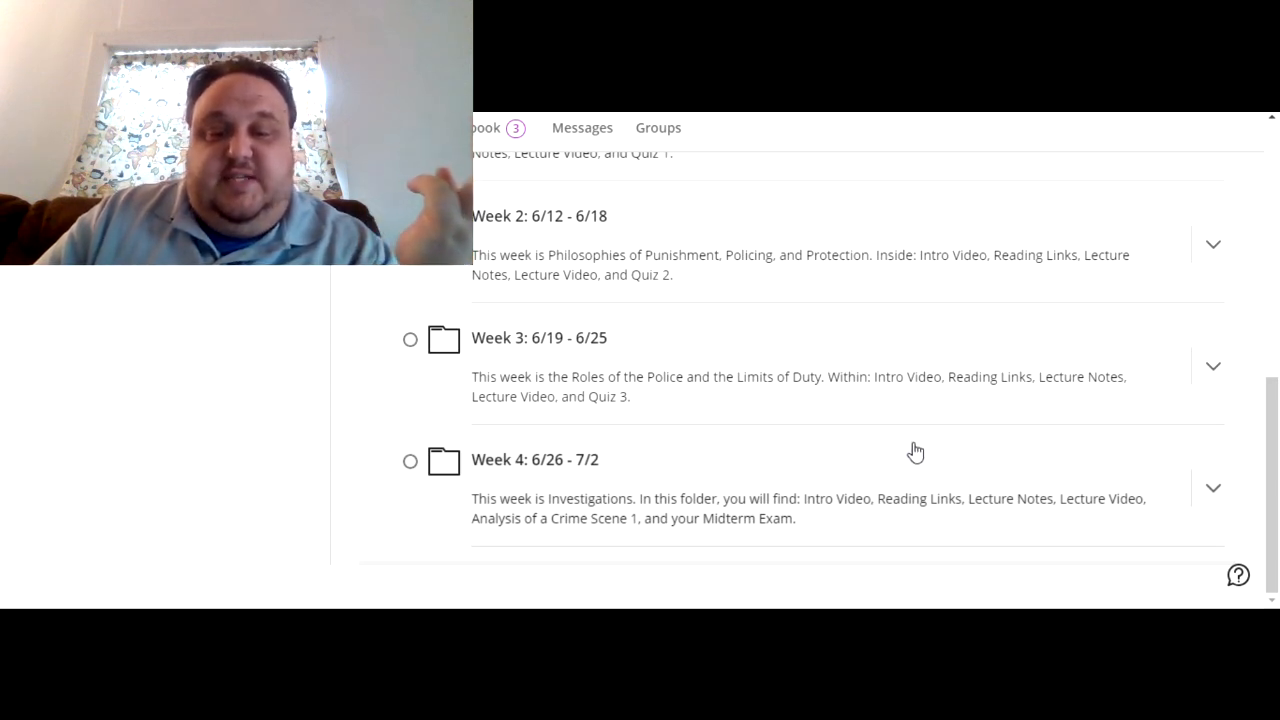
Expand the Week 4: 6/26 - 7/2 folder and scroll through its readings and lecture files
{"action": "left_click", "coordinate": [1212, 488]}
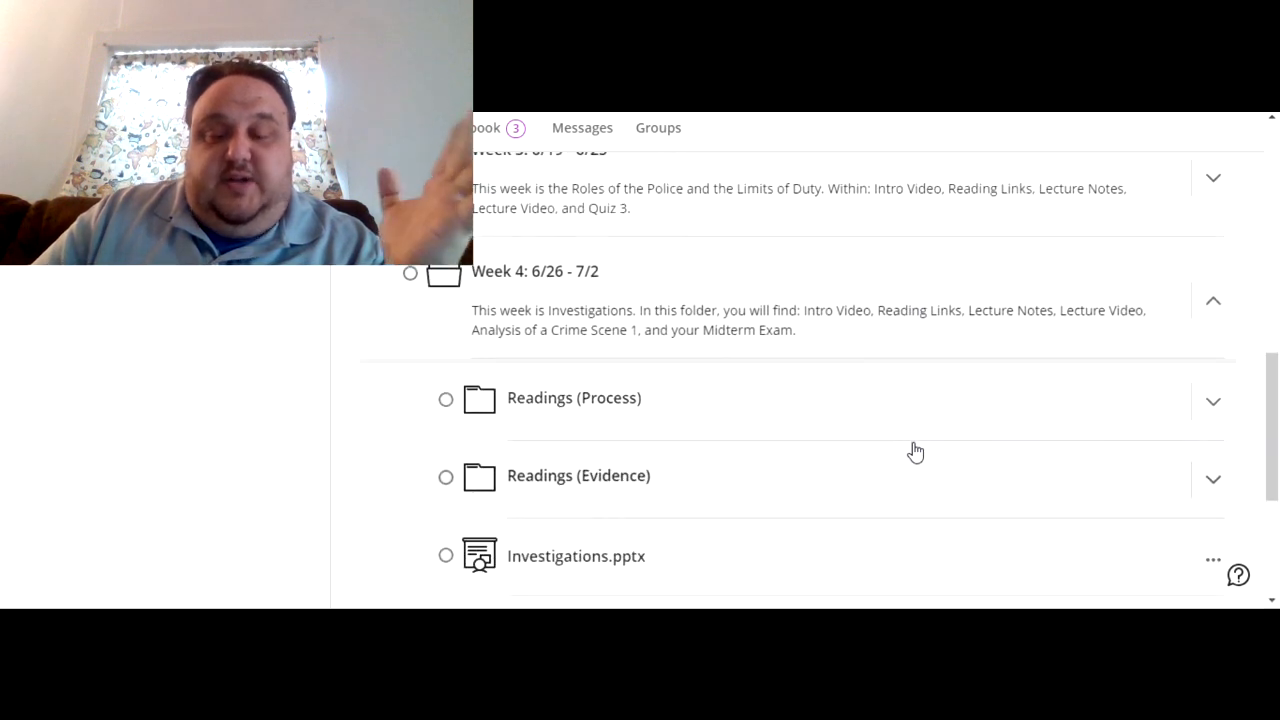
{"action": "scroll", "scroll_direction": "down", "scroll_amount": 3}
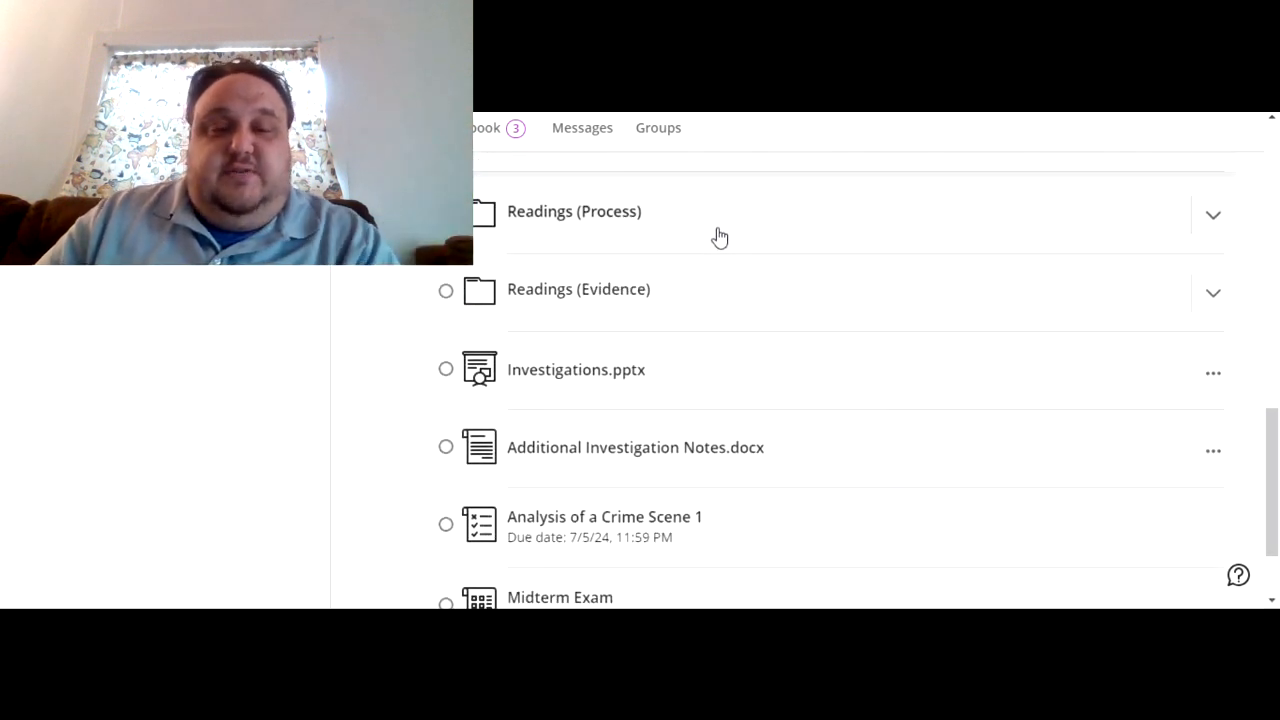
{"action": "mouse_move", "coordinate": [765, 322]}
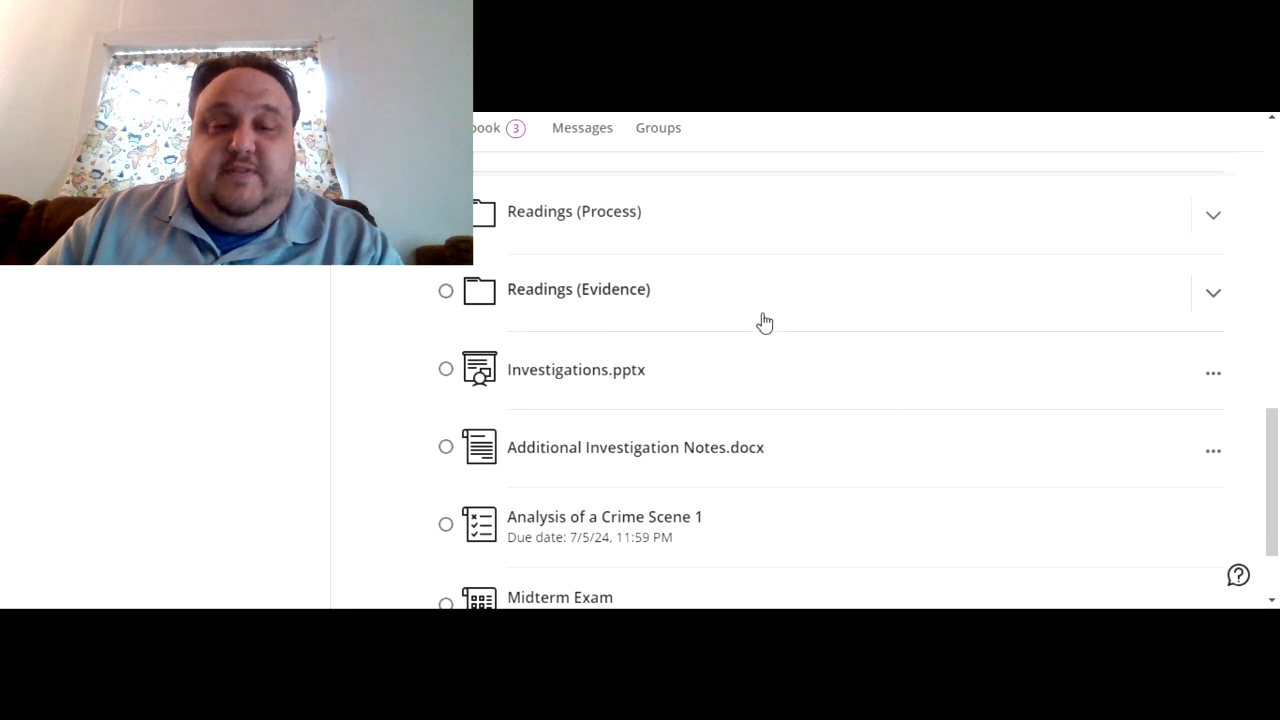
{"action": "scroll", "scroll_direction": "up", "scroll_amount": 3}
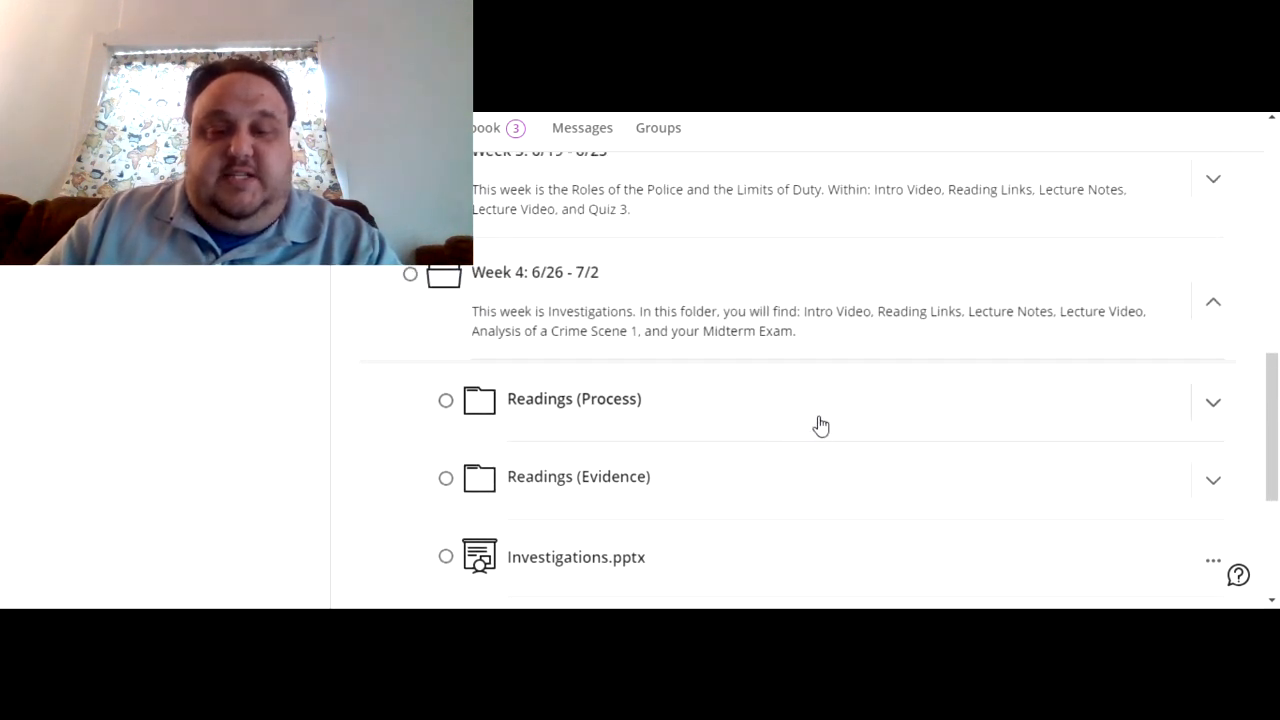
{"action": "mouse_move", "coordinate": [793, 487]}
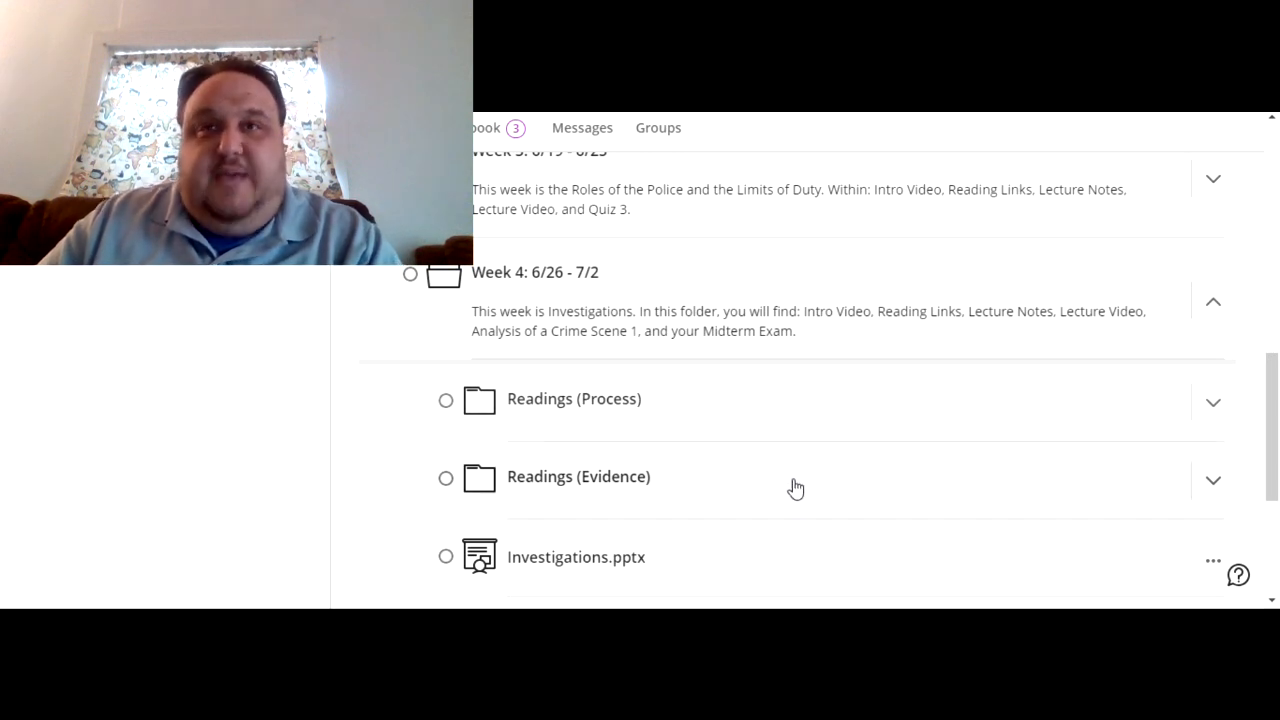
{"action": "mouse_move", "coordinate": [789, 466]}
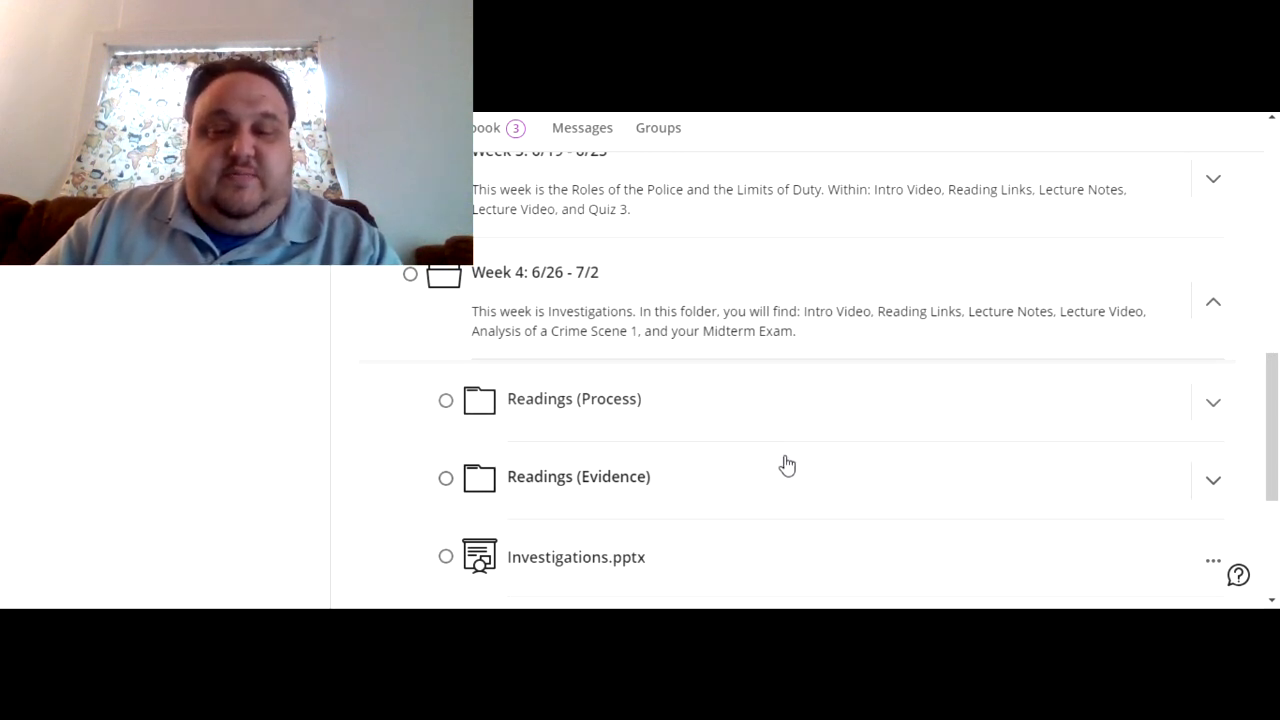
{"action": "mouse_move", "coordinate": [793, 451]}
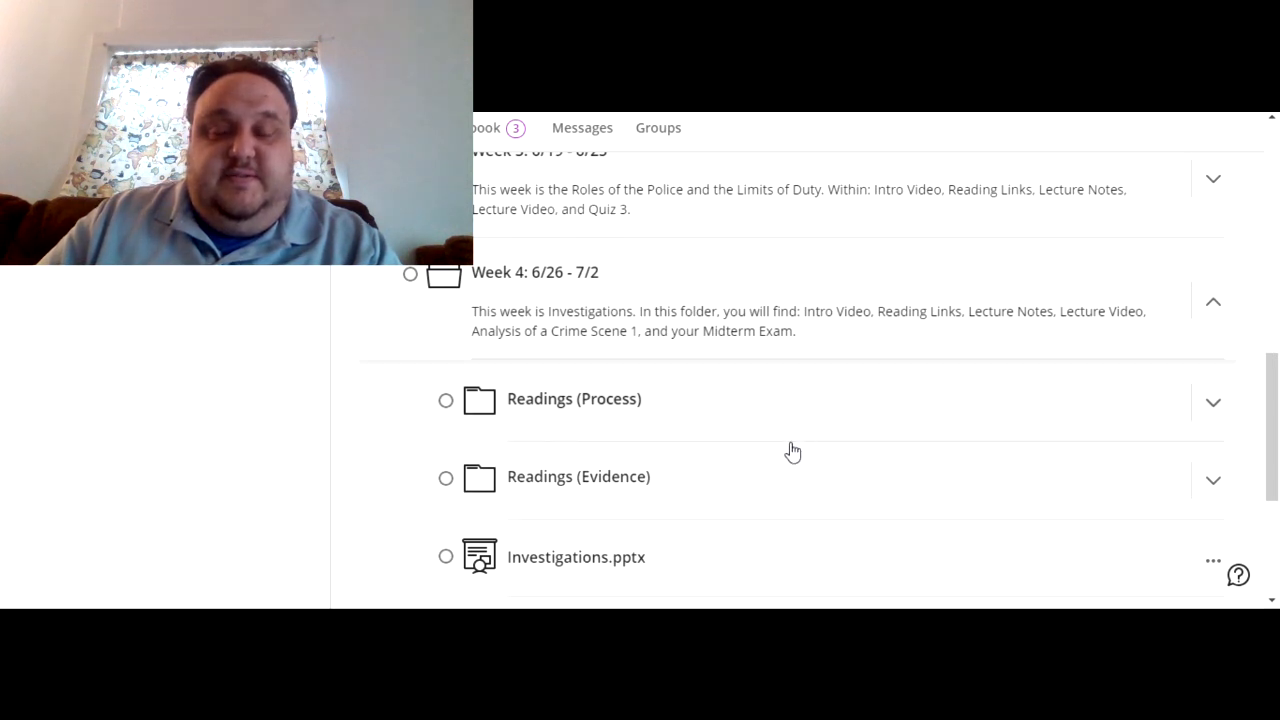
{"action": "scroll", "scroll_direction": "down", "scroll_amount": 3}
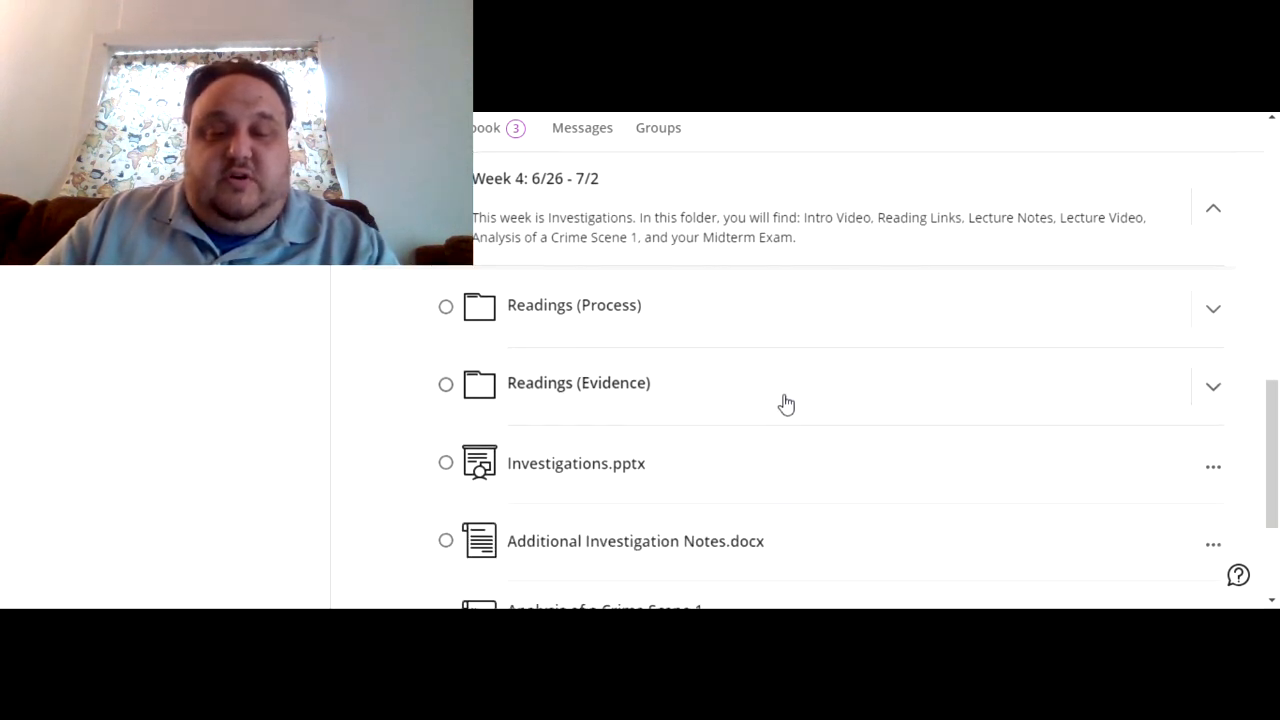
{"action": "mouse_move", "coordinate": [729, 471]}
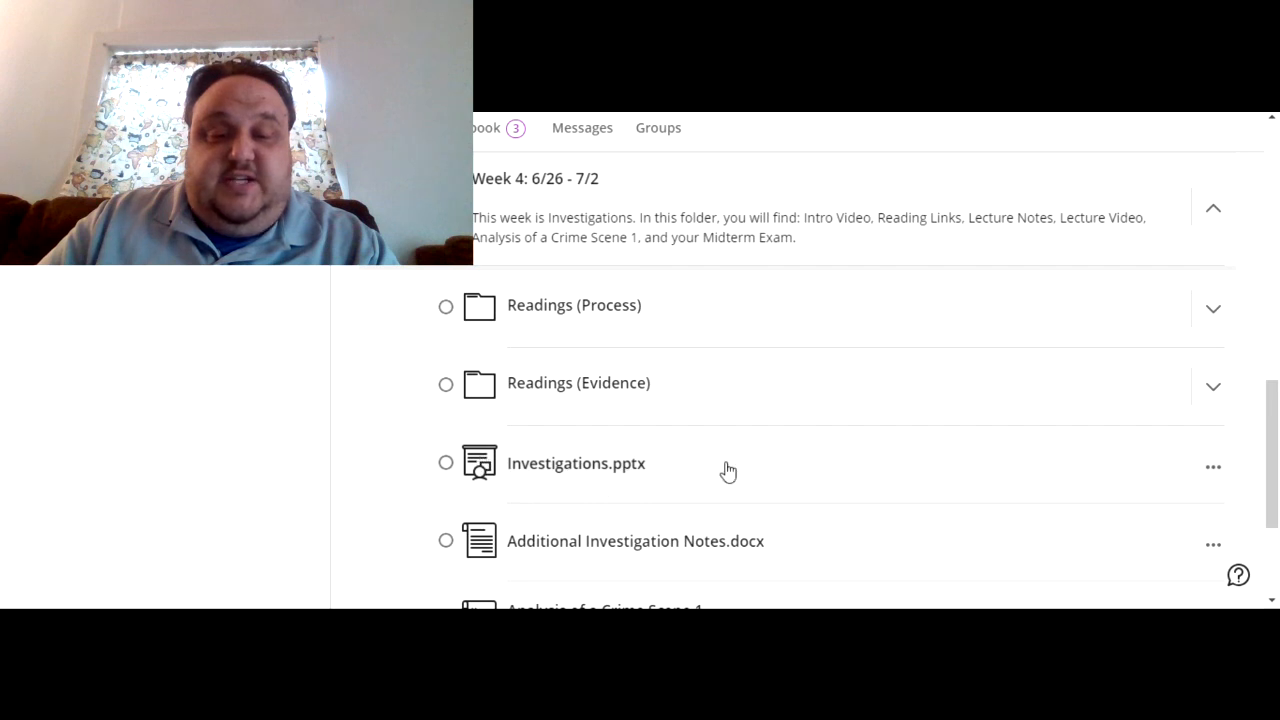
{"action": "mouse_move", "coordinate": [631, 446]}
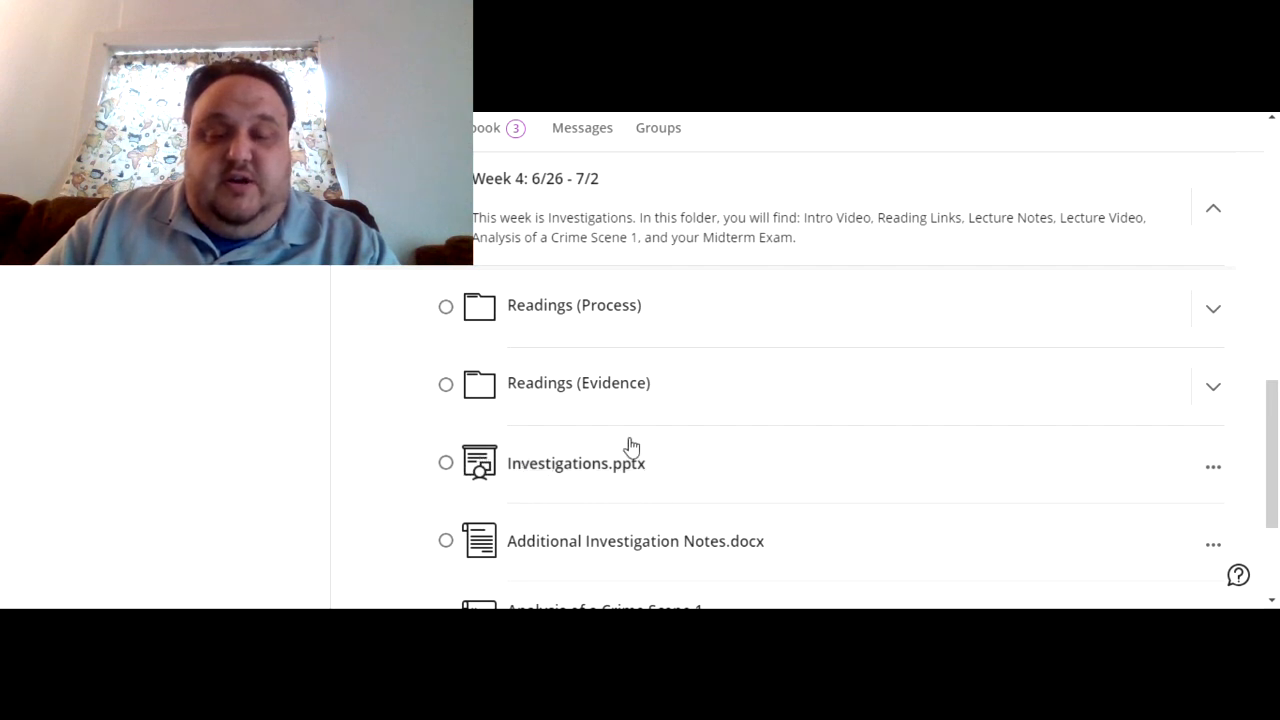
{"action": "mouse_move", "coordinate": [670, 453]}
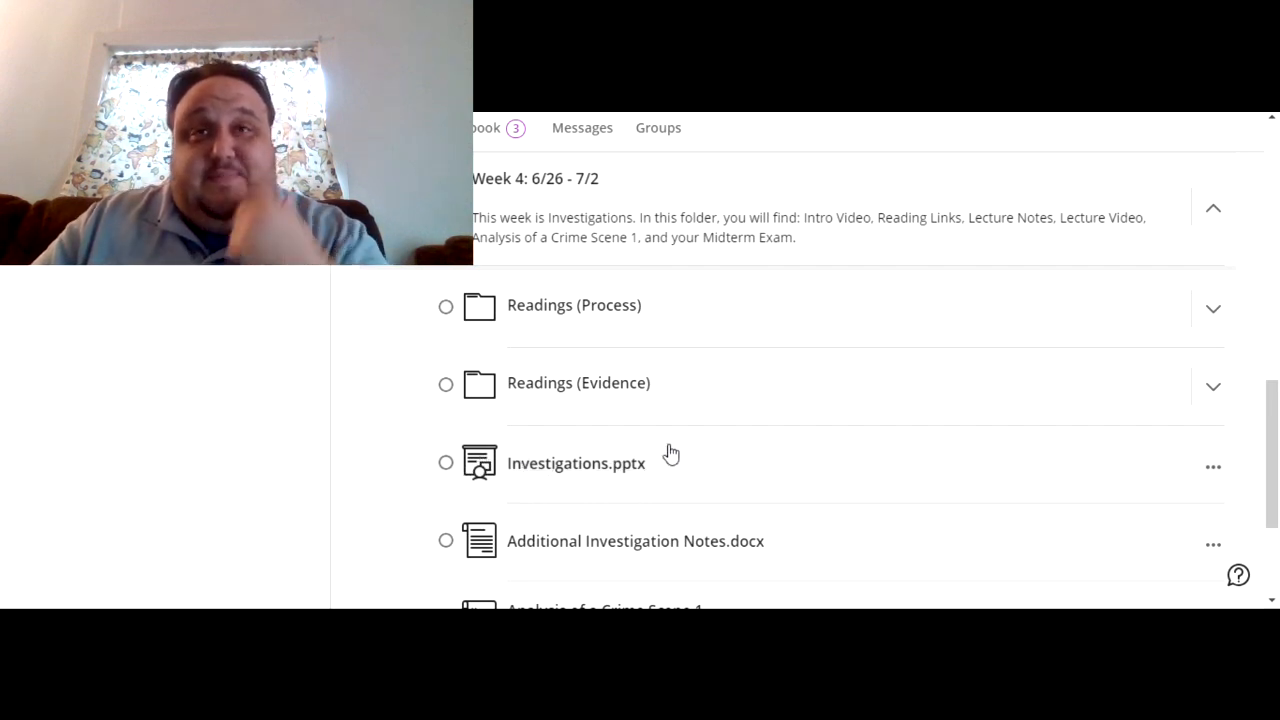
{"action": "mouse_move", "coordinate": [675, 452]}
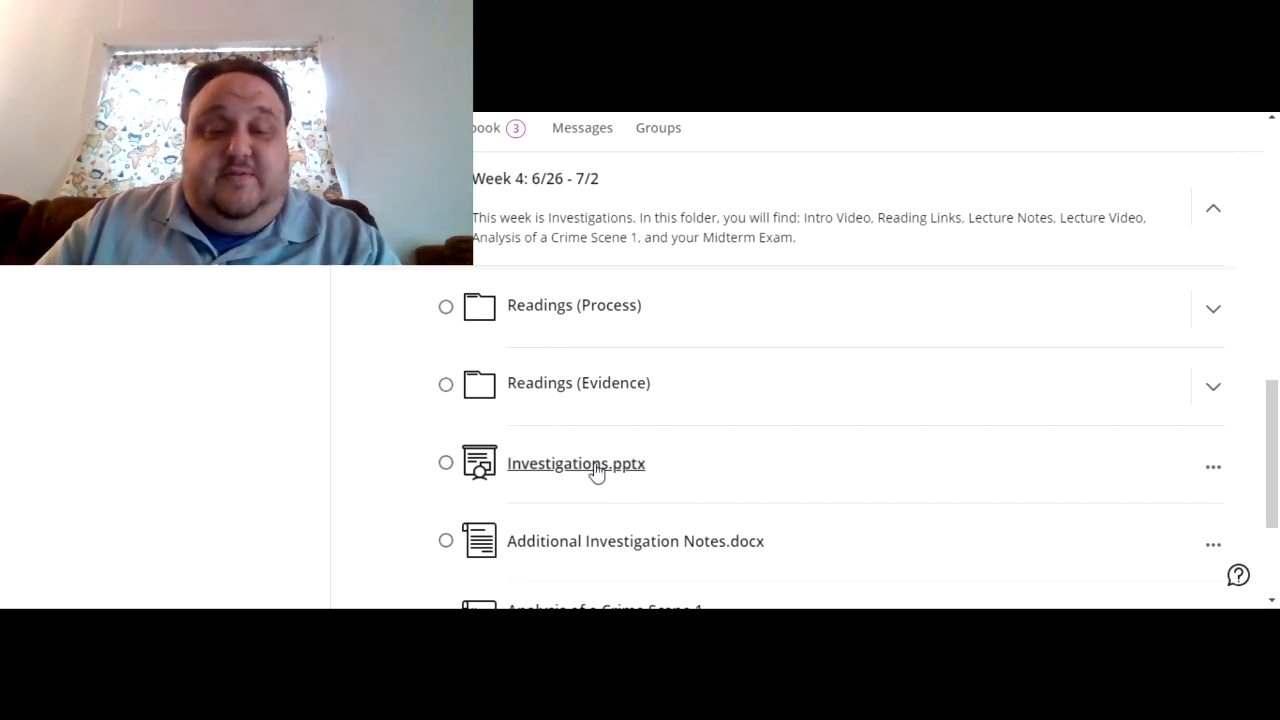
{"action": "mouse_move", "coordinate": [745, 484]}
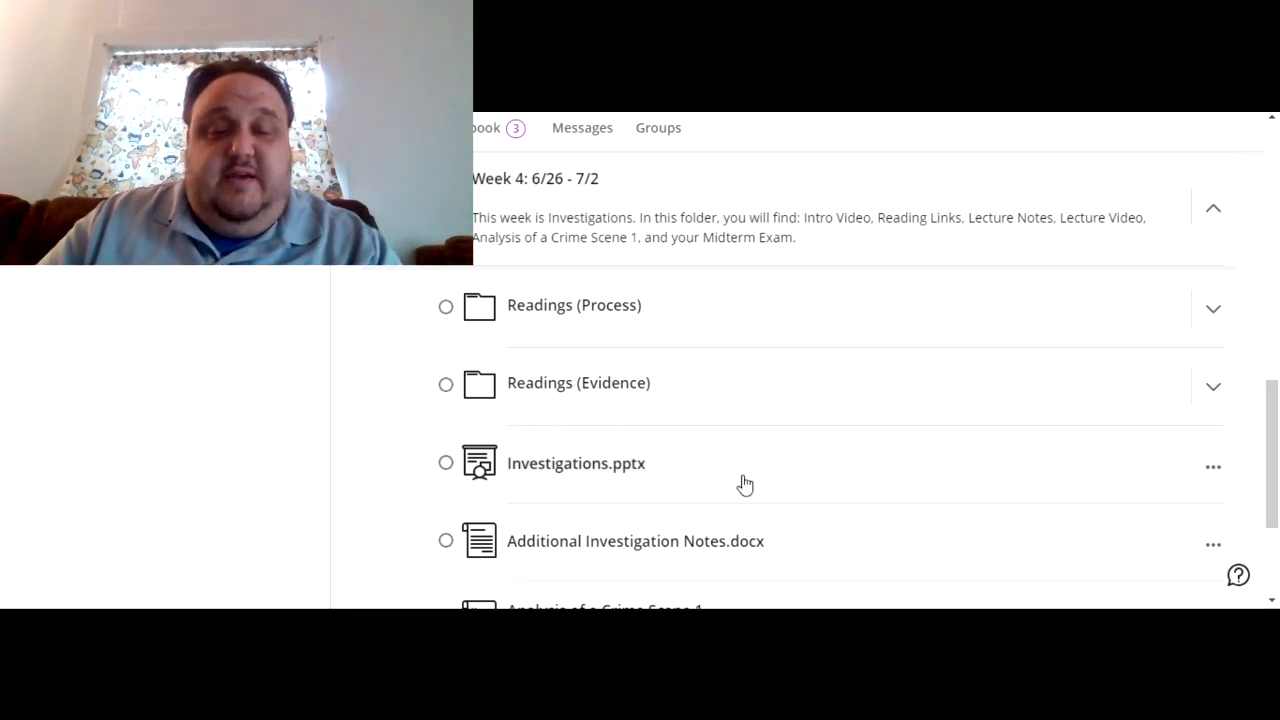
{"action": "scroll", "scroll_direction": "down", "scroll_amount": 3}
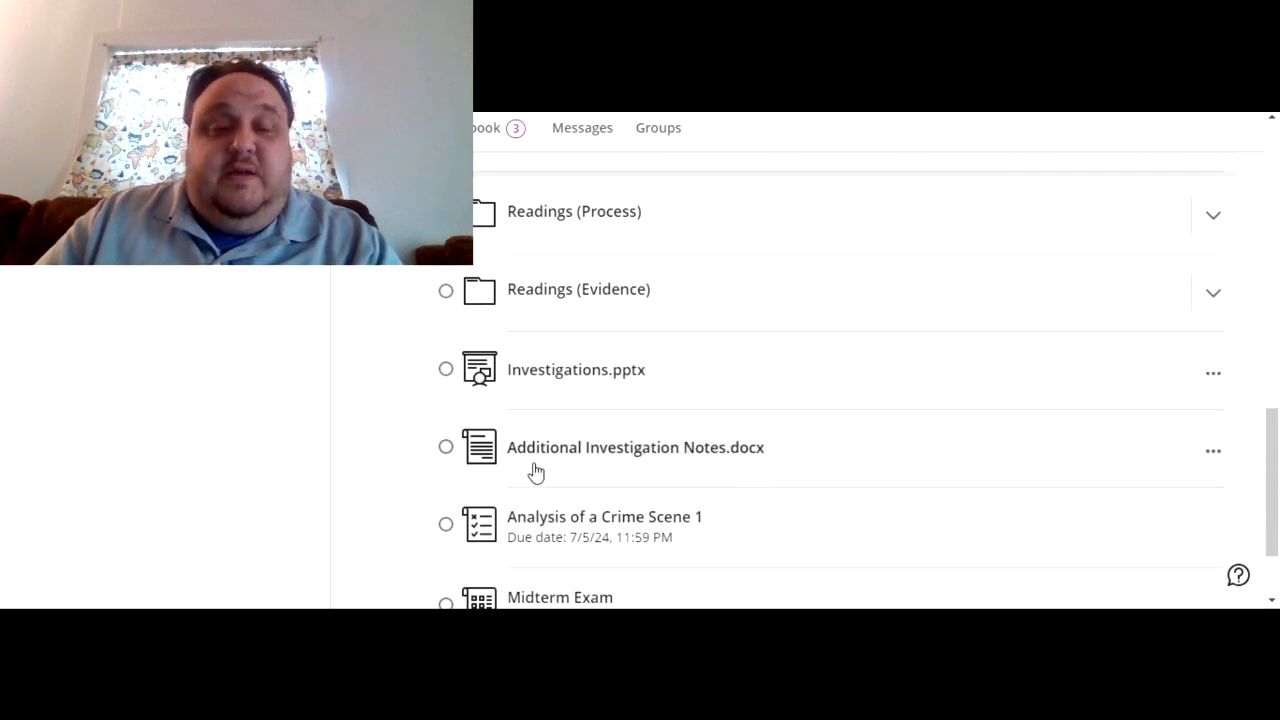
{"action": "mouse_move", "coordinate": [490, 460]}
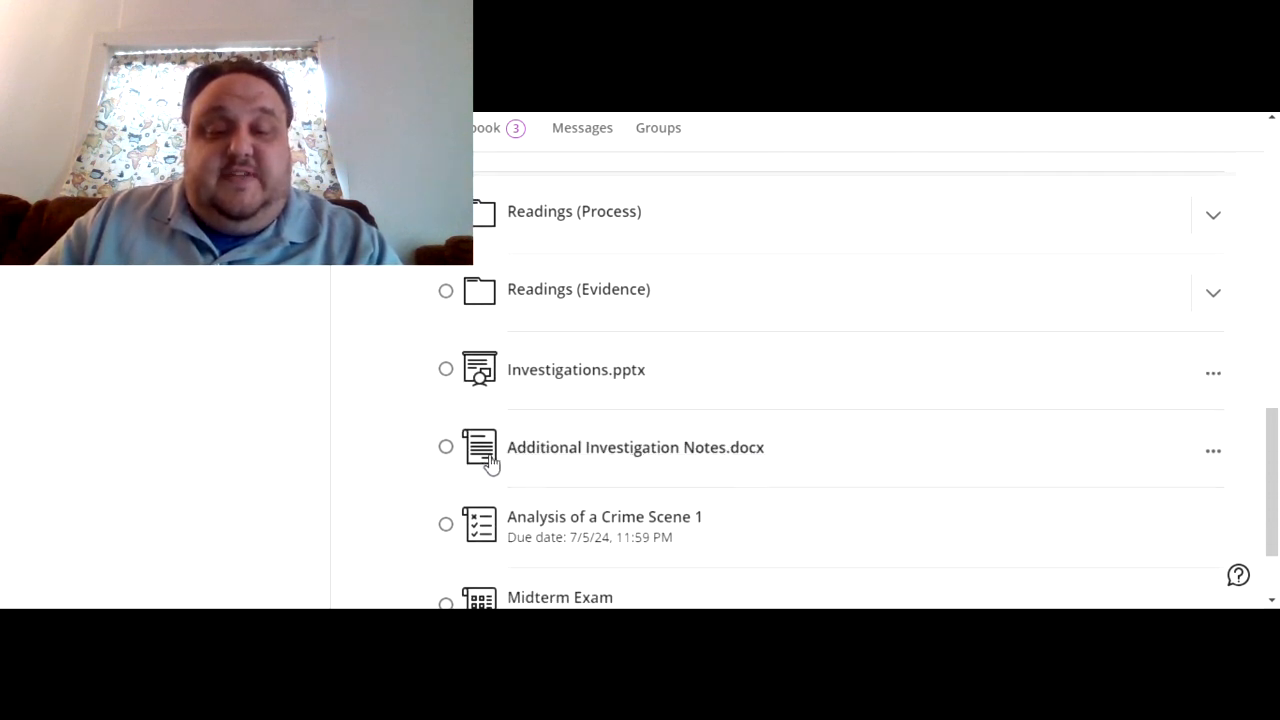
{"action": "mouse_move", "coordinate": [590, 447]}
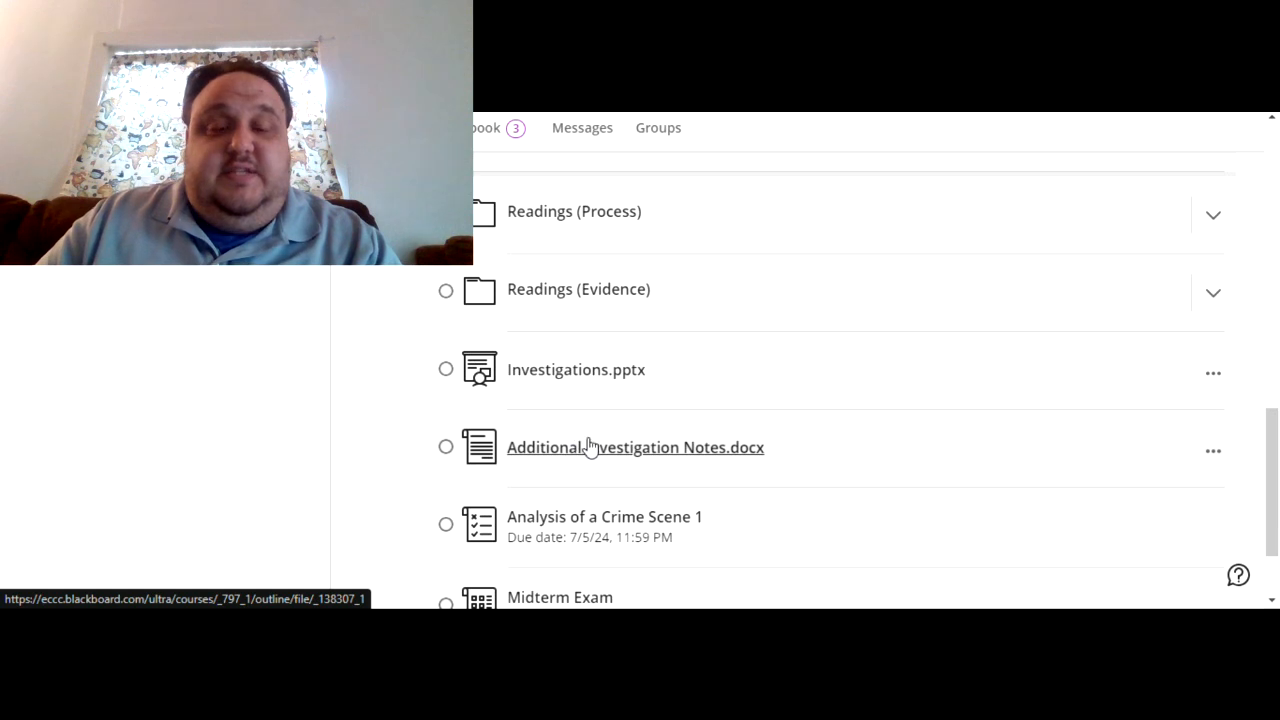
{"action": "mouse_move", "coordinate": [784, 446]}
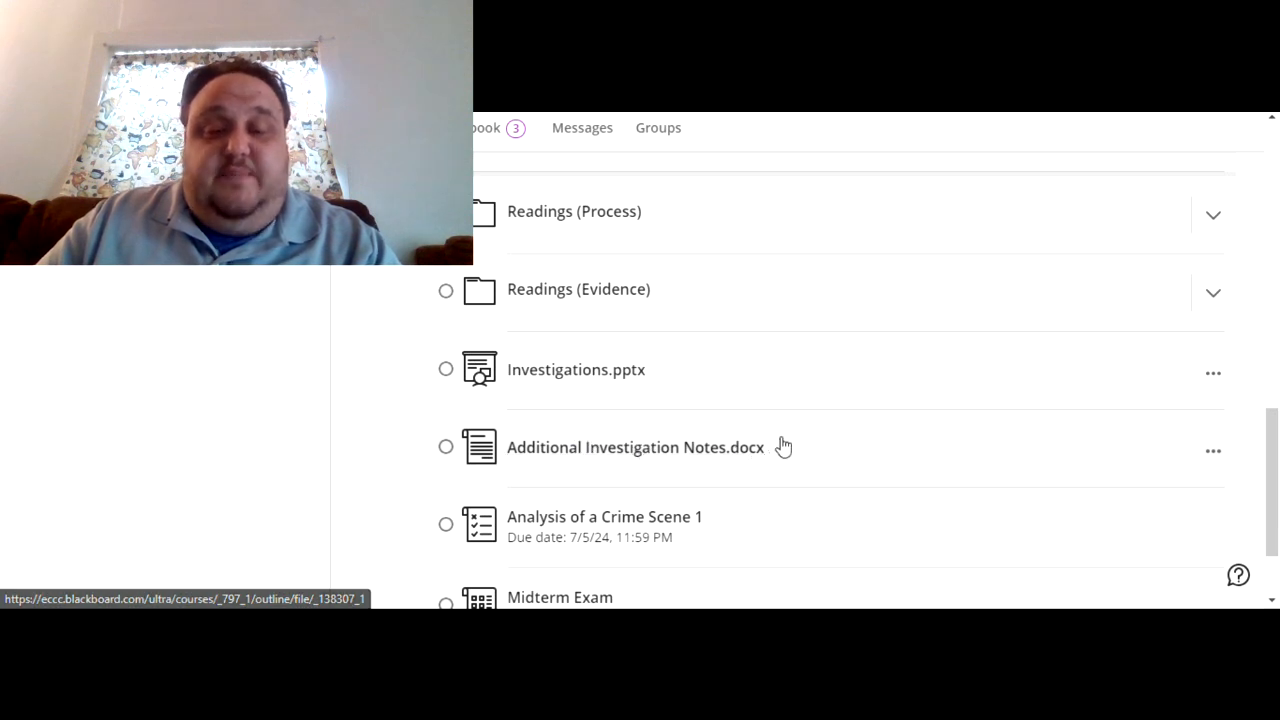
{"action": "mouse_move", "coordinate": [822, 438]}
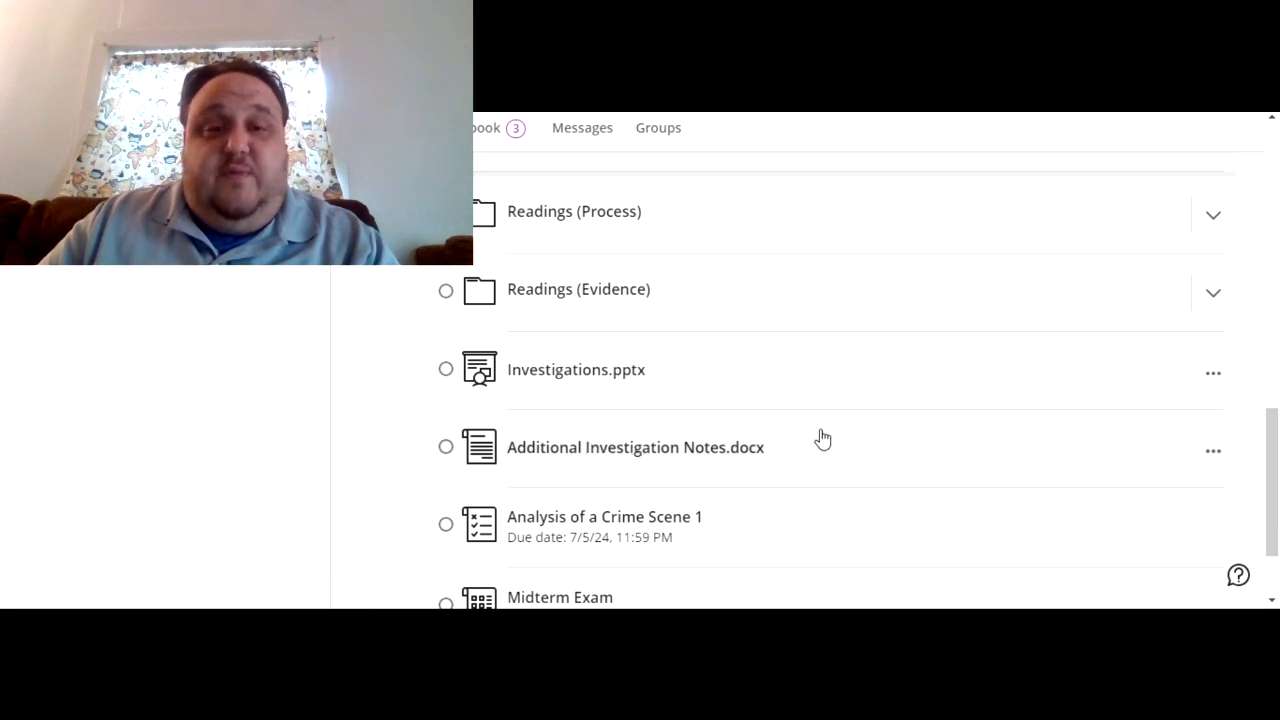
{"action": "mouse_move", "coordinate": [589, 447]}
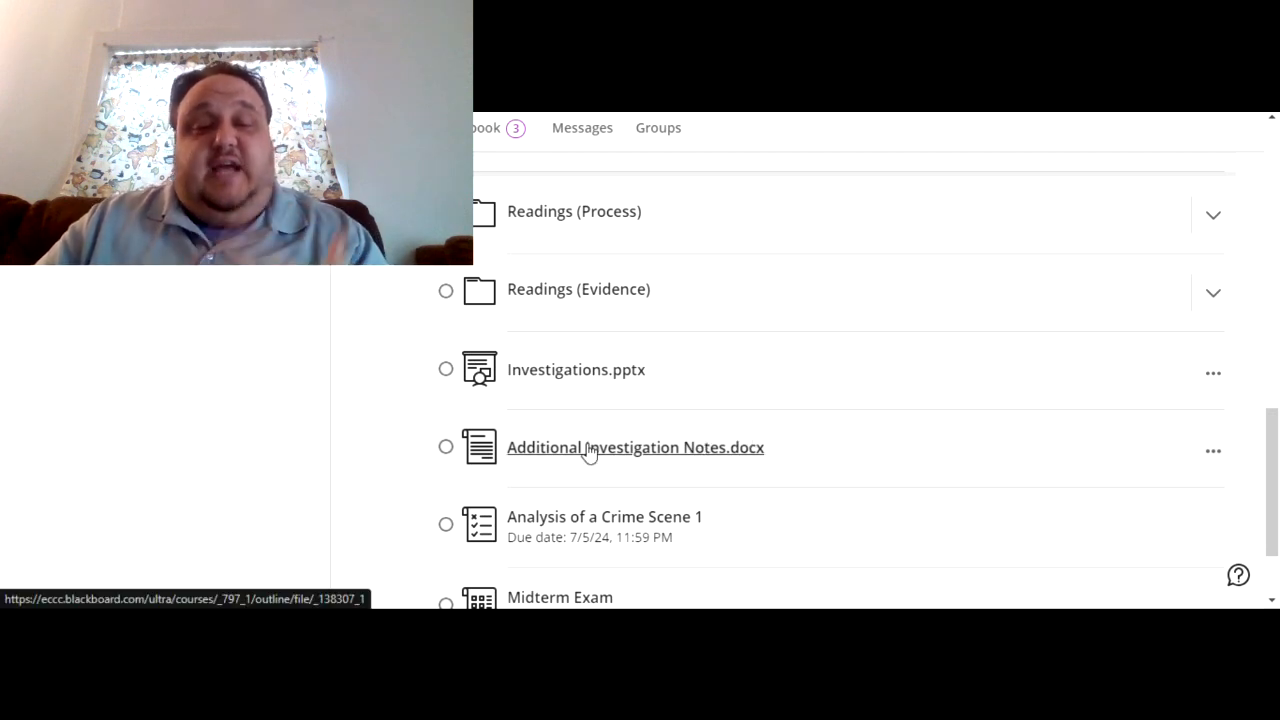
{"action": "mouse_move", "coordinate": [643, 450]}
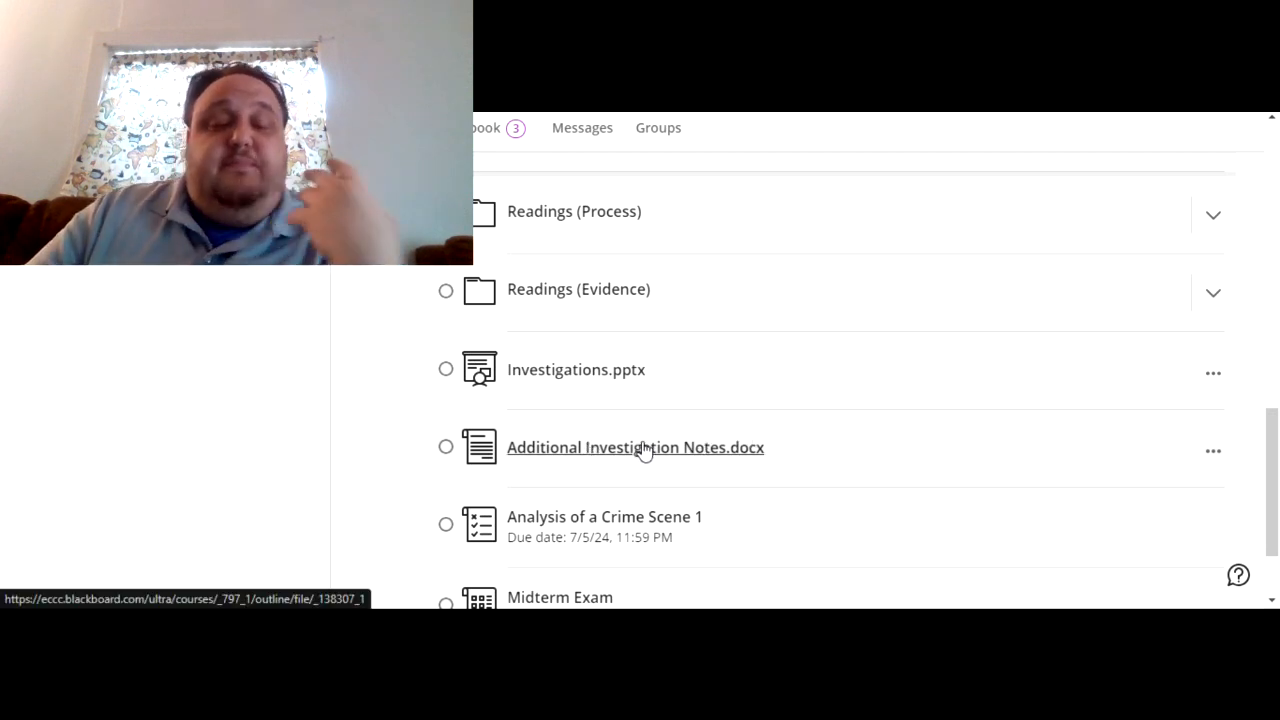
{"action": "mouse_move", "coordinate": [841, 465]}
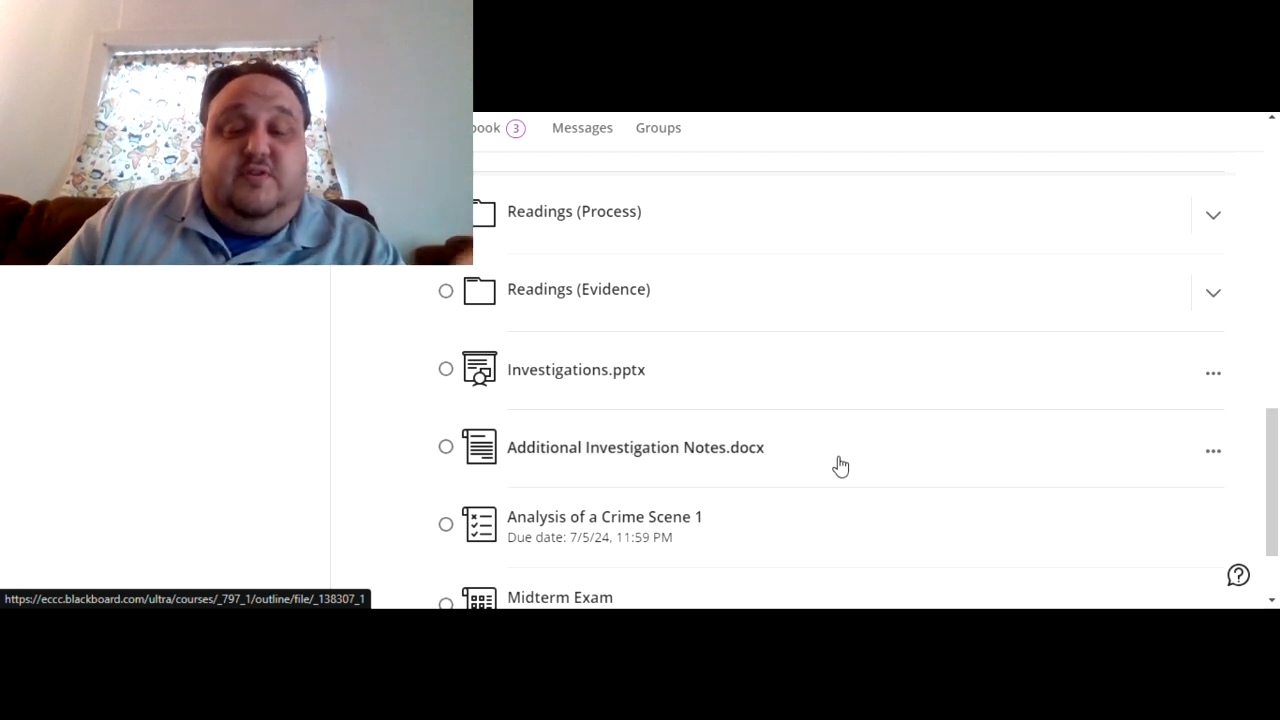
Preview Additional Investigation Notes.docx inline and read down through its pages
{"action": "left_click", "coordinate": [635, 447]}
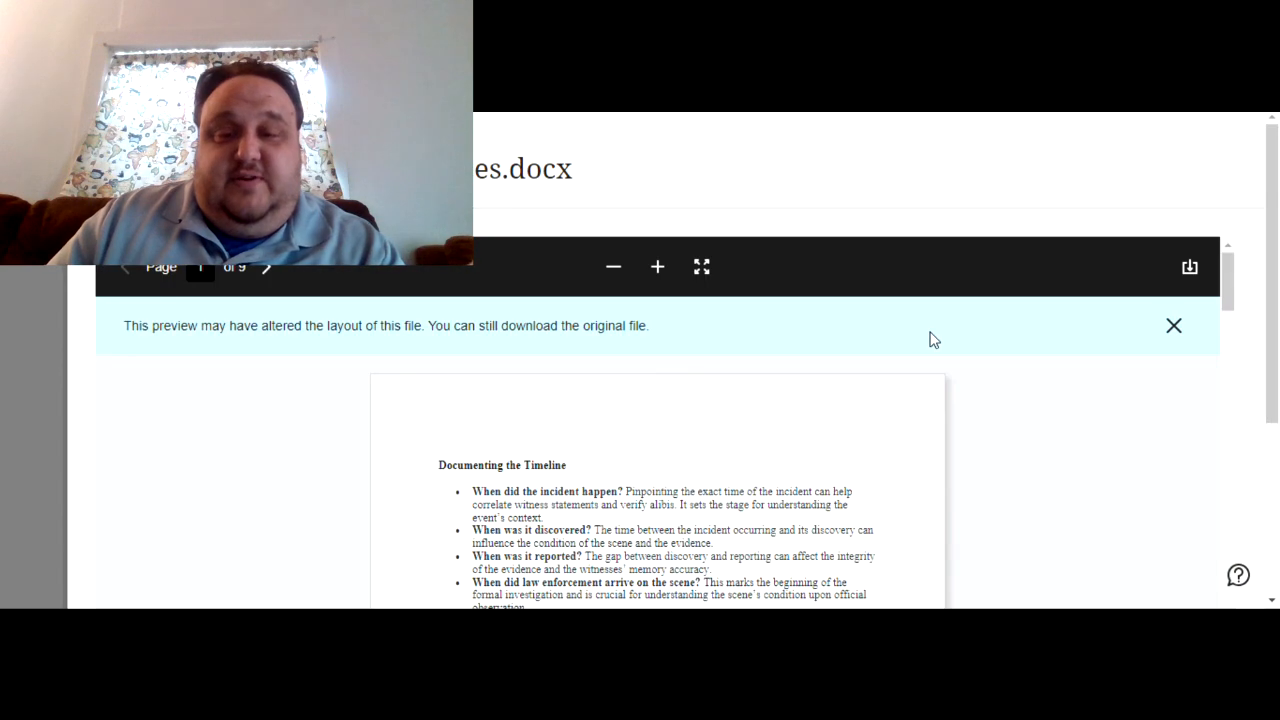
{"action": "scroll", "scroll_direction": "down", "scroll_amount": 3}
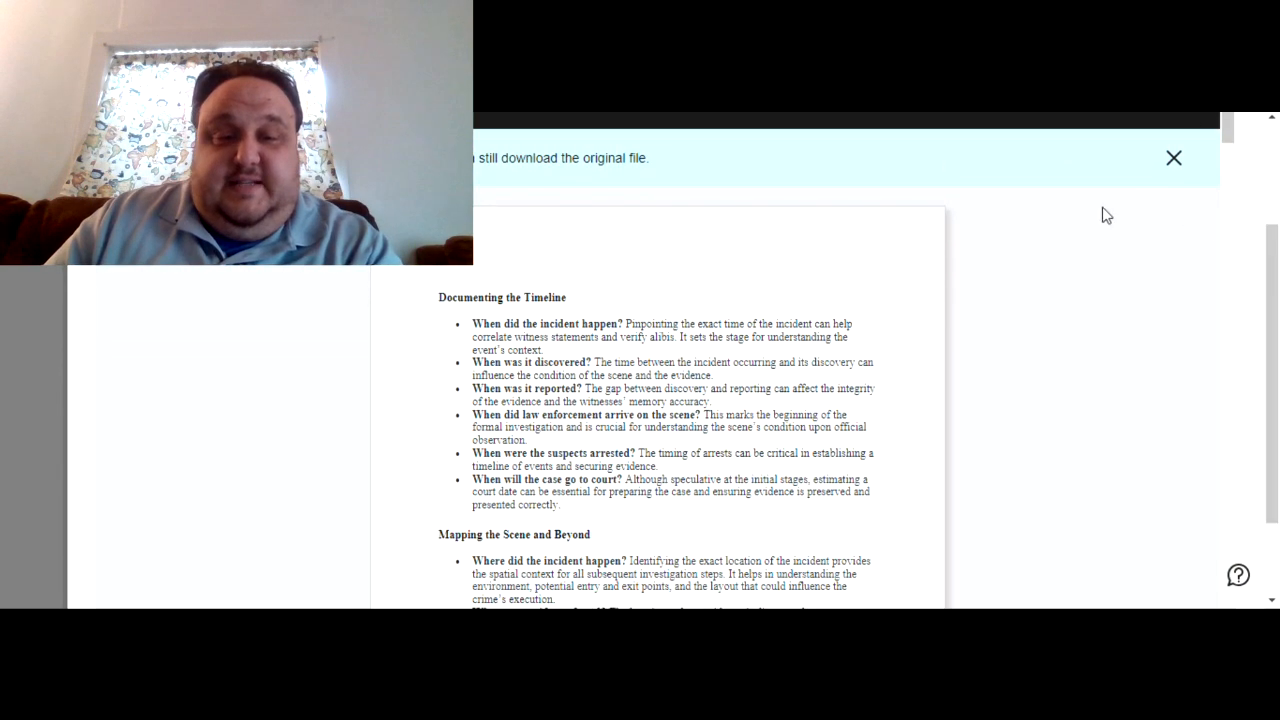
{"action": "scroll", "scroll_direction": "down", "scroll_amount": 3}
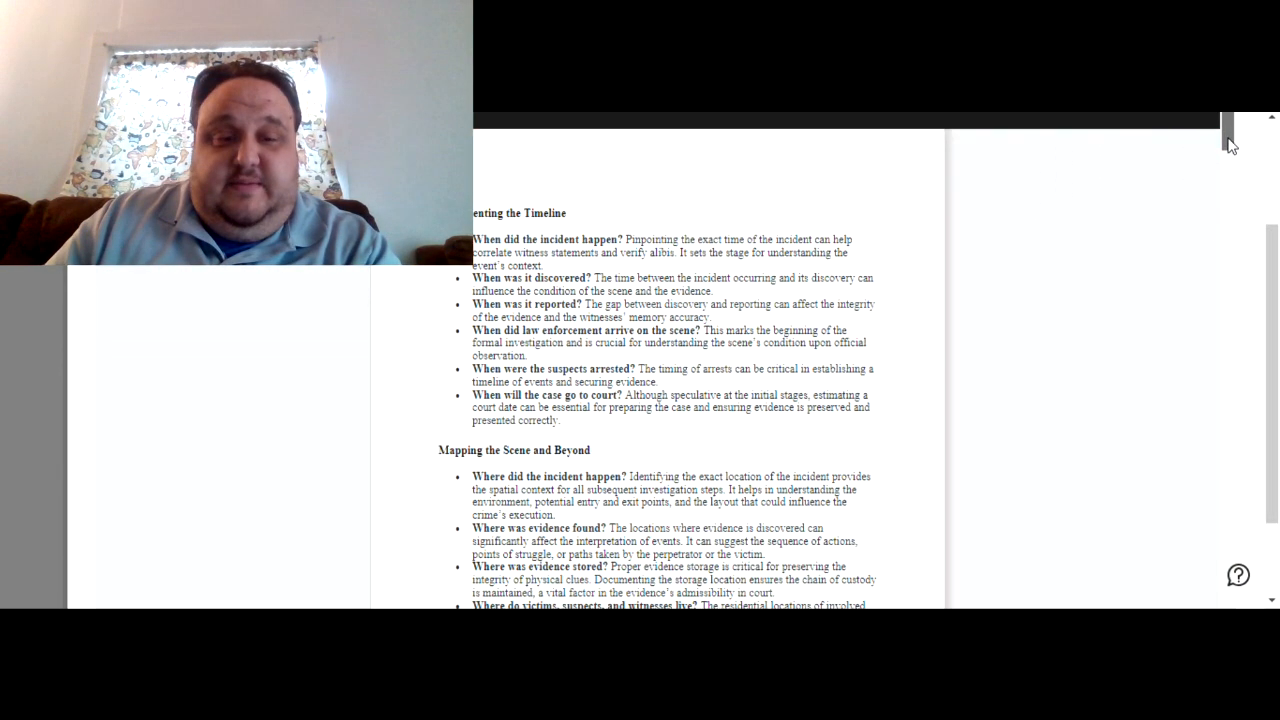
{"action": "scroll", "scroll_direction": "down", "scroll_amount": 3}
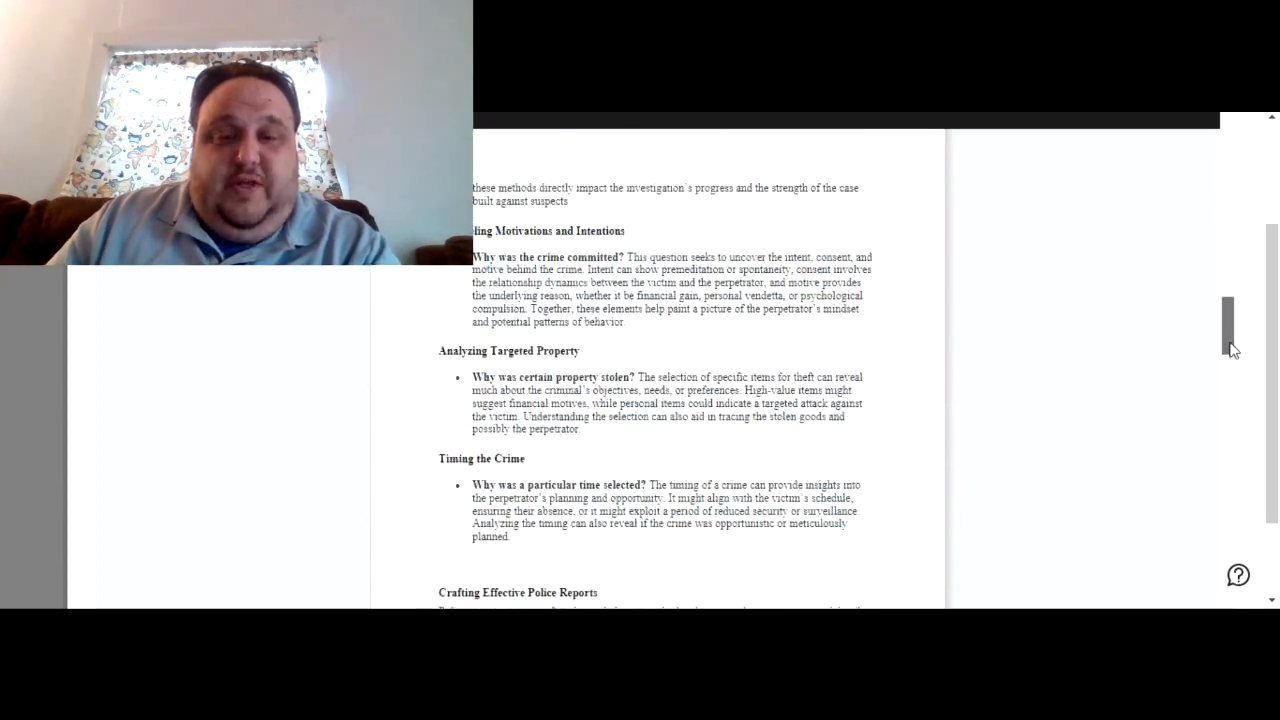
{"action": "scroll", "scroll_direction": "down", "scroll_amount": 3}
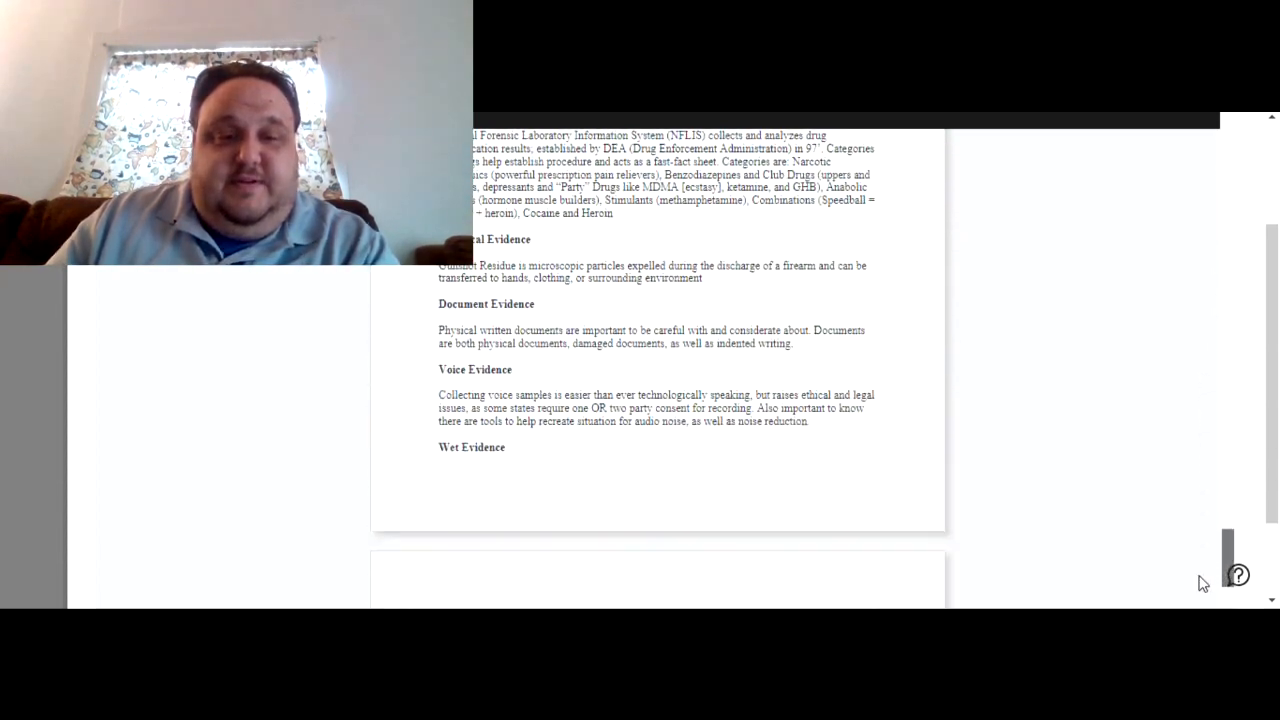
{"action": "scroll", "scroll_direction": "down", "scroll_amount": 3}
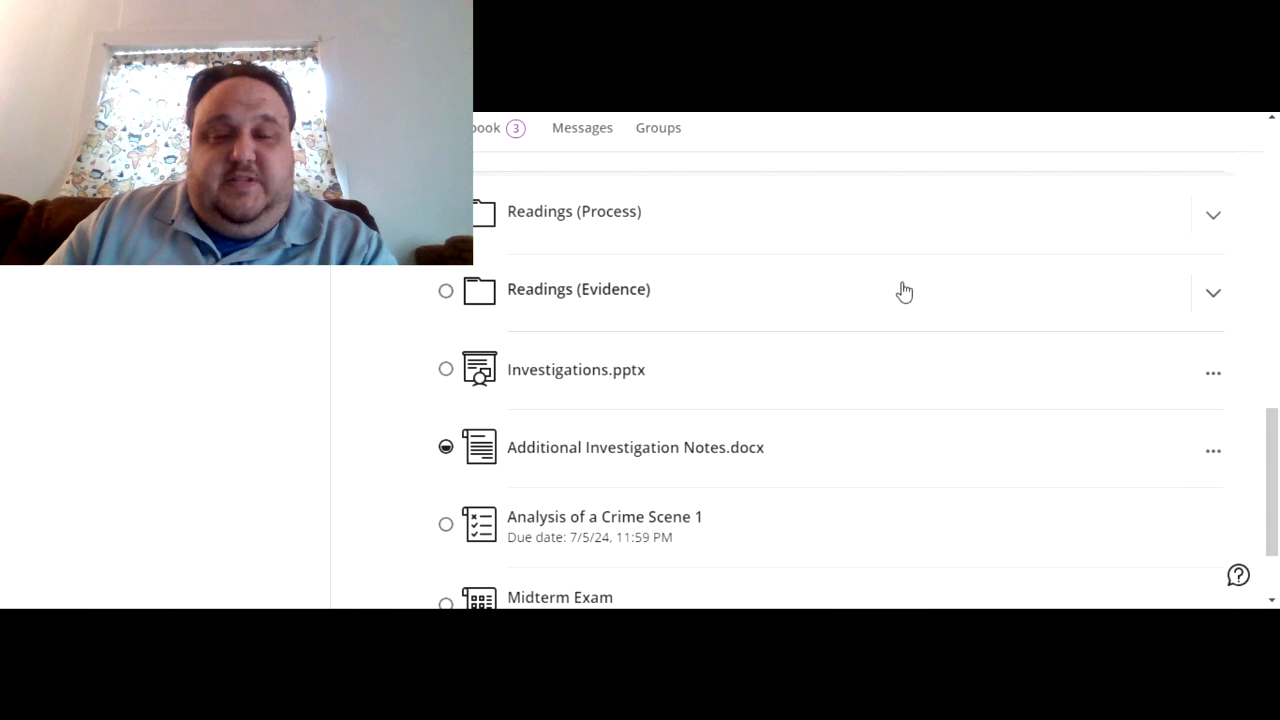
{"action": "mouse_move", "coordinate": [1077, 345]}
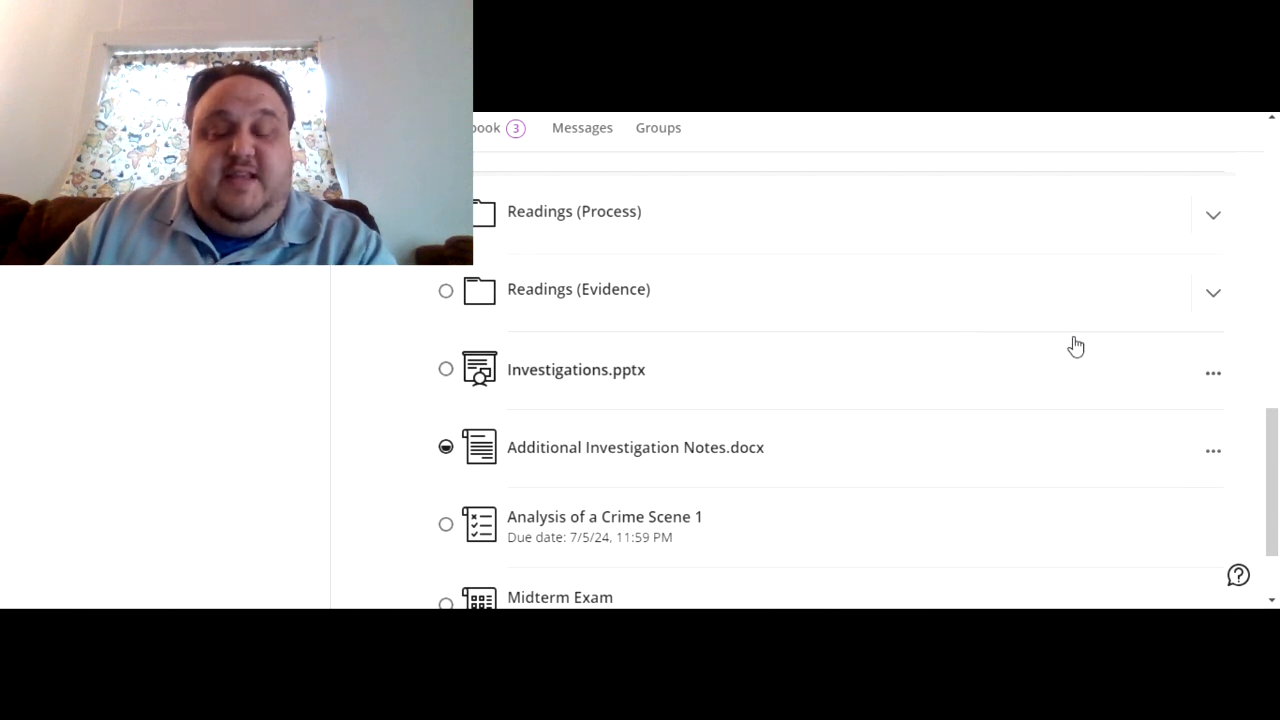
{"action": "mouse_move", "coordinate": [877, 355]}
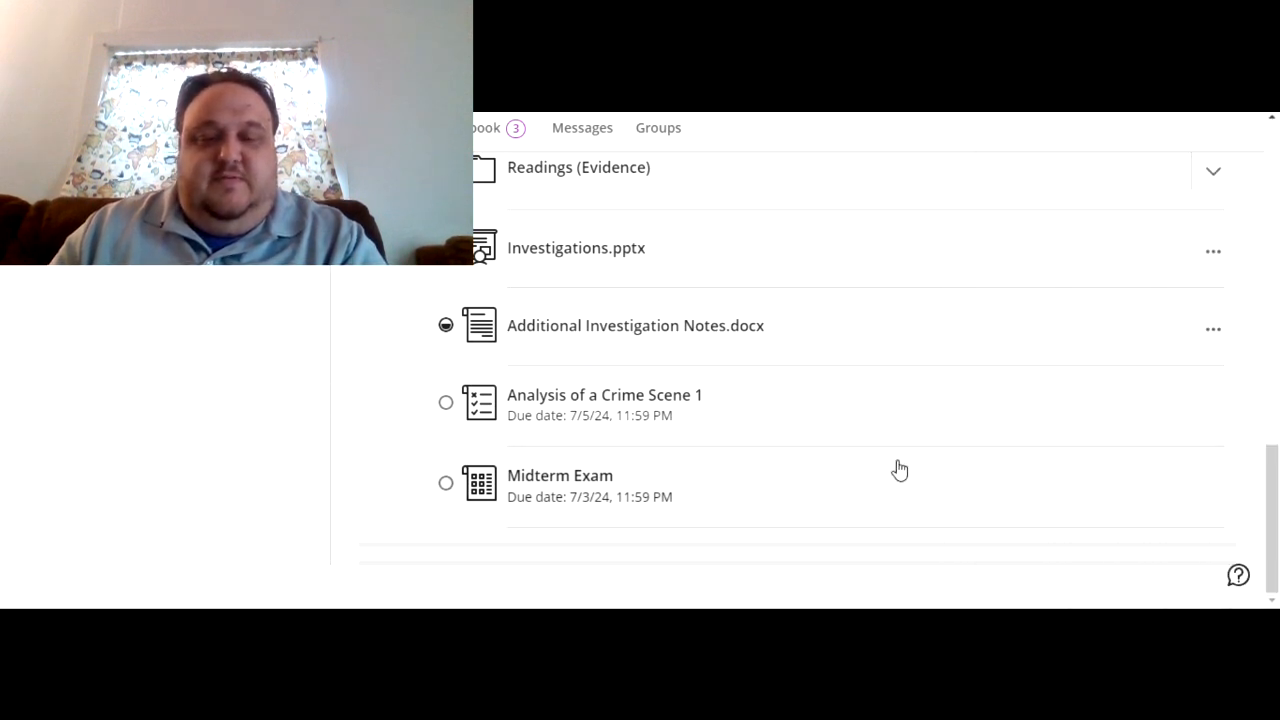
{"action": "mouse_move", "coordinate": [947, 363]}
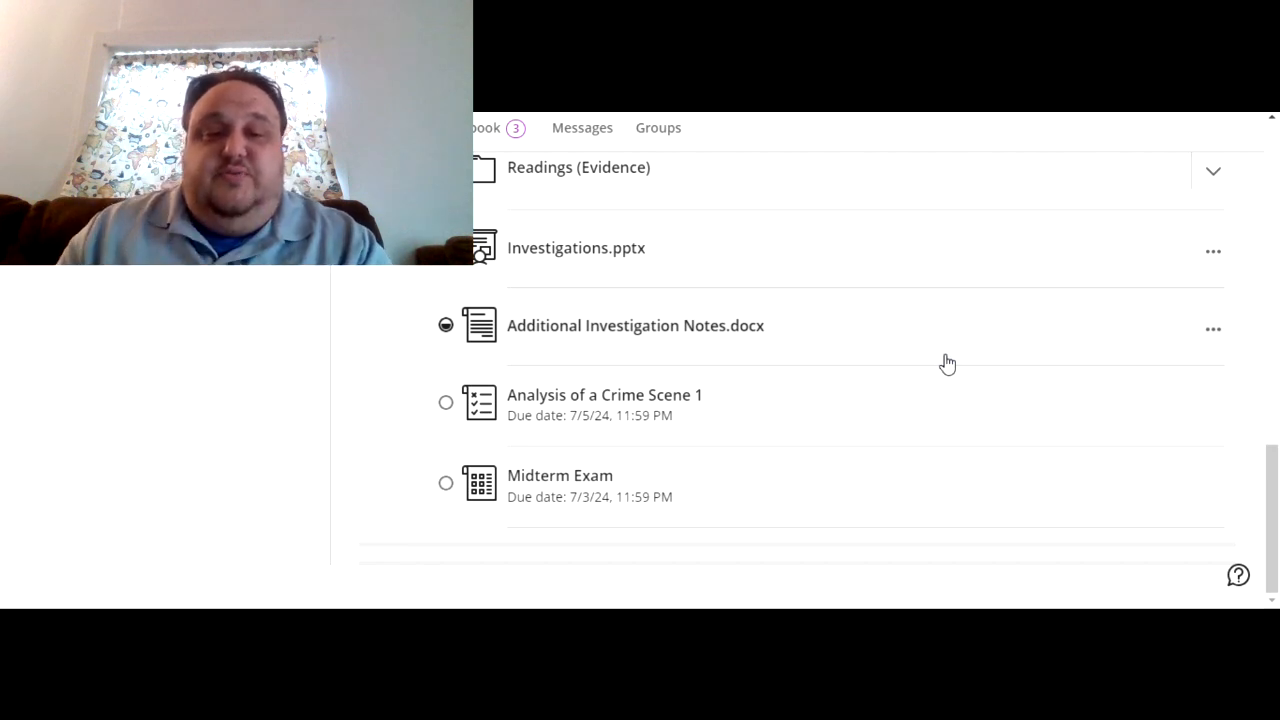
Open the Midterm Exam details showing the 7/3/24 due date, one attempt and 100 points
{"action": "scroll", "scroll_direction": "up", "scroll_amount": 3}
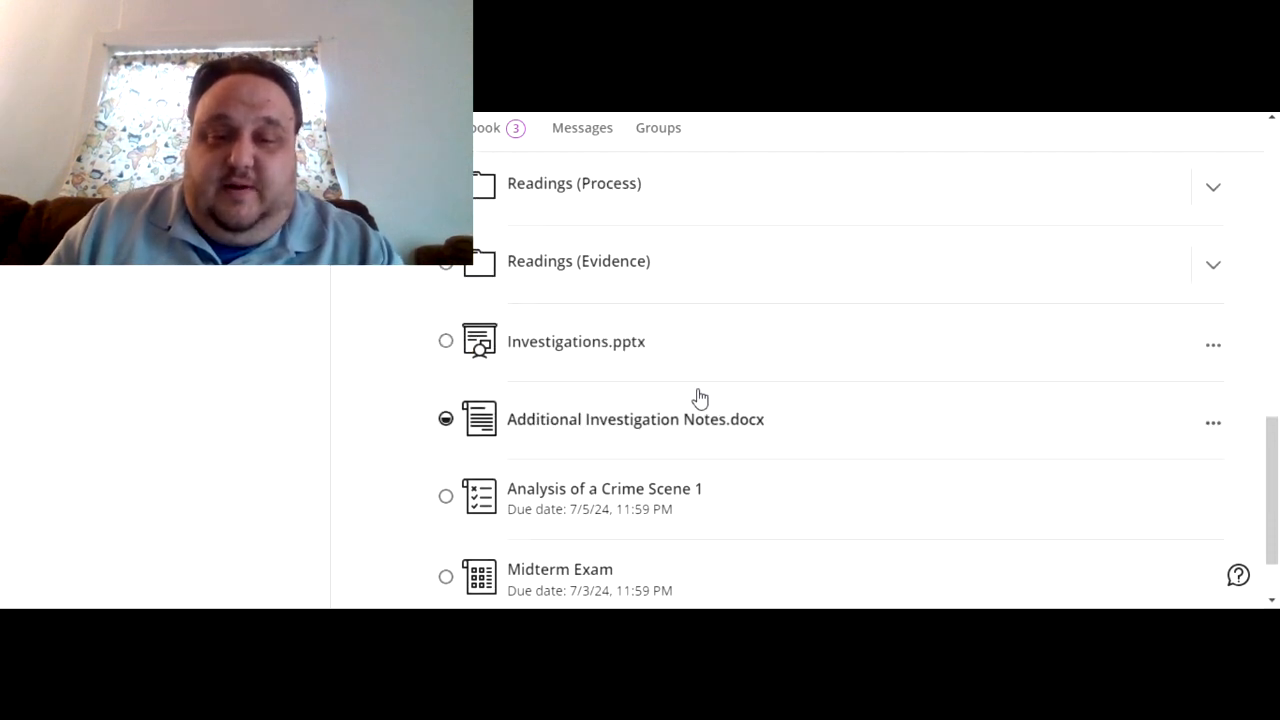
{"action": "scroll", "scroll_direction": "up", "scroll_amount": 3}
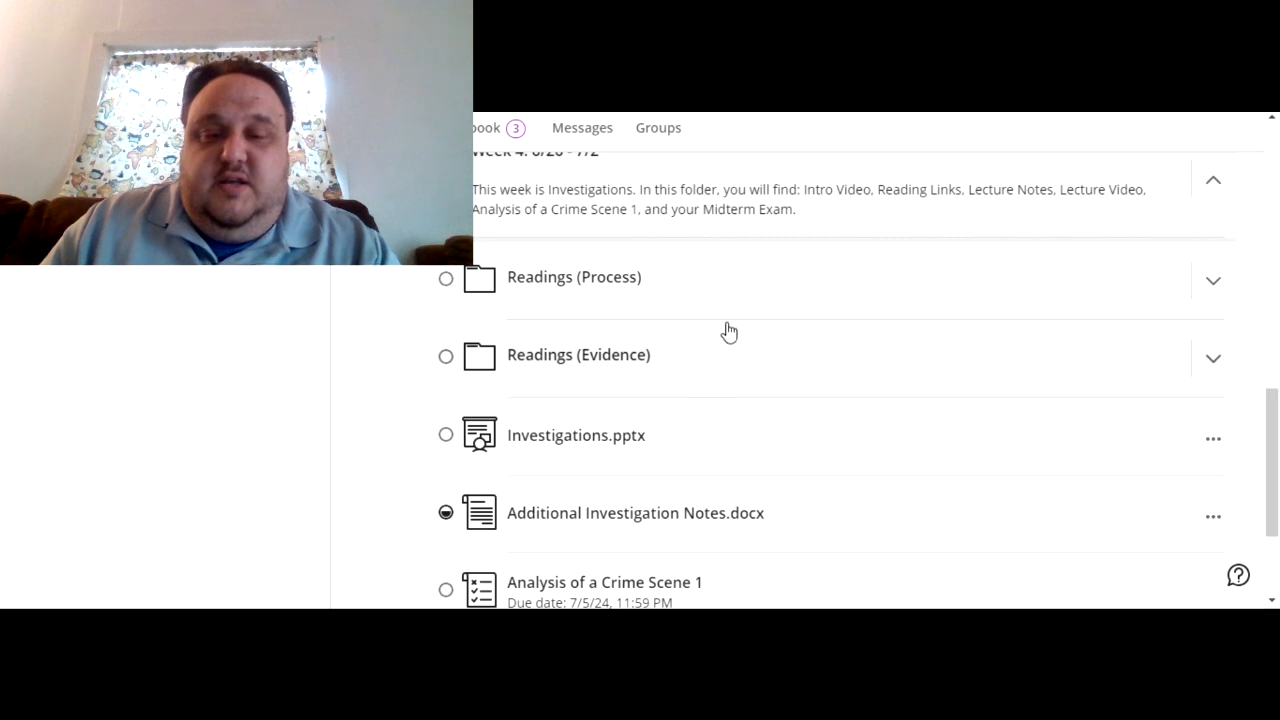
{"action": "scroll", "scroll_direction": "down", "scroll_amount": 3}
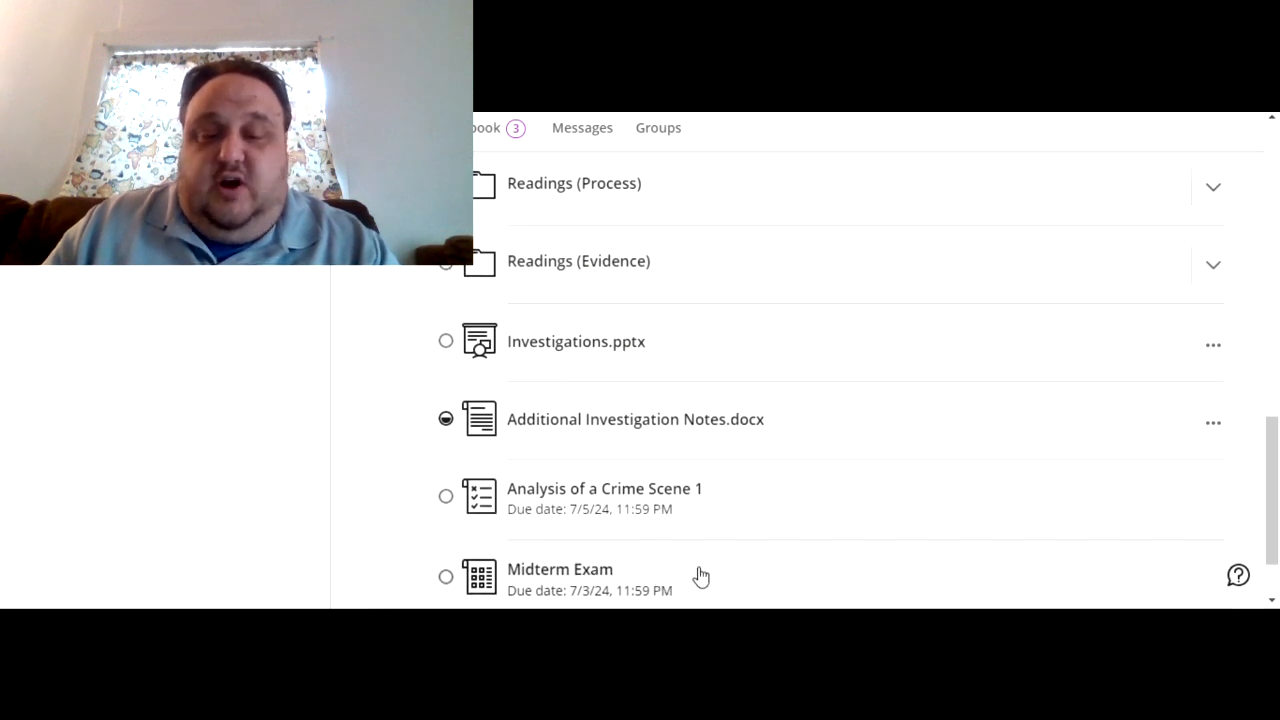
{"action": "mouse_move", "coordinate": [710, 573]}
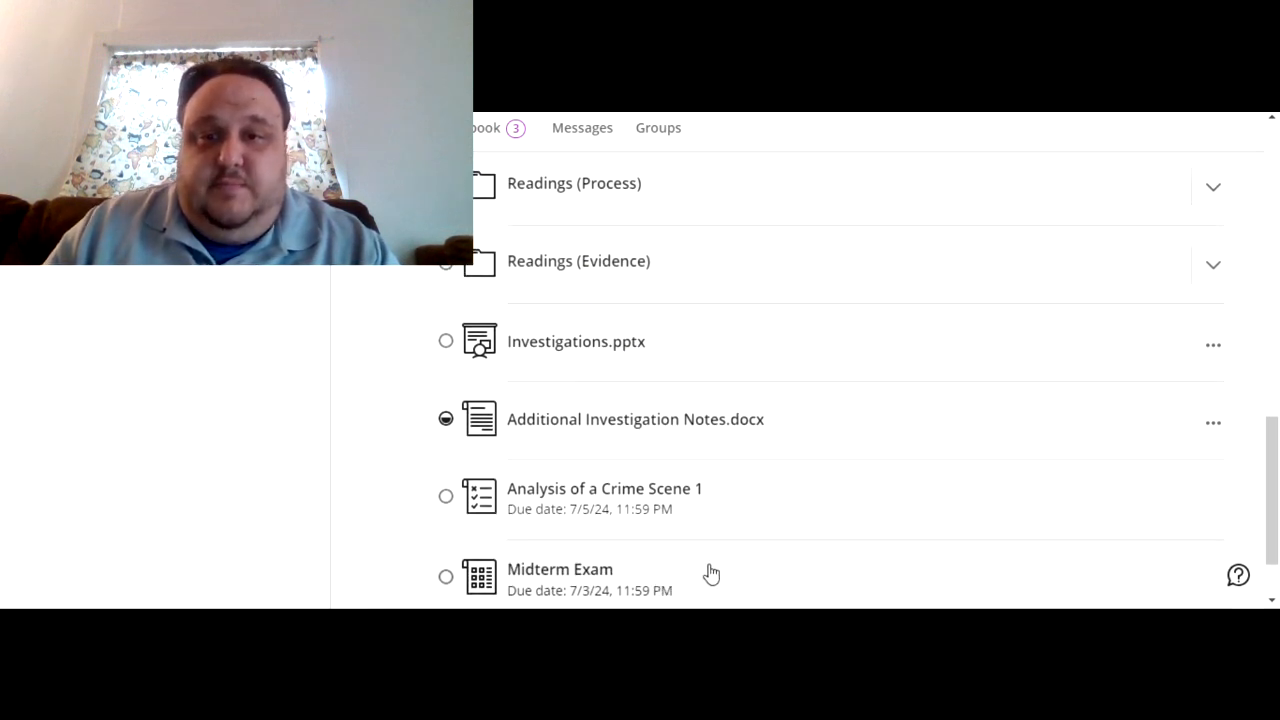
{"action": "mouse_move", "coordinate": [735, 535]}
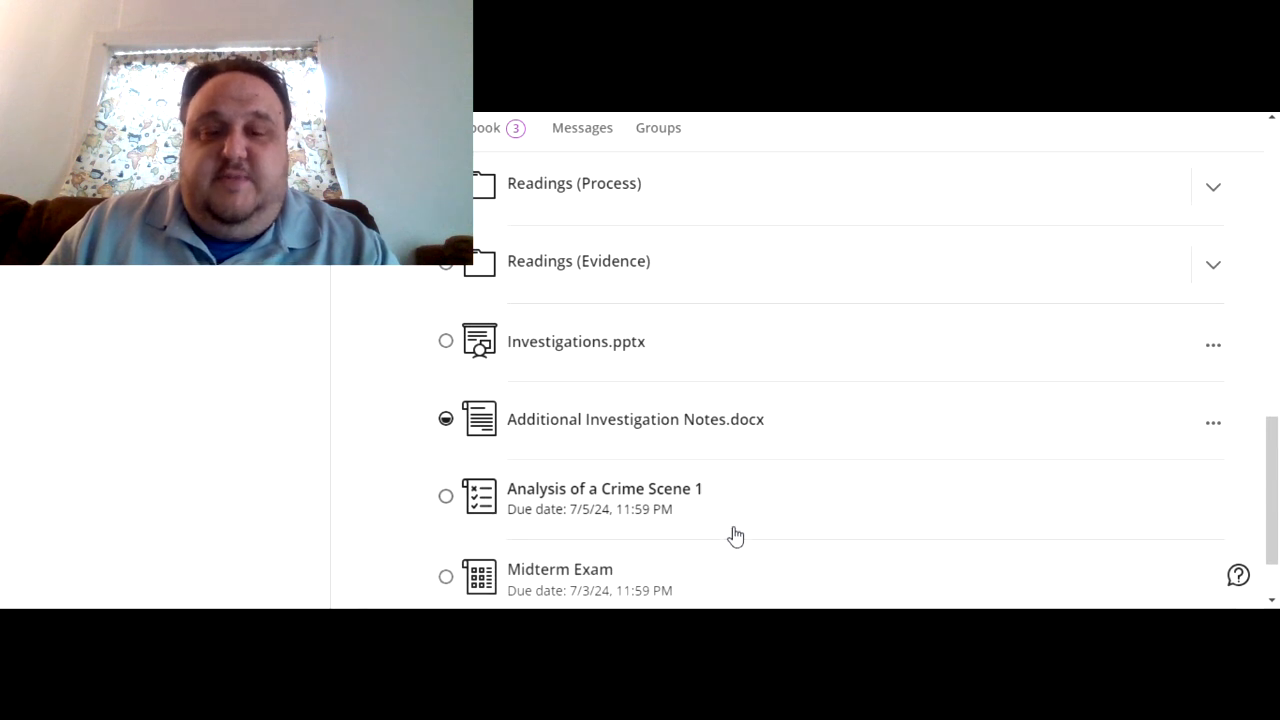
{"action": "mouse_move", "coordinate": [760, 577]}
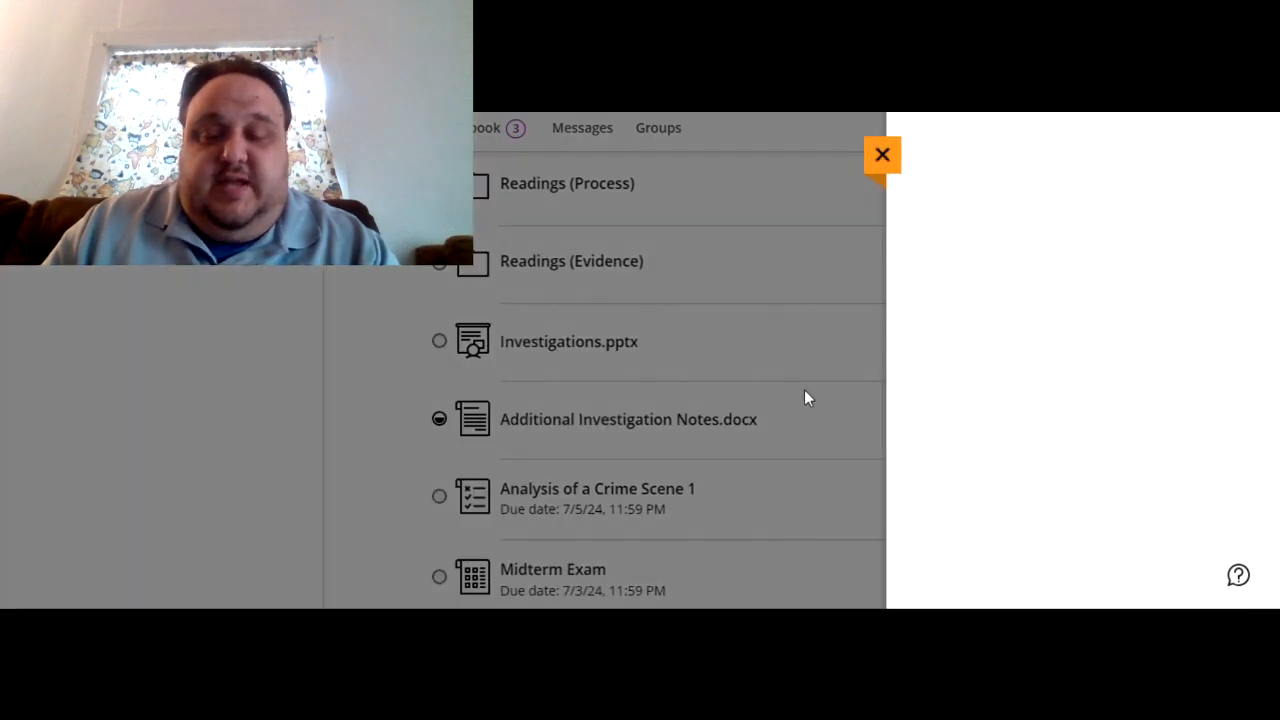
{"action": "left_click", "coordinate": [552, 569]}
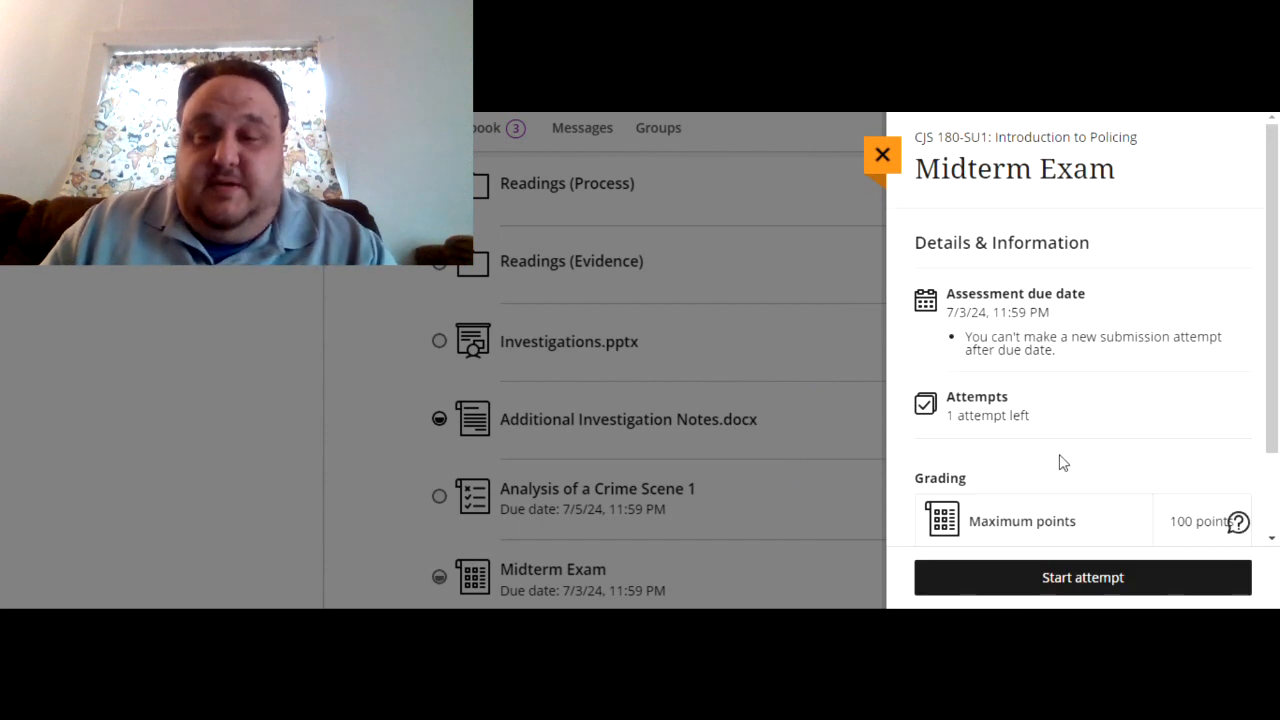
{"action": "mouse_move", "coordinate": [1082, 577]}
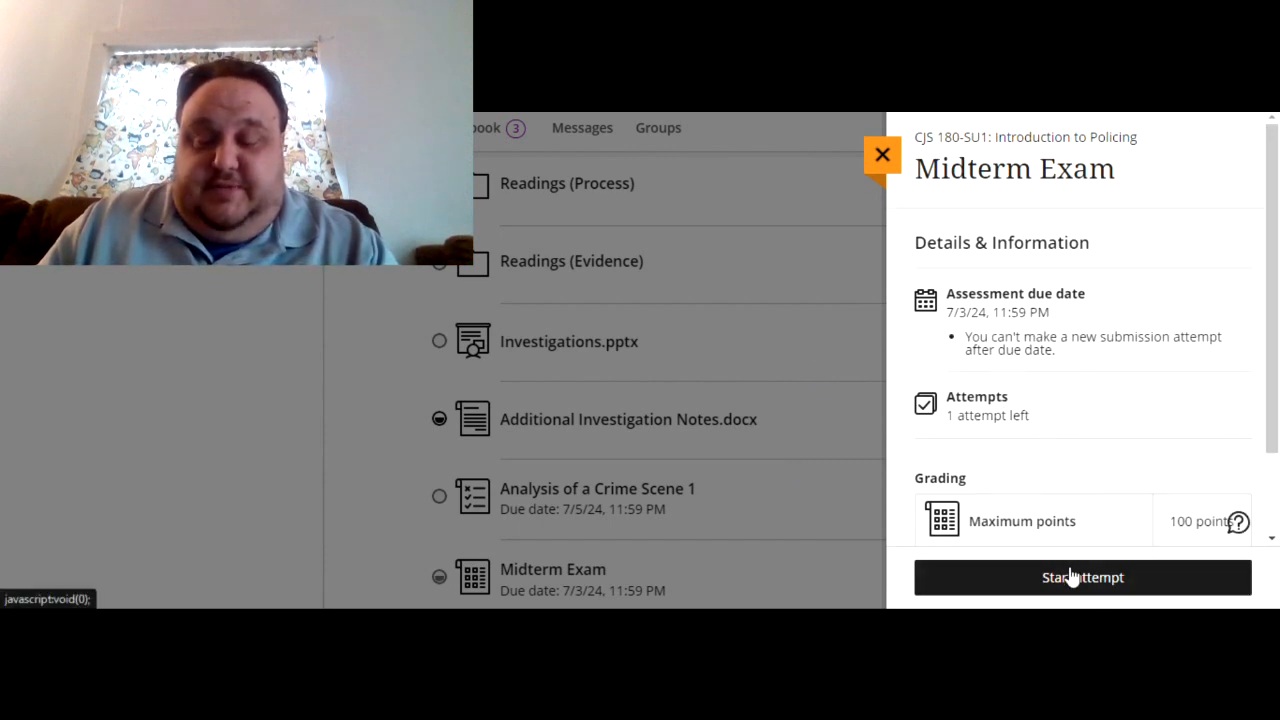
Start the Midterm Exam attempt and scroll through all 32 questions to the bonus question
{"action": "left_click", "coordinate": [1082, 577]}
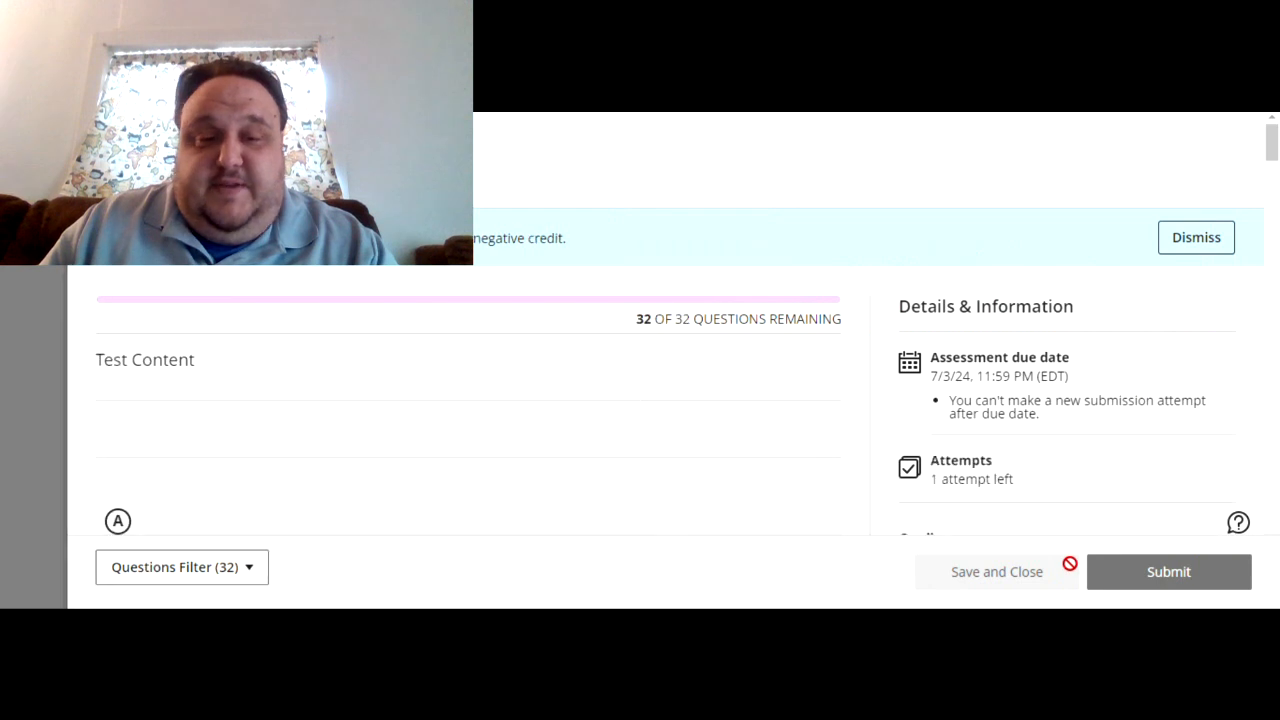
{"action": "mouse_move", "coordinate": [717, 299]}
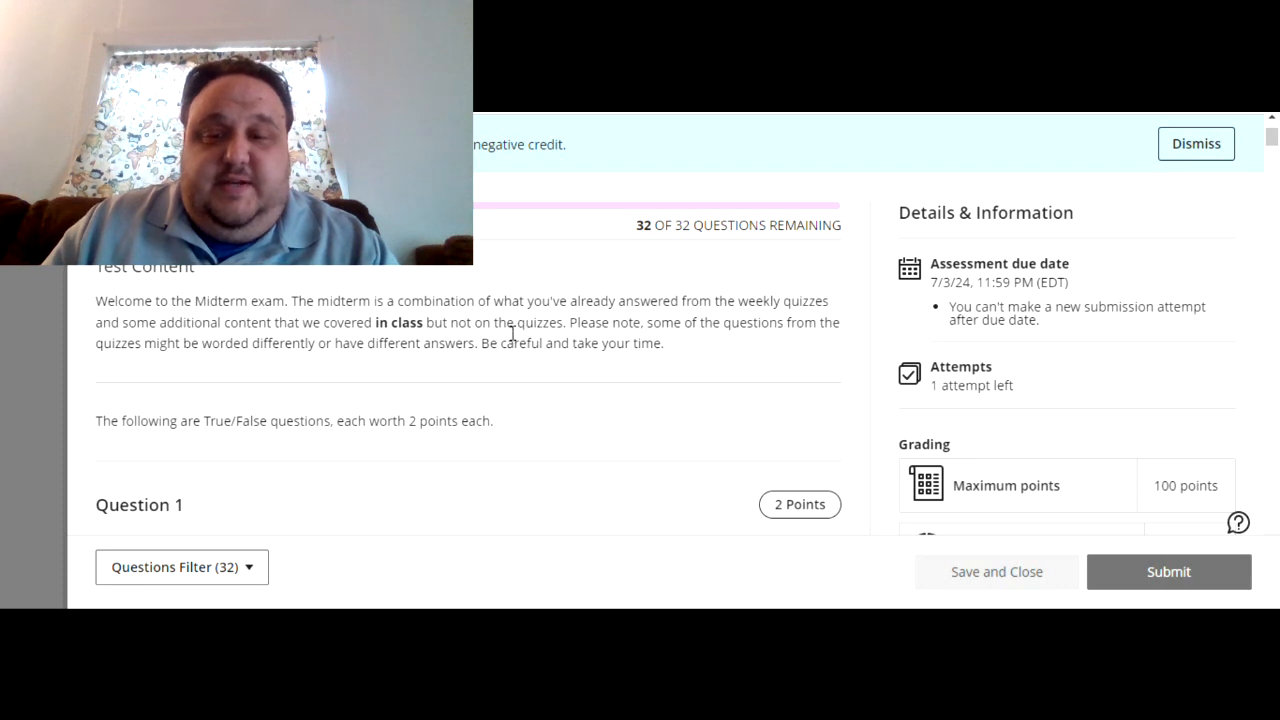
{"action": "scroll", "scroll_direction": "down", "scroll_amount": 3}
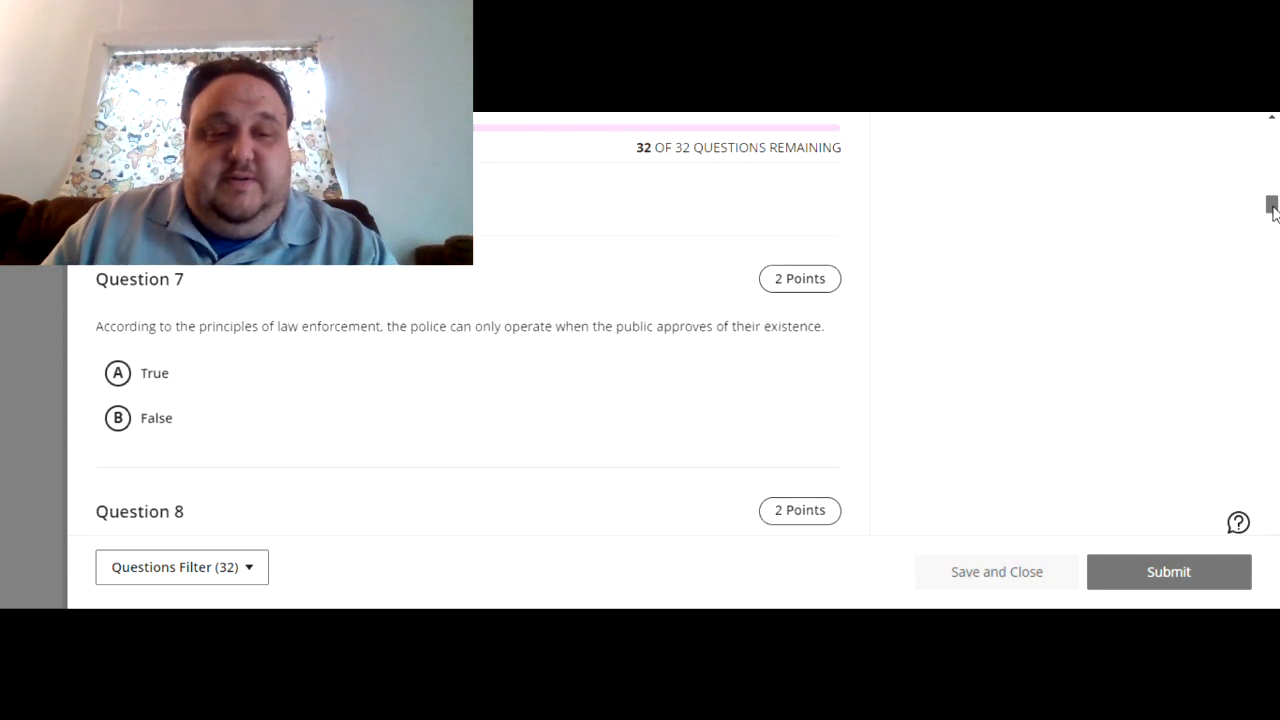
{"action": "scroll", "scroll_direction": "down", "scroll_amount": 3}
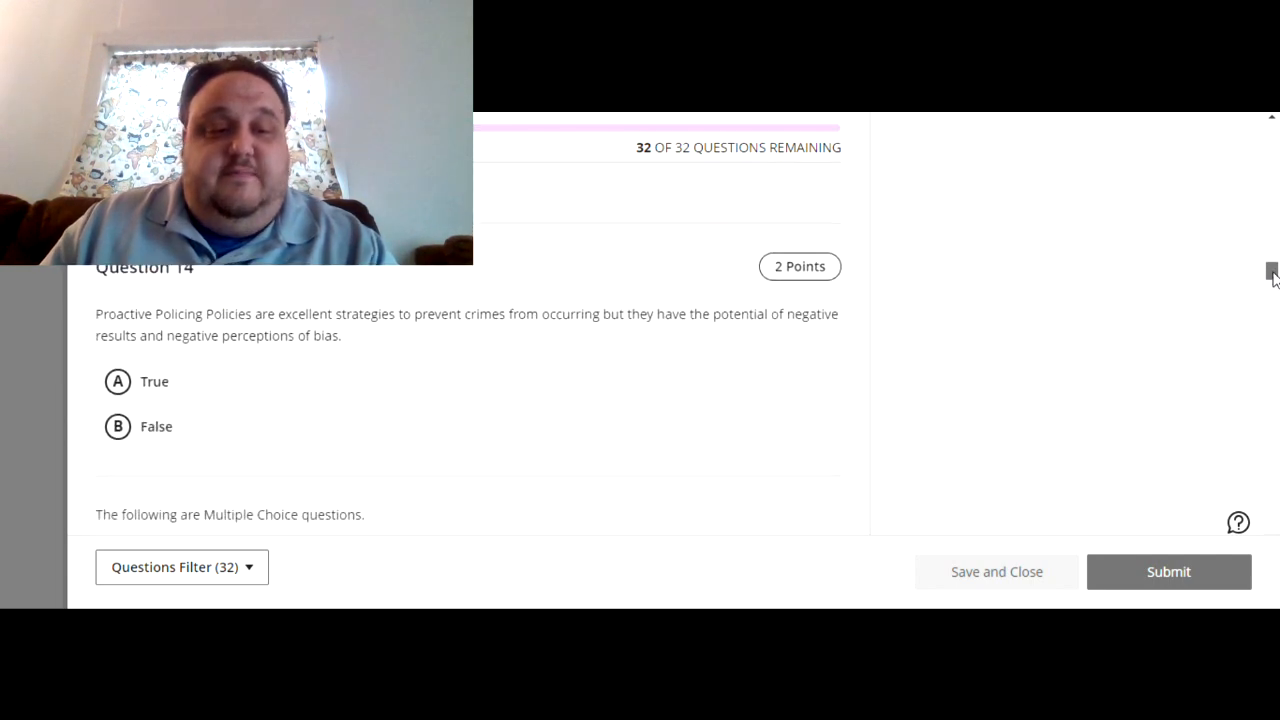
{"action": "scroll", "scroll_direction": "down", "scroll_amount": 3}
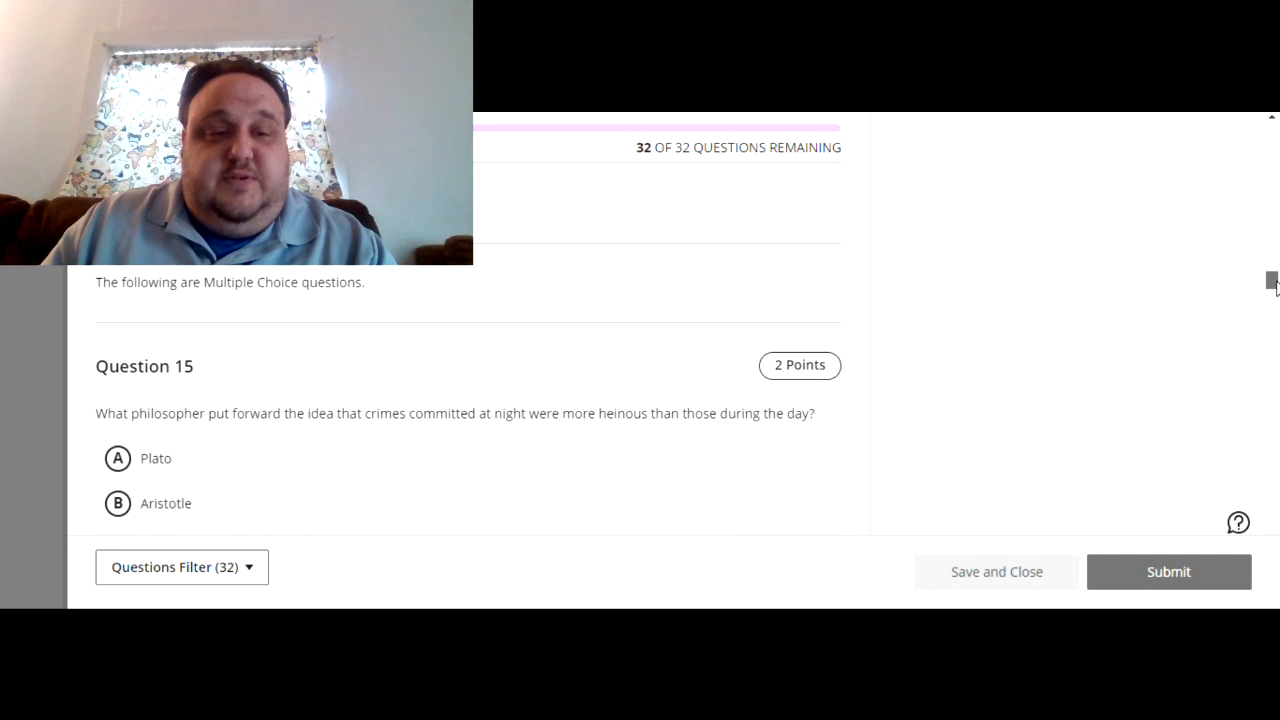
{"action": "scroll", "scroll_direction": "down", "scroll_amount": 3}
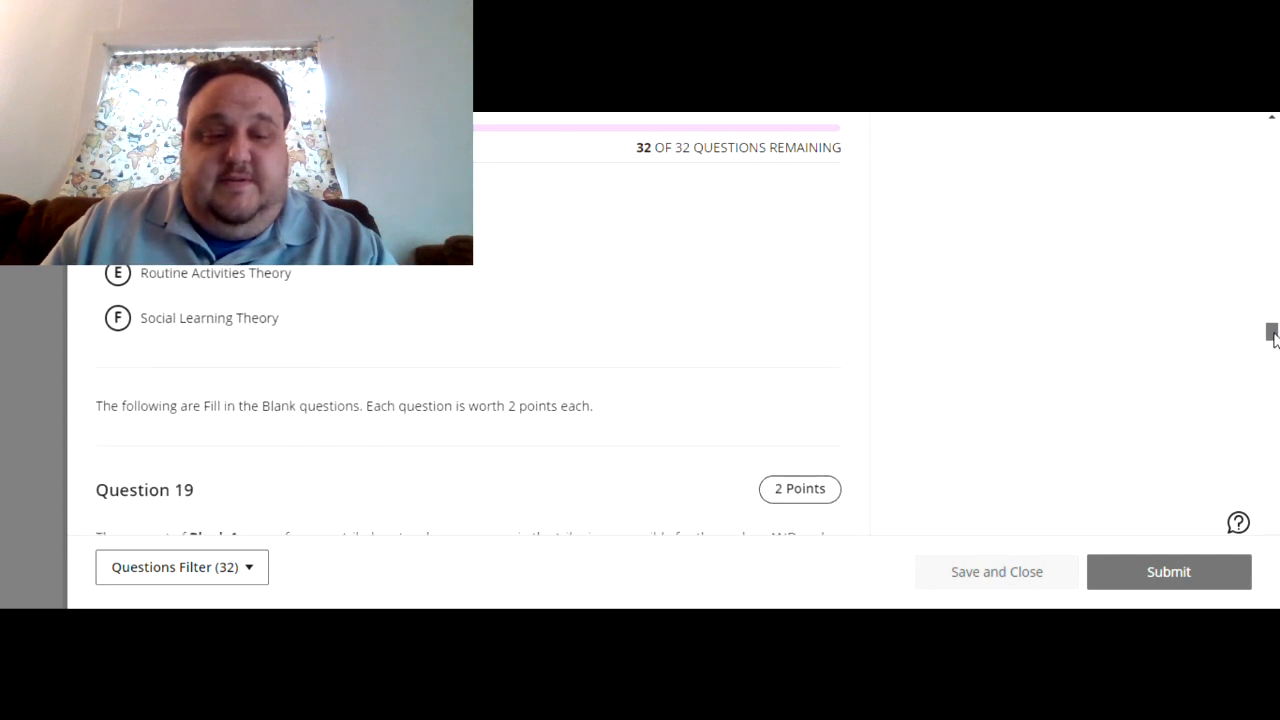
{"action": "scroll", "scroll_direction": "down", "scroll_amount": 3}
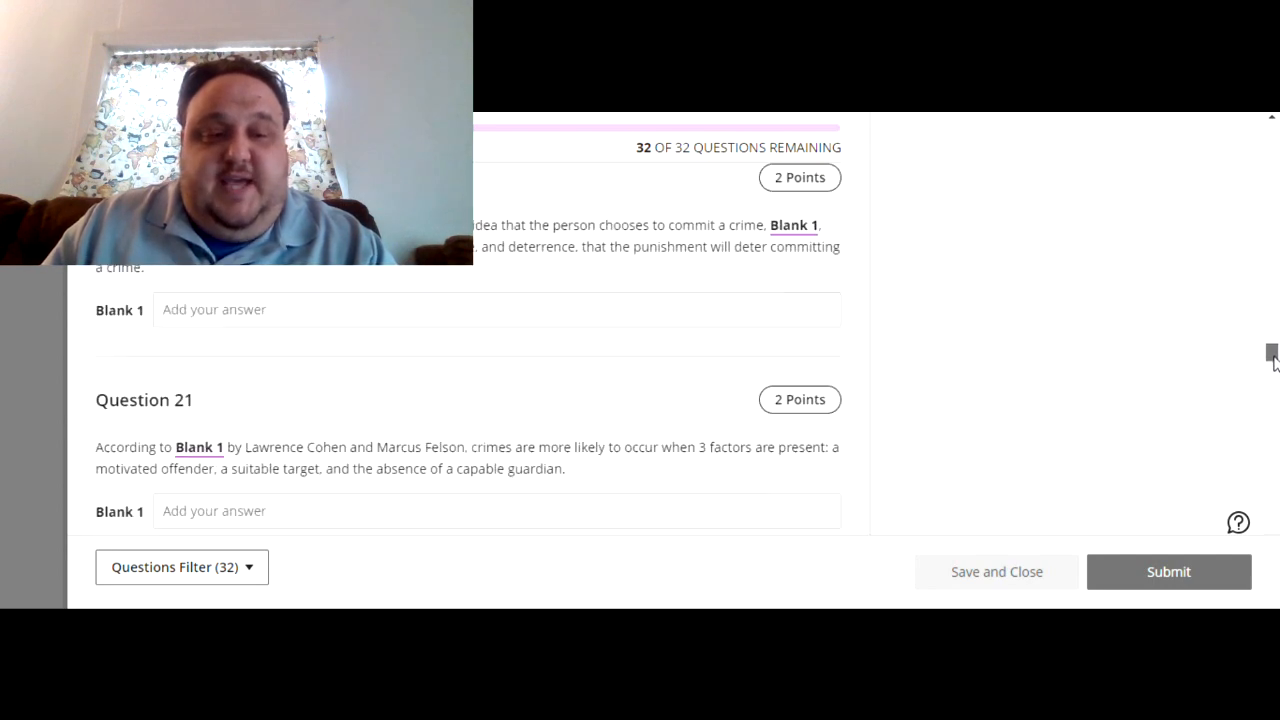
{"action": "scroll", "scroll_direction": "down", "scroll_amount": 3}
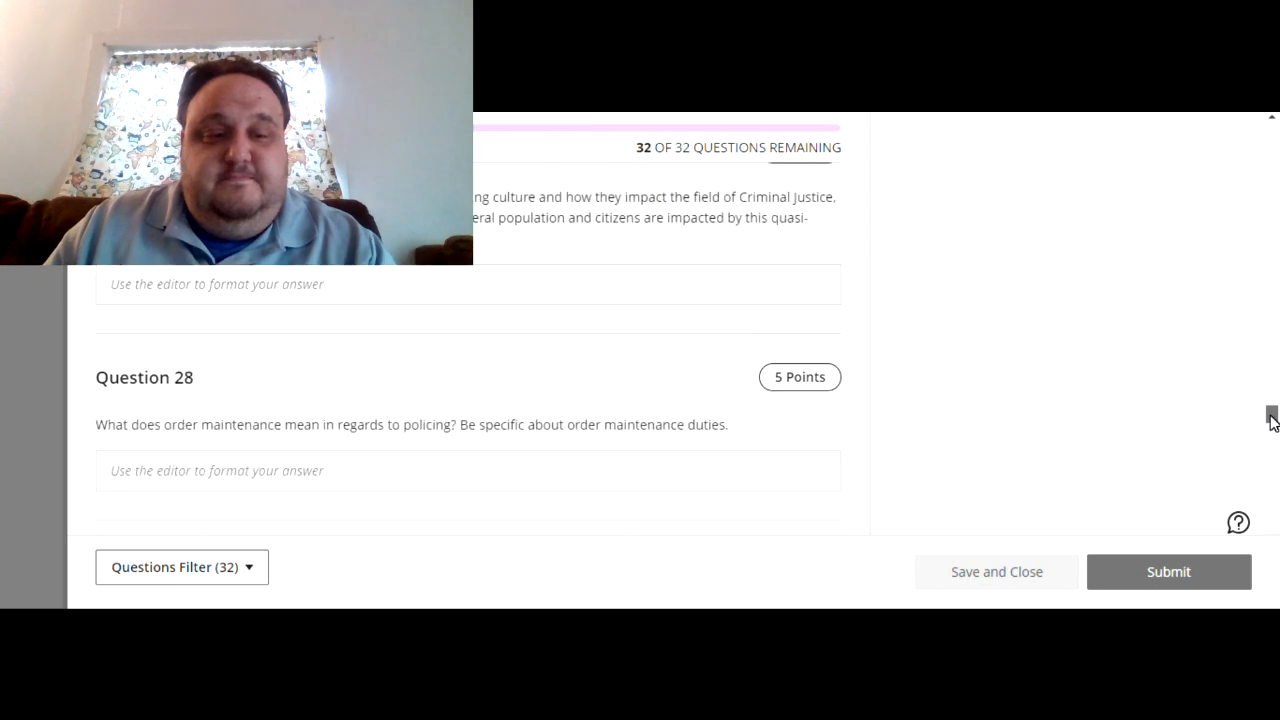
{"action": "scroll", "scroll_direction": "down", "scroll_amount": 3}
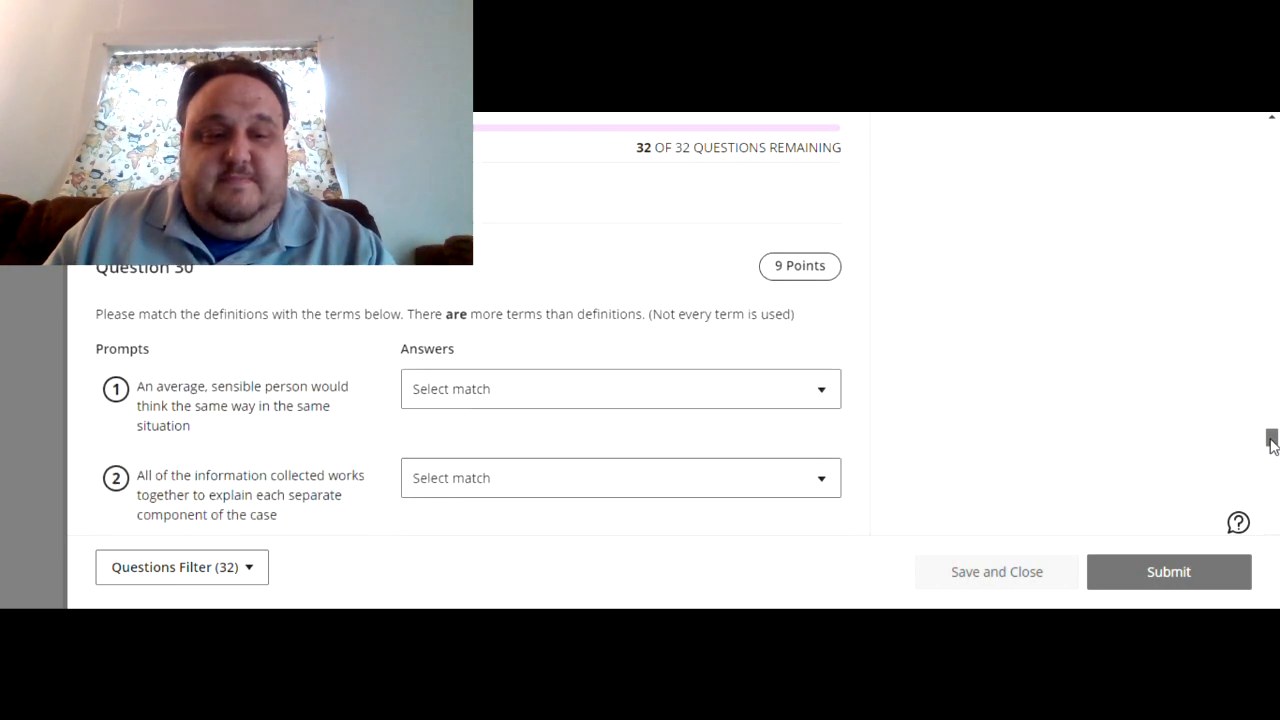
{"action": "scroll", "scroll_direction": "down", "scroll_amount": 3}
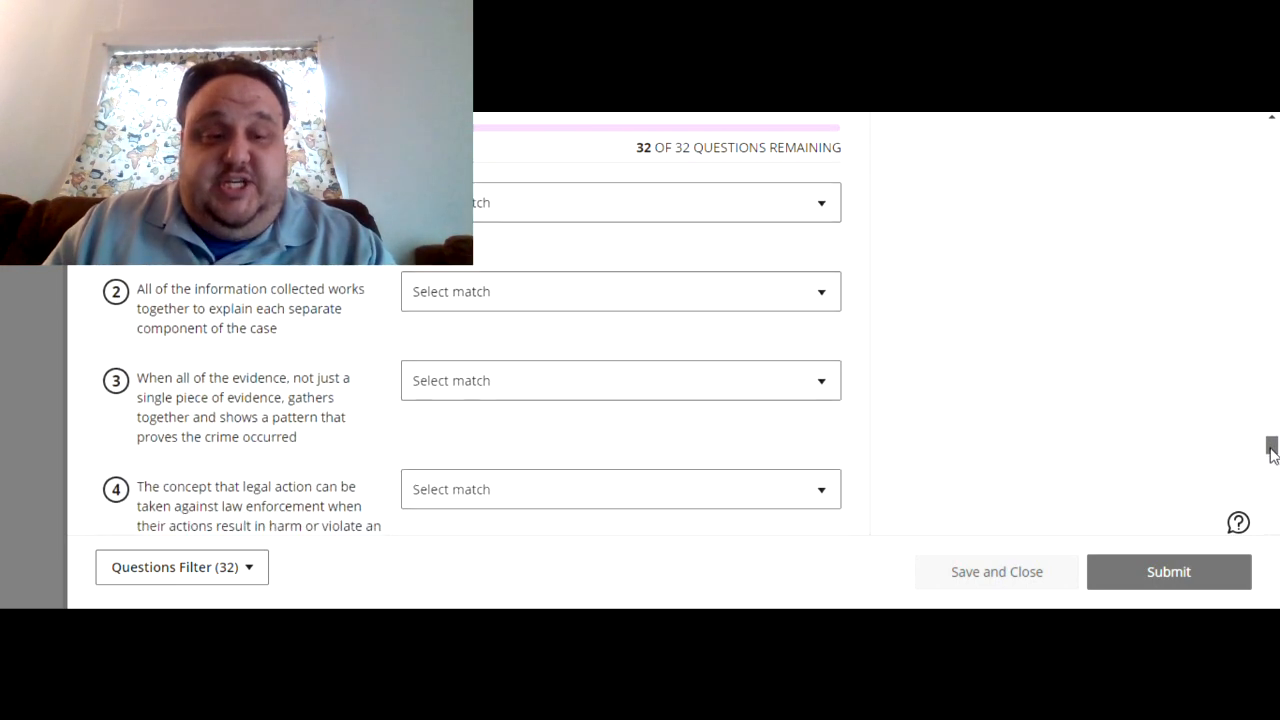
{"action": "scroll", "scroll_direction": "down", "scroll_amount": 3}
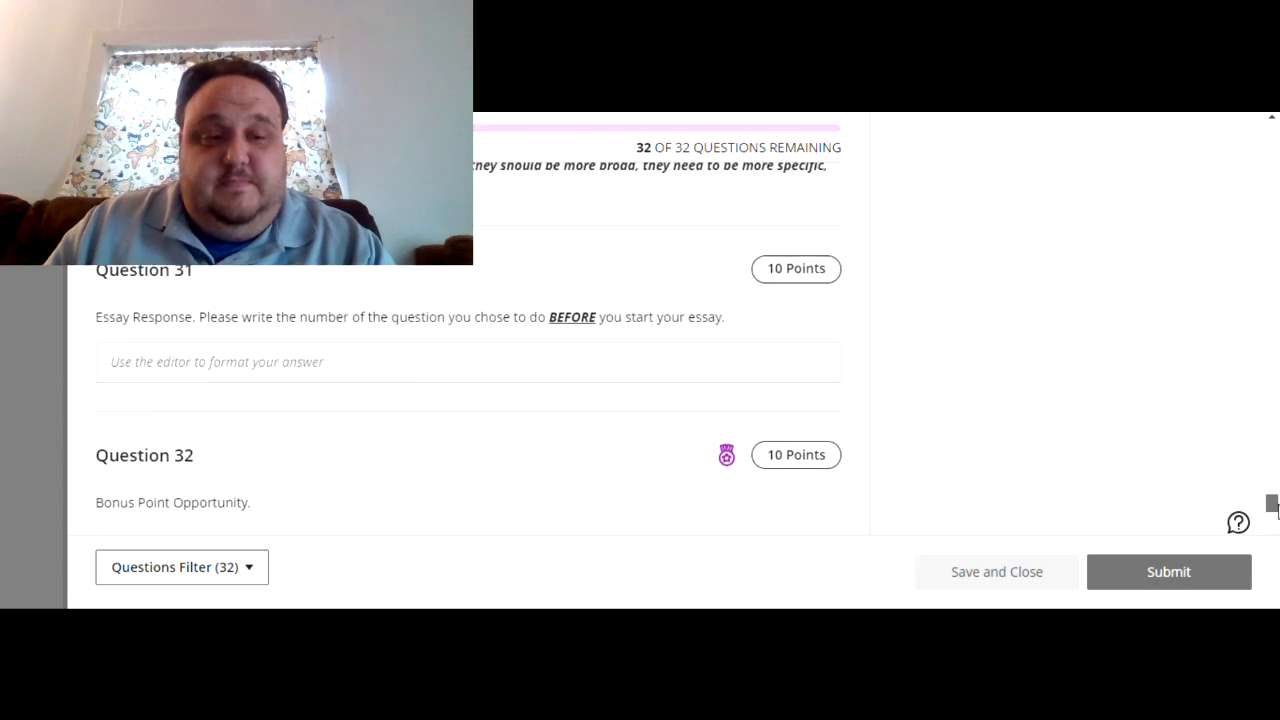
{"action": "scroll", "scroll_direction": "up", "scroll_amount": 3}
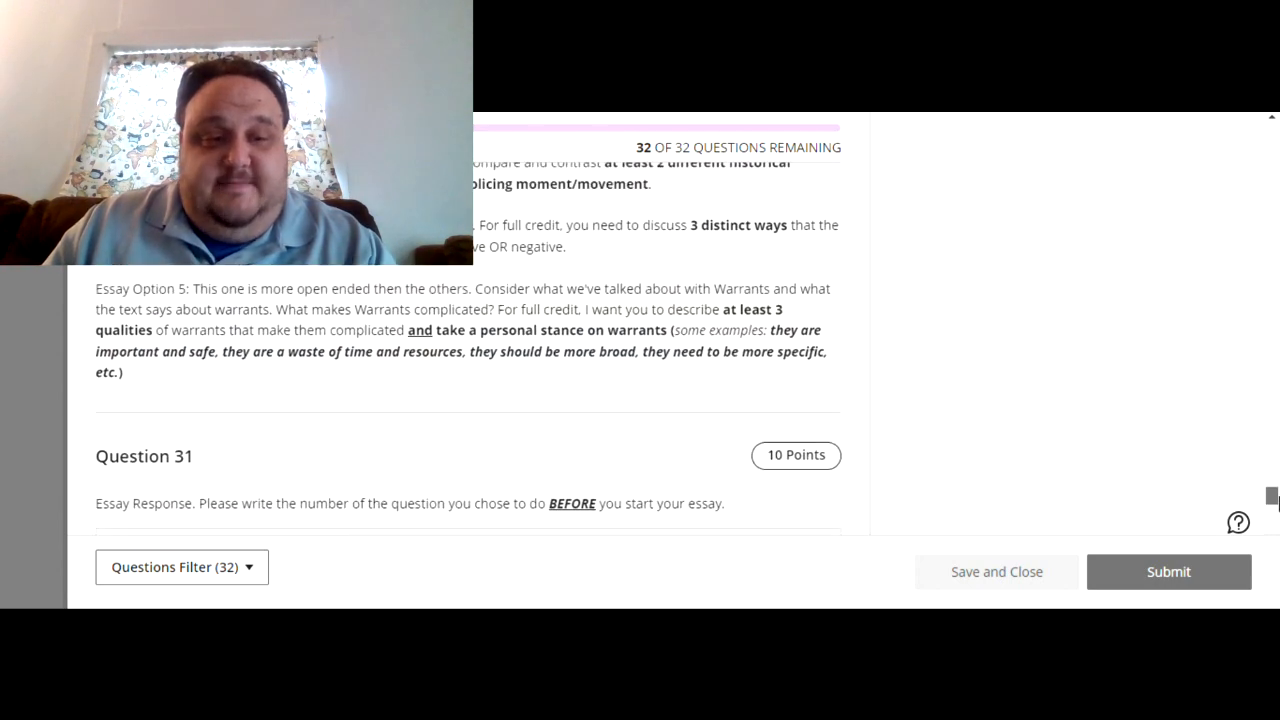
{"action": "scroll", "scroll_direction": "up", "scroll_amount": 3}
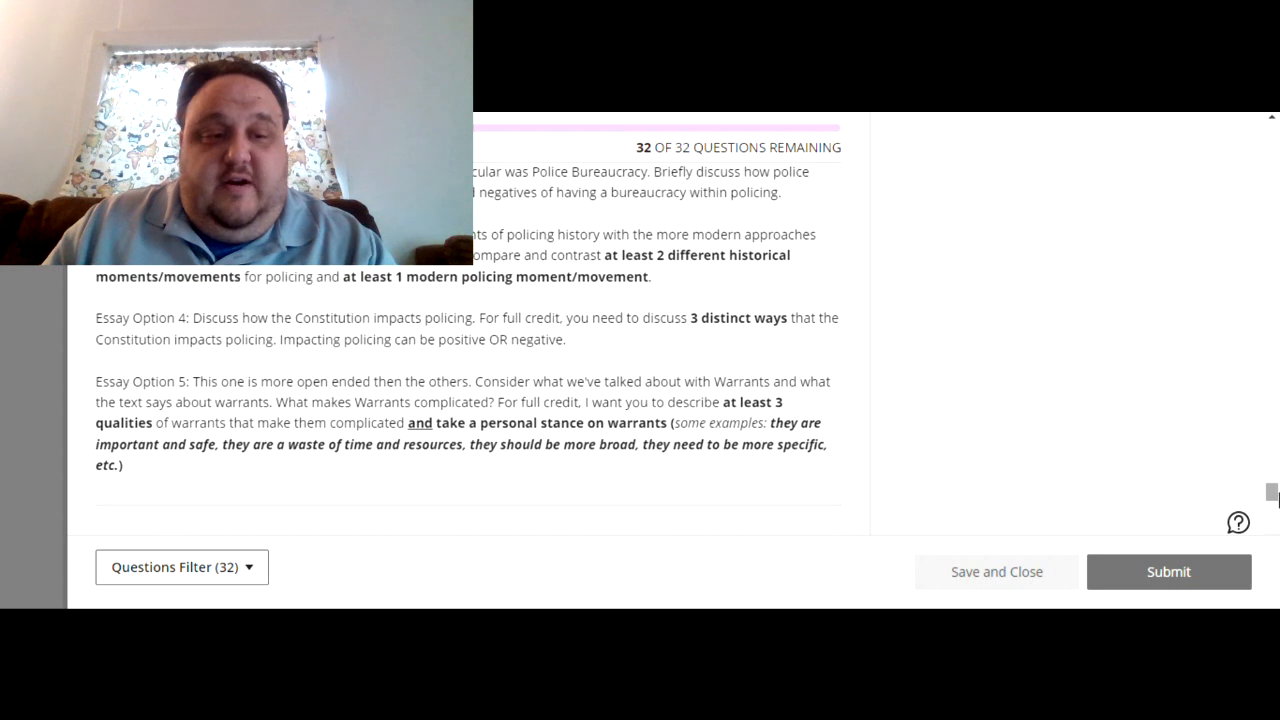
{"action": "scroll", "scroll_direction": "up", "scroll_amount": 3}
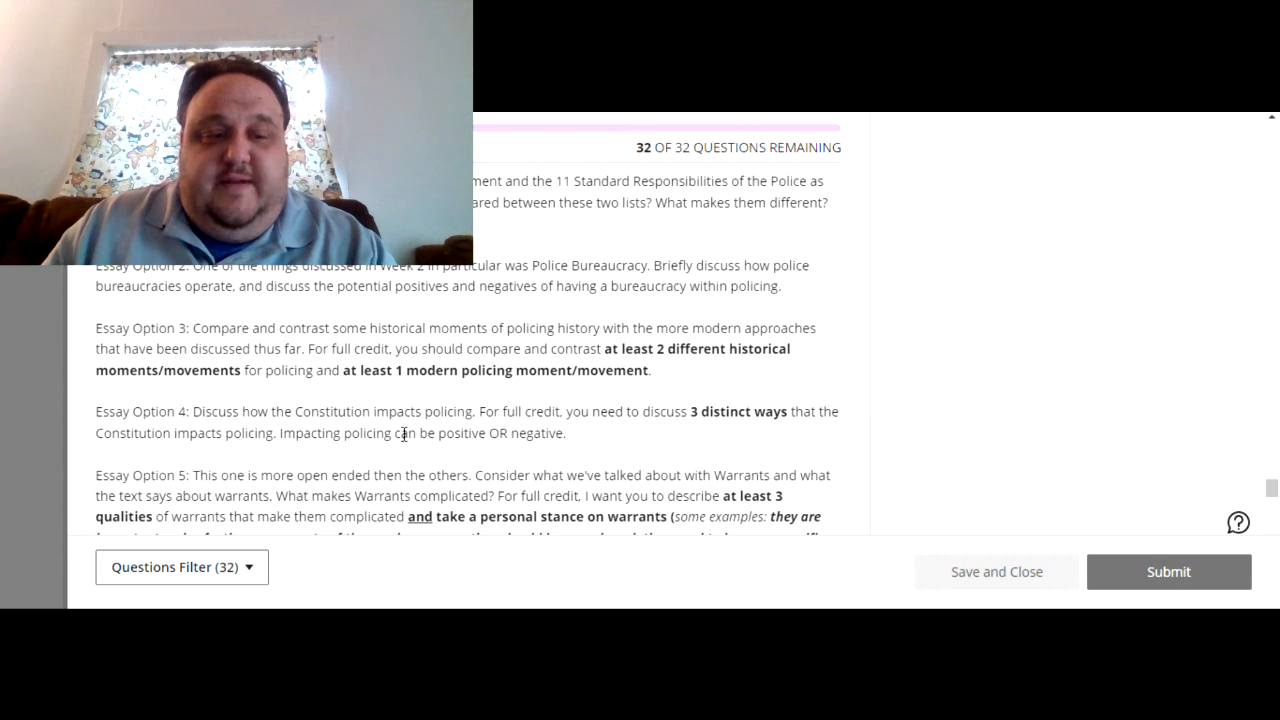
{"action": "scroll", "scroll_direction": "down", "scroll_amount": 3}
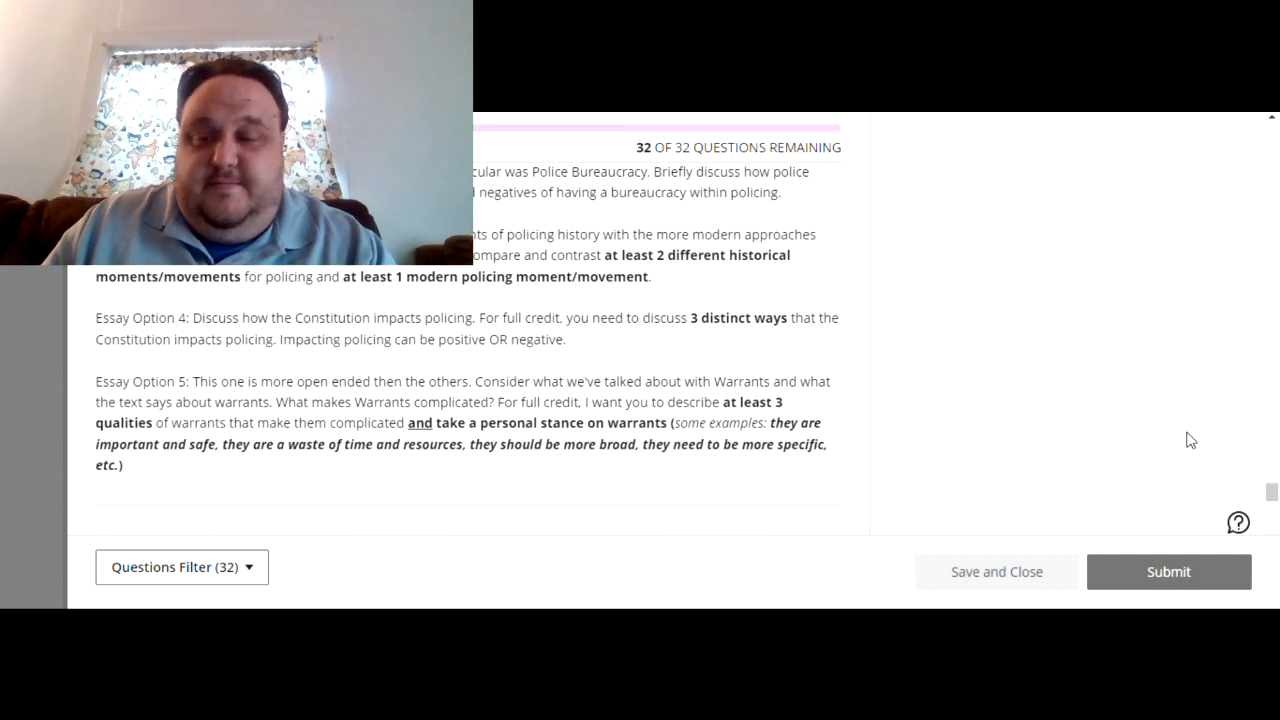
{"action": "scroll", "scroll_direction": "down", "scroll_amount": 3}
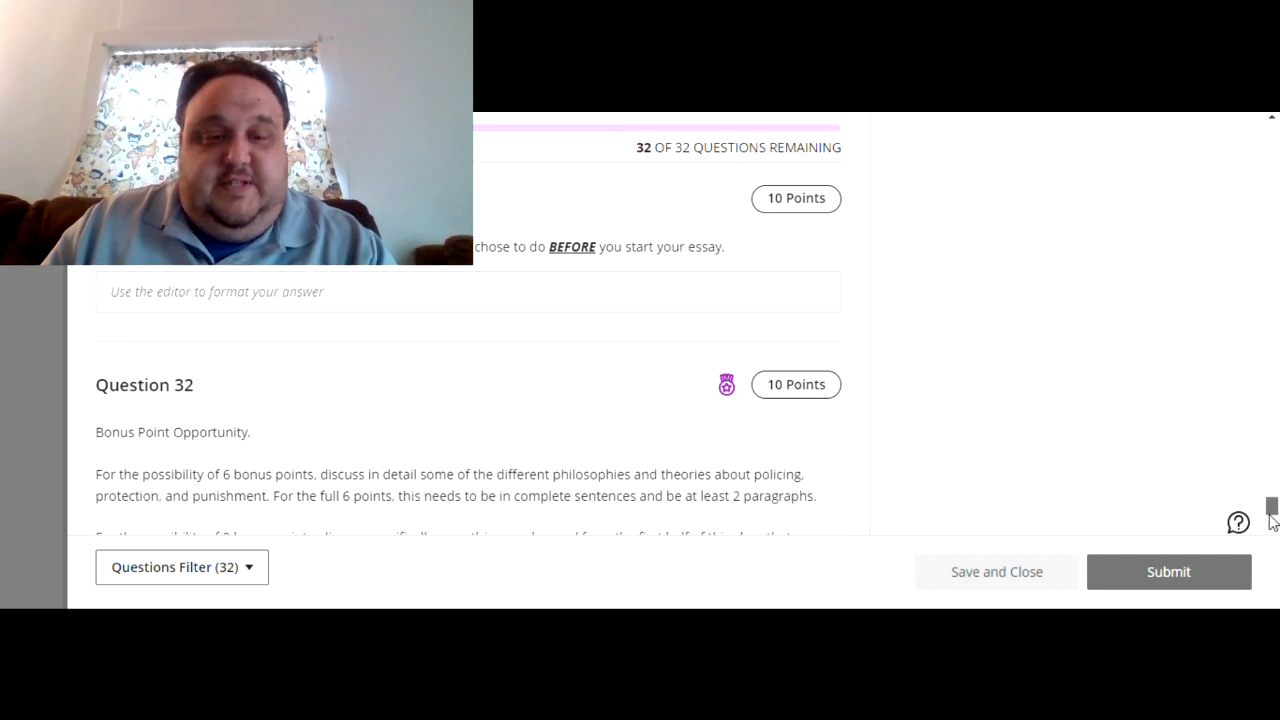
Scroll to the rest of Question 32's bonus prompt with its 2-point options
{"action": "scroll", "scroll_direction": "down", "scroll_amount": 3}
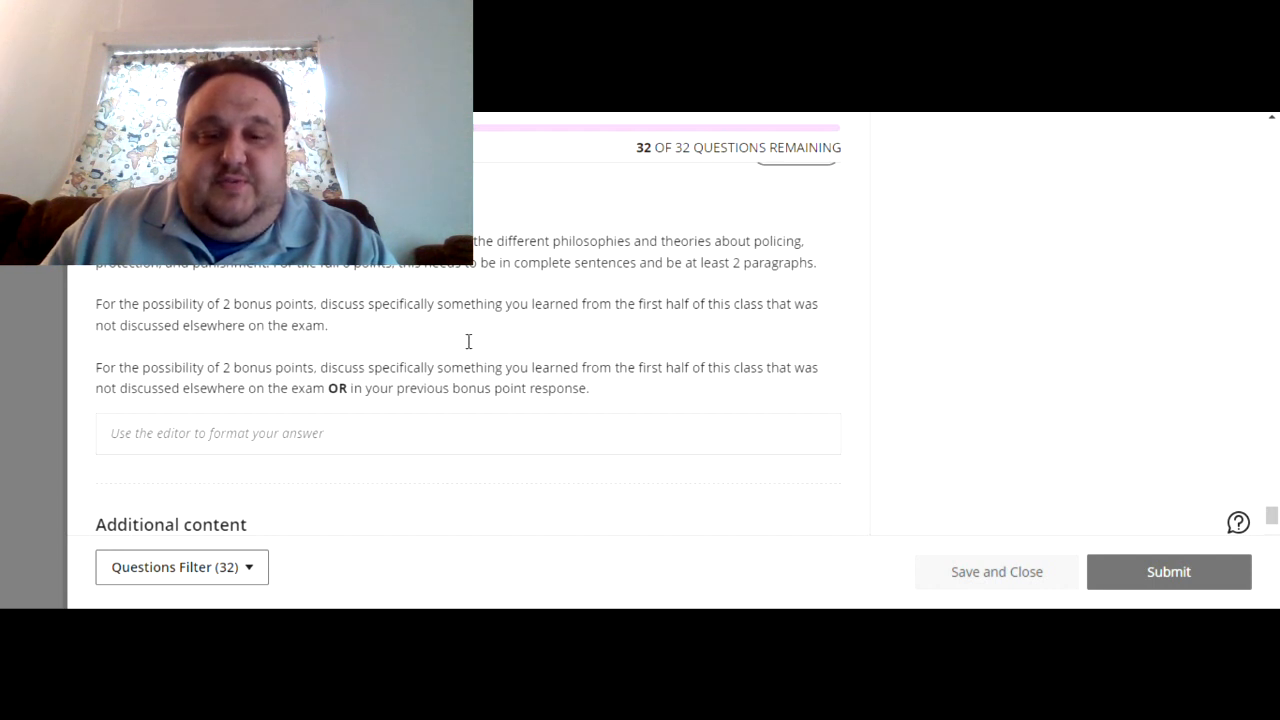
{"action": "mouse_move", "coordinate": [225, 365]}
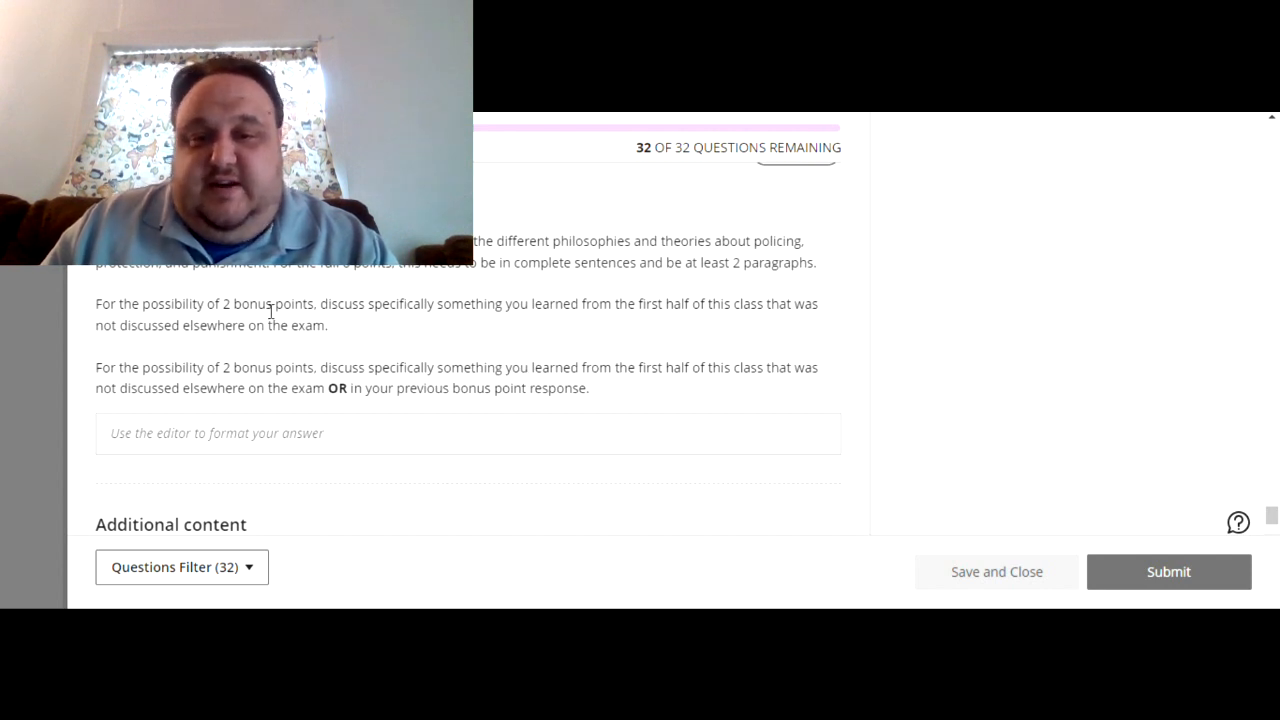
{"action": "mouse_move", "coordinate": [322, 361]}
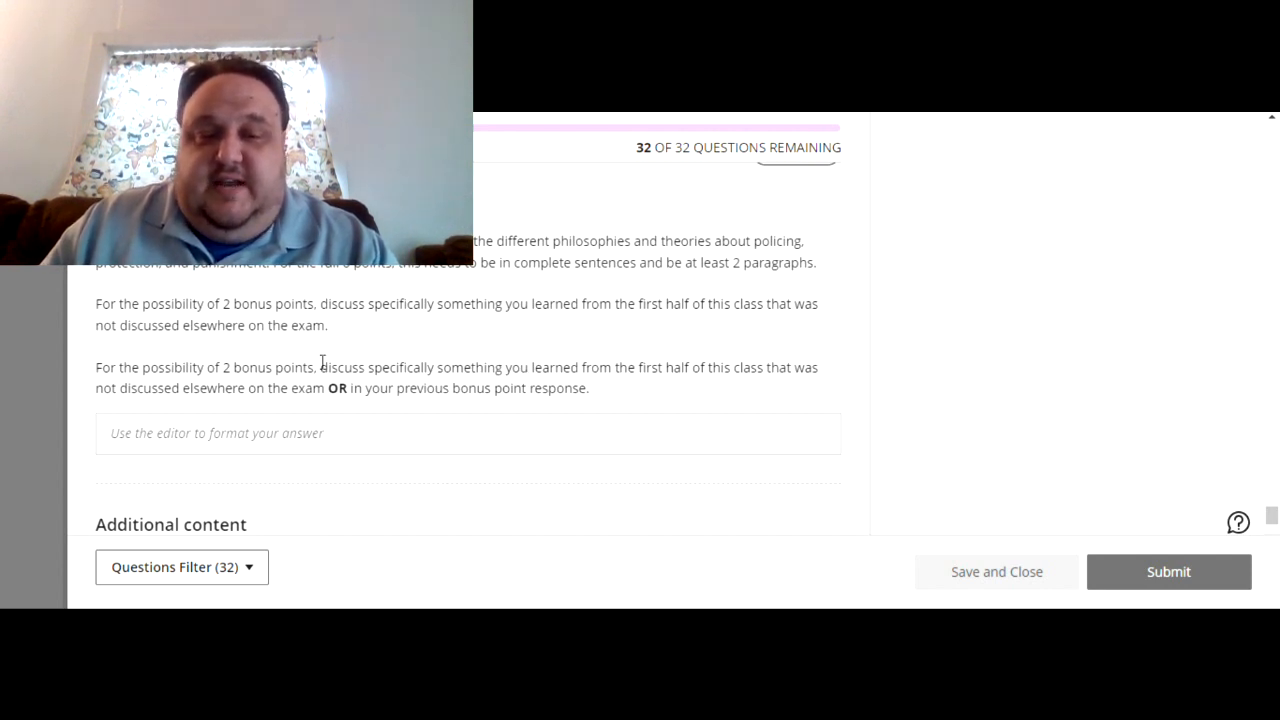
{"action": "mouse_move", "coordinate": [477, 338]}
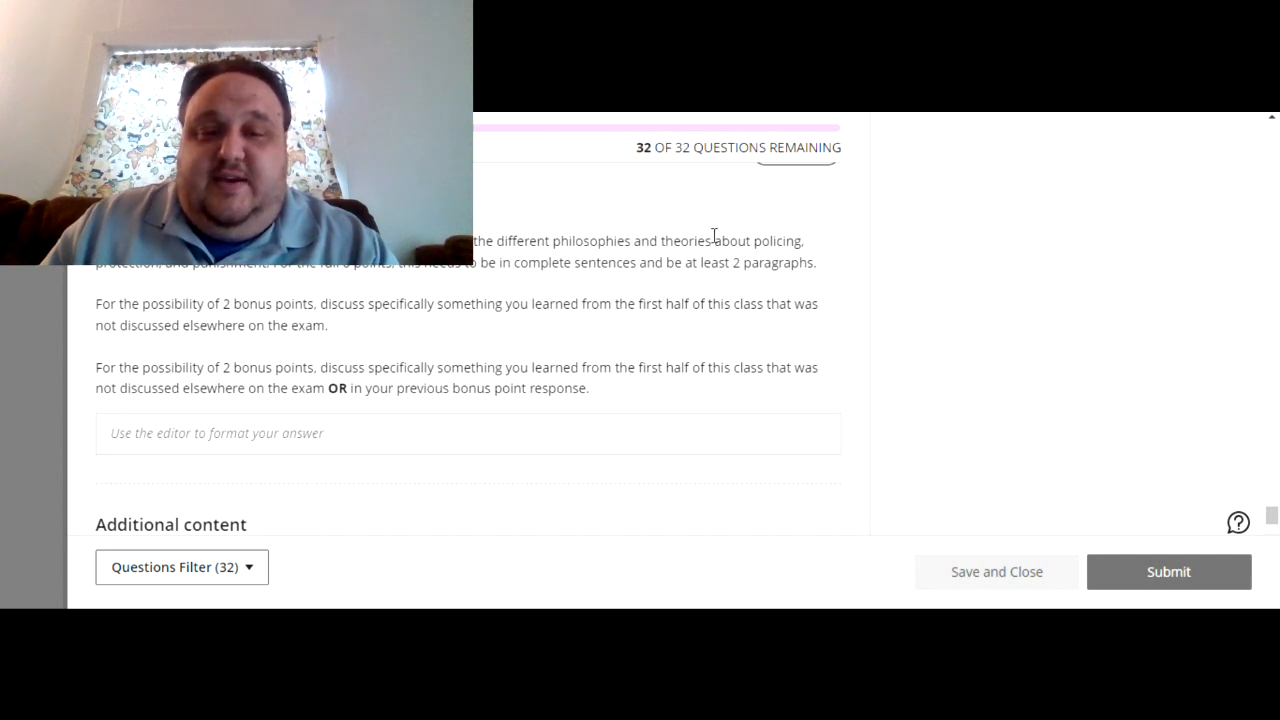
{"action": "mouse_move", "coordinate": [796, 243]}
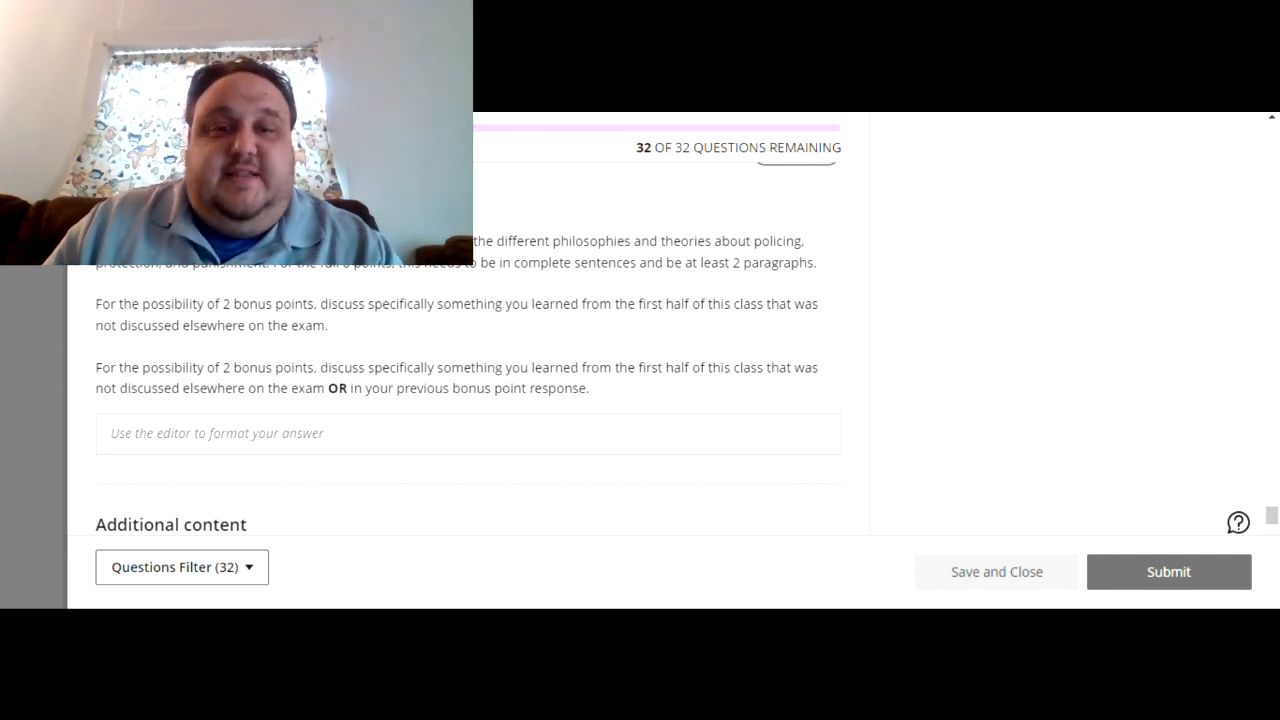
{"action": "mouse_move", "coordinate": [738, 351]}
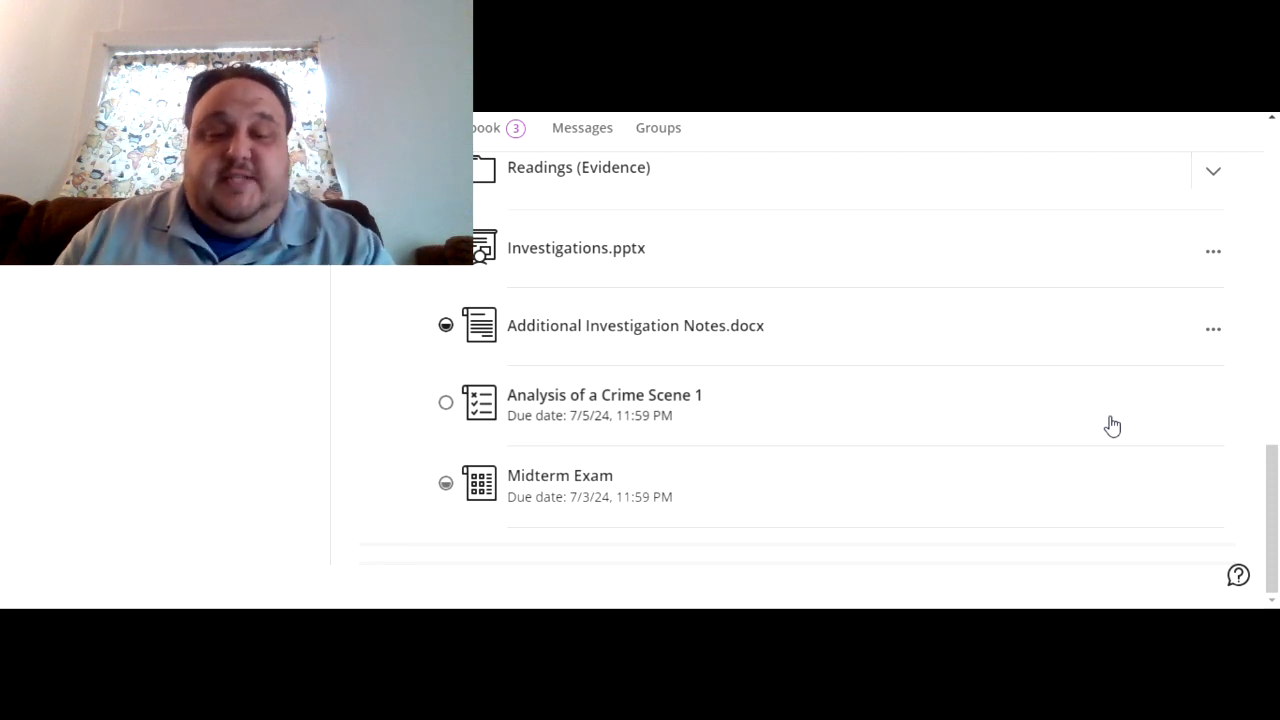
{"action": "mouse_move", "coordinate": [830, 418]}
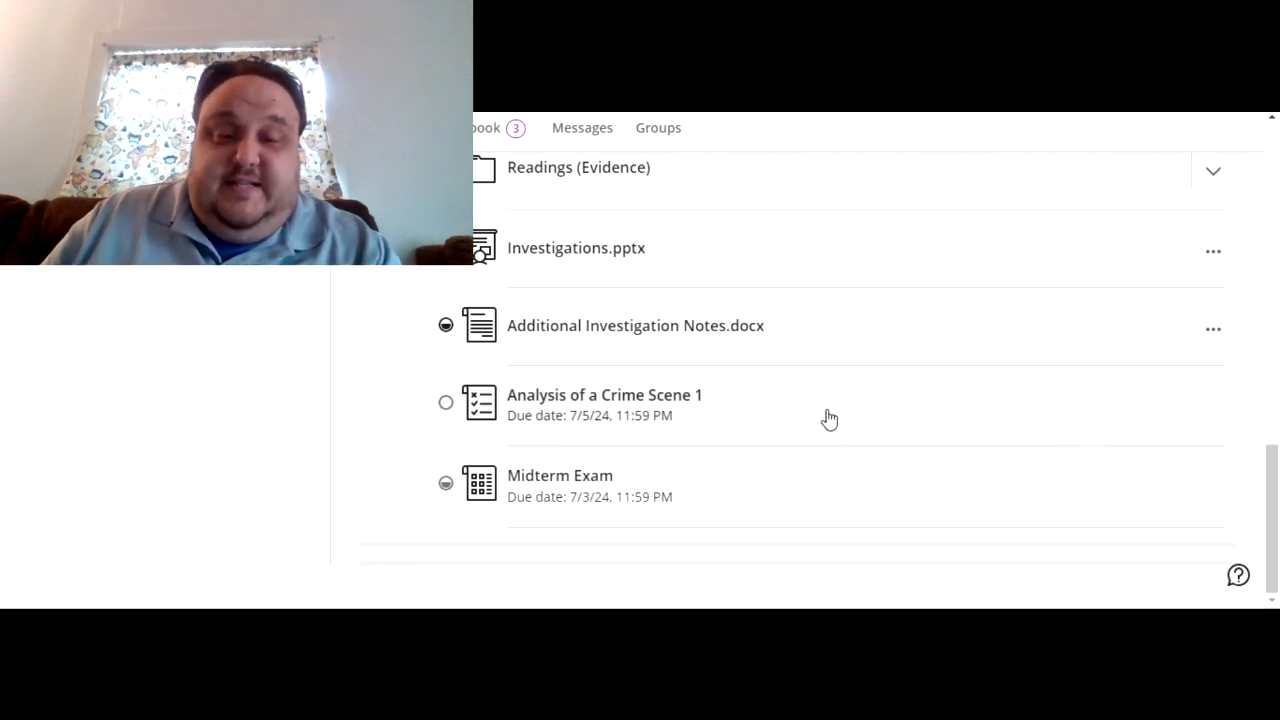
{"action": "mouse_move", "coordinate": [762, 417]}
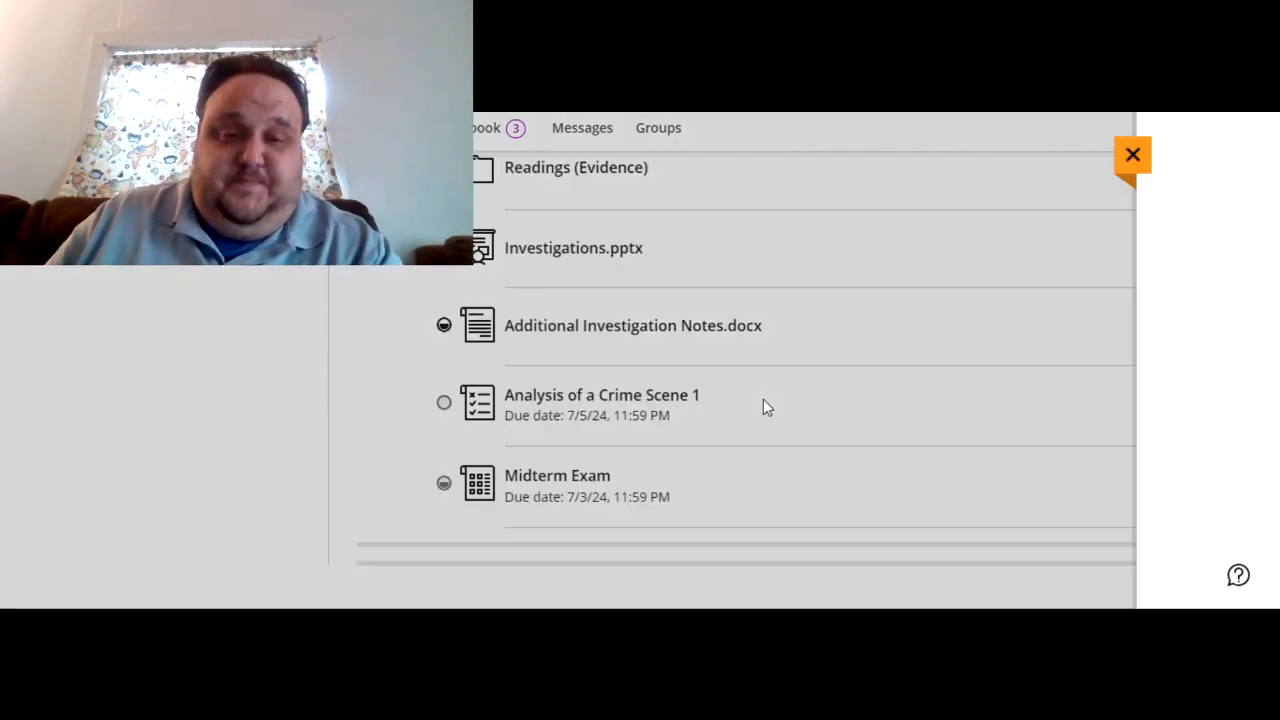
Open Analysis of a Crime Scene 1's details: due 7/5/24, one attempt, 25 points
{"action": "left_click", "coordinate": [601, 394]}
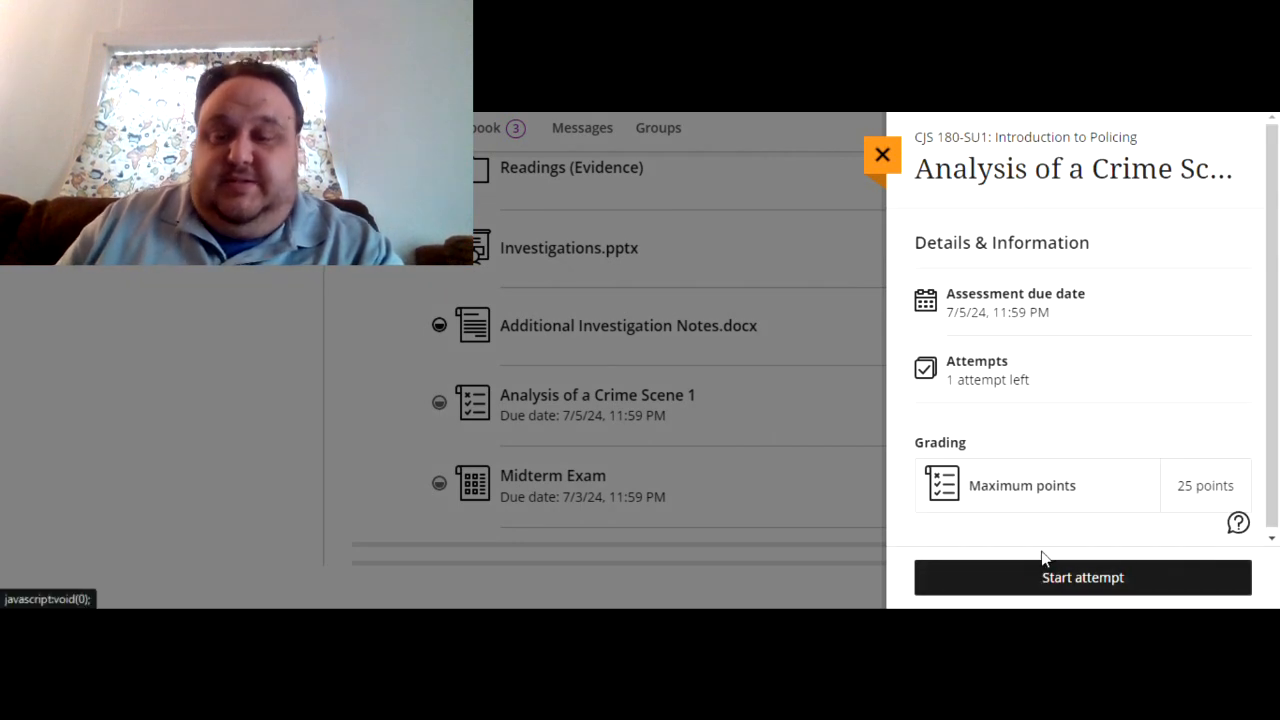
{"action": "left_click", "coordinate": [1082, 577]}
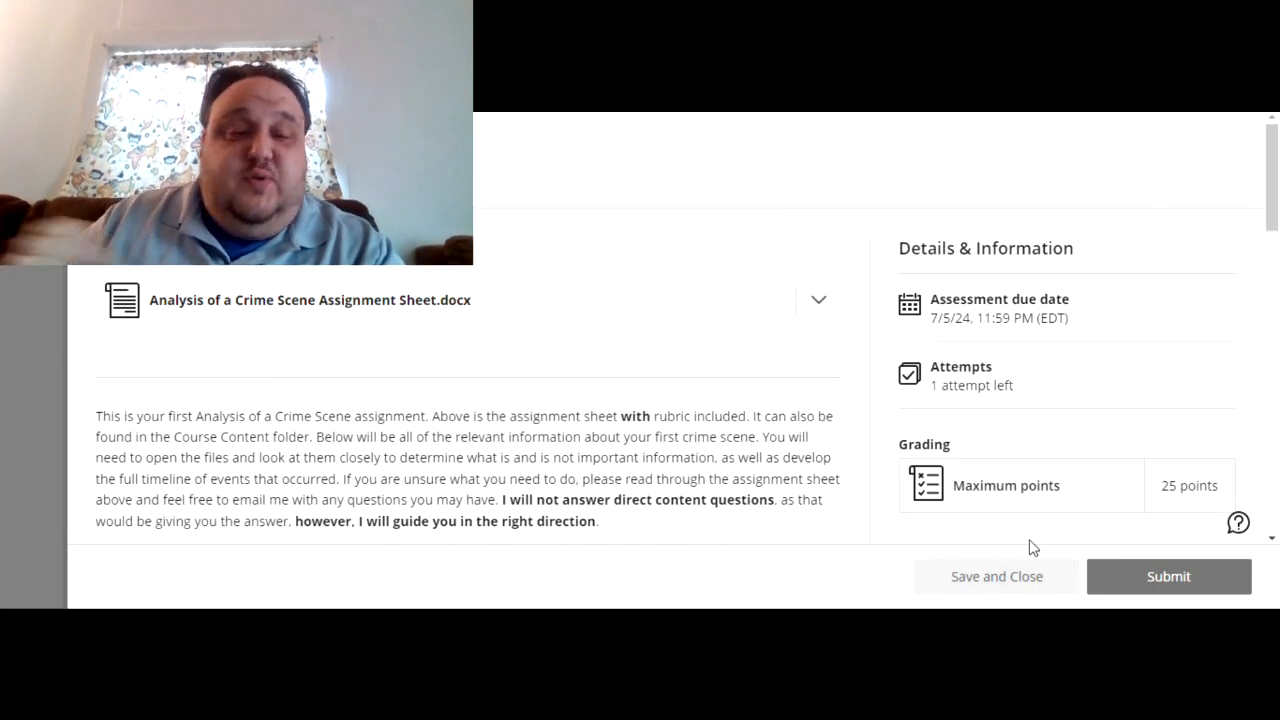
{"action": "mouse_move", "coordinate": [738, 383]}
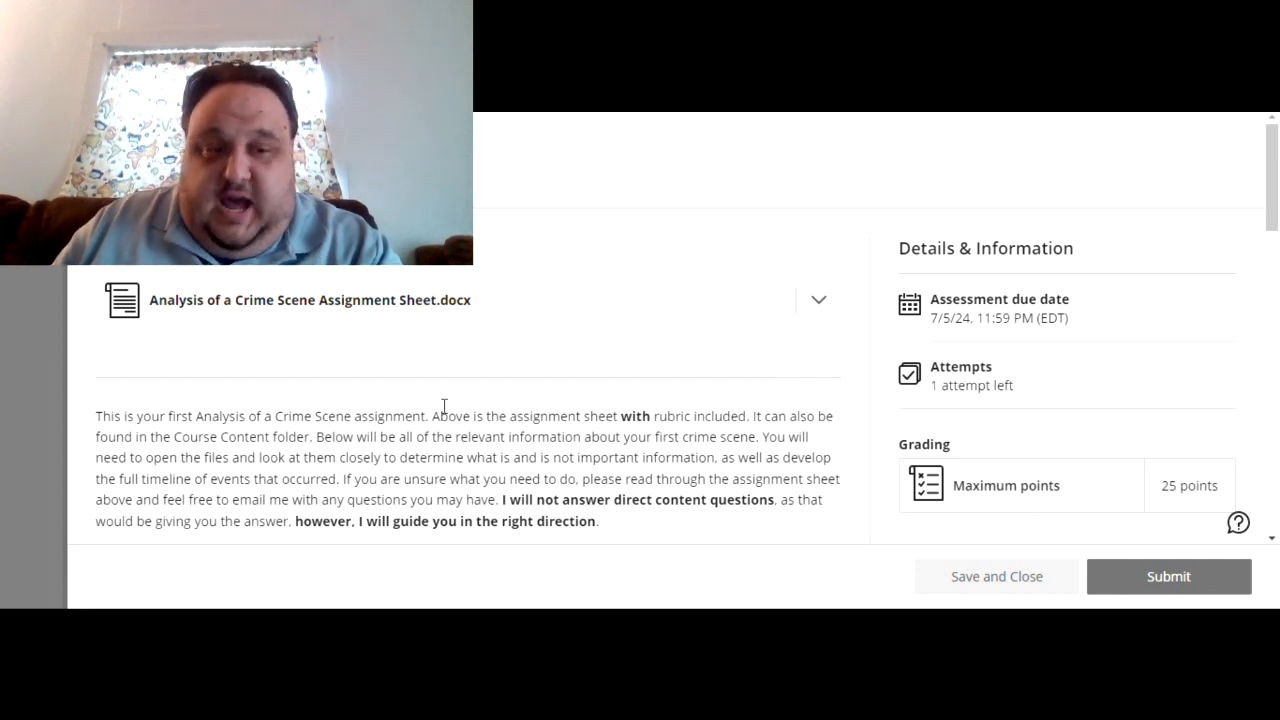
{"action": "scroll", "scroll_direction": "down", "scroll_amount": 3}
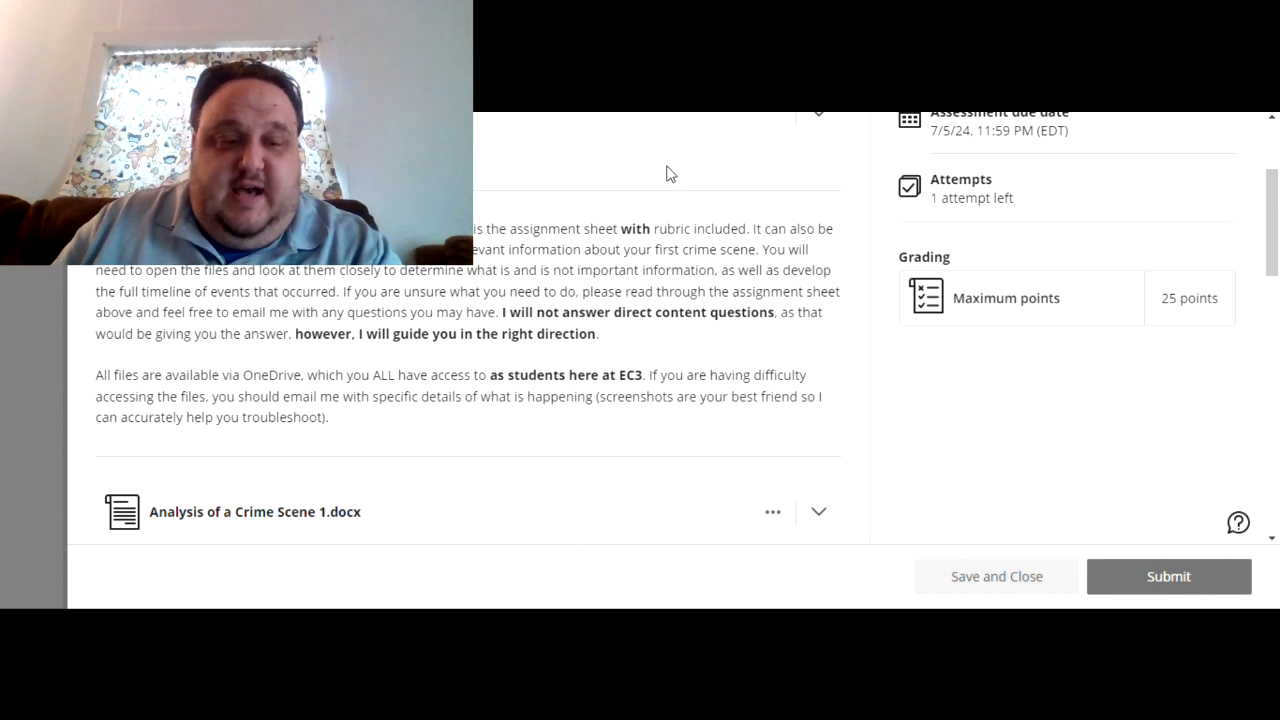
{"action": "scroll", "scroll_direction": "down", "scroll_amount": 3}
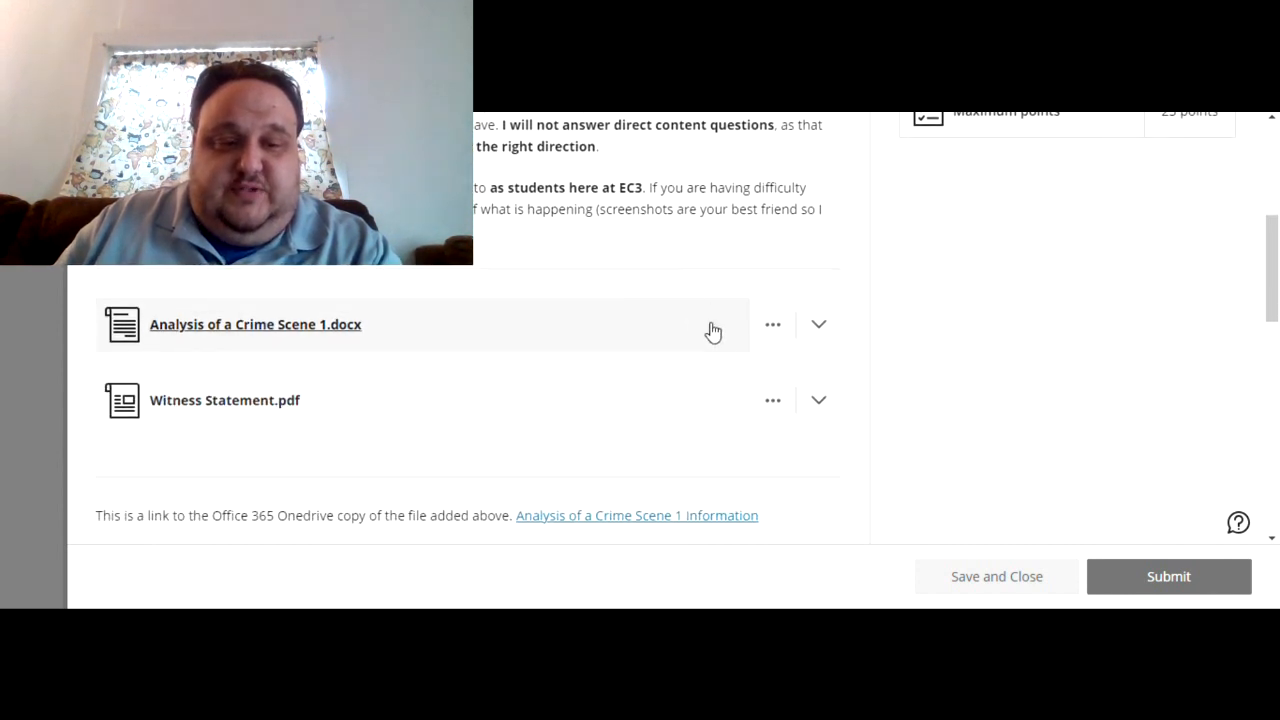
{"action": "scroll", "scroll_direction": "down", "scroll_amount": 3}
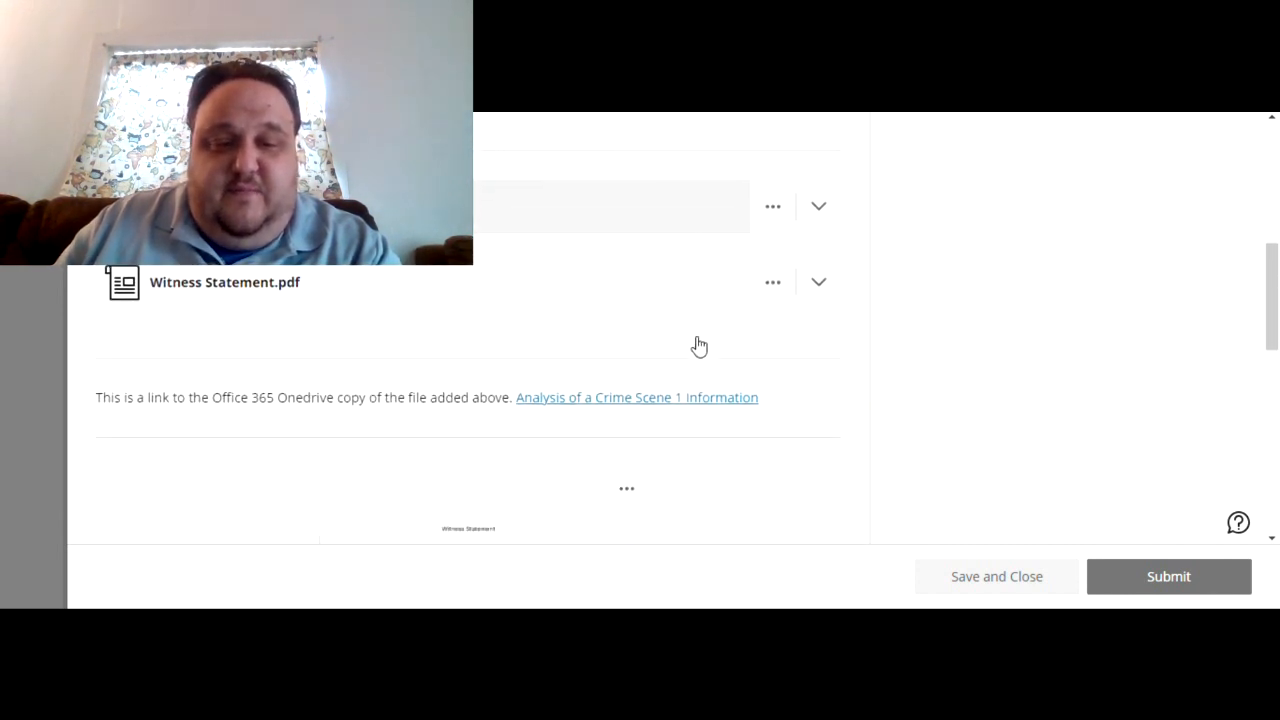
{"action": "scroll", "scroll_direction": "down", "scroll_amount": 3}
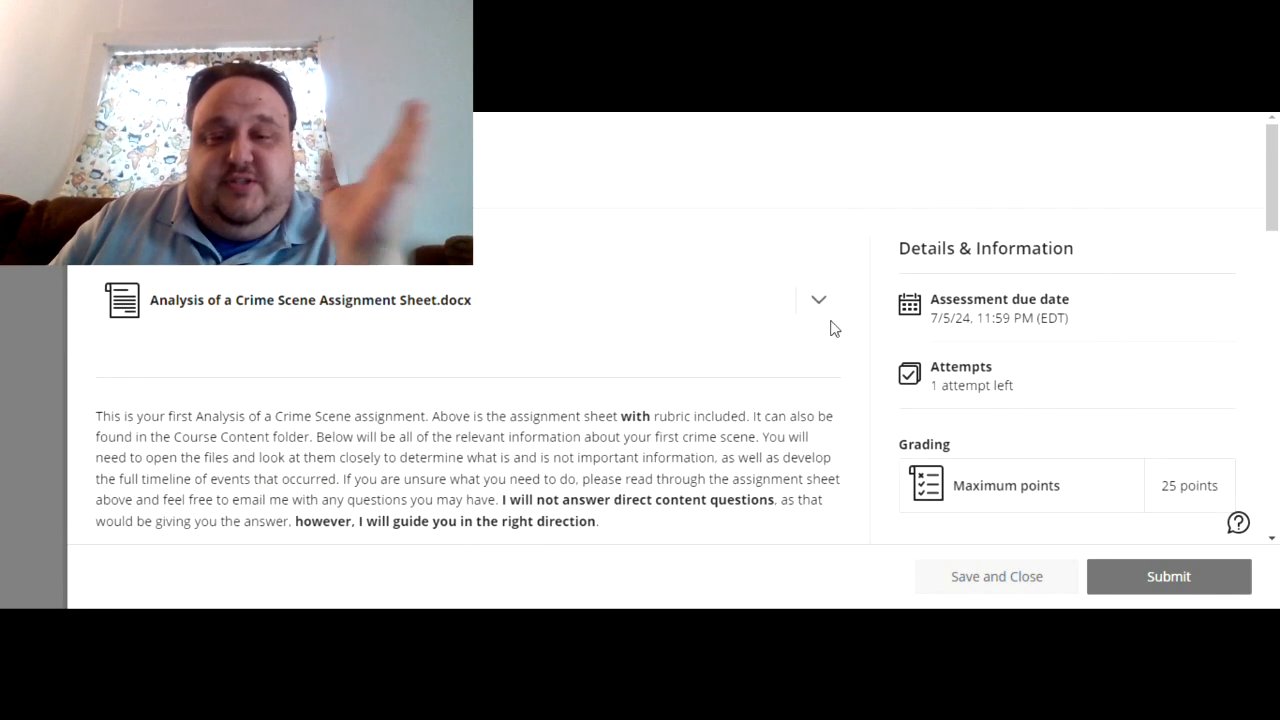
{"action": "scroll", "scroll_direction": "down", "scroll_amount": 3}
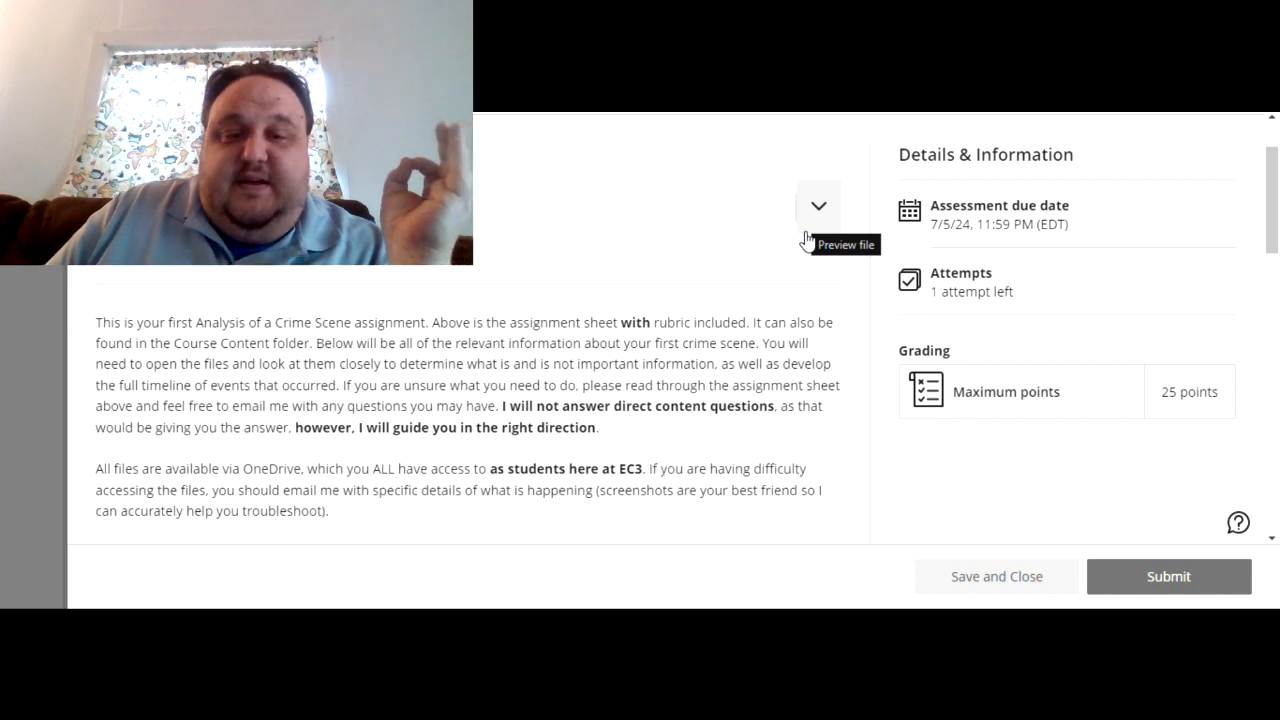
{"action": "mouse_move", "coordinate": [834, 389]}
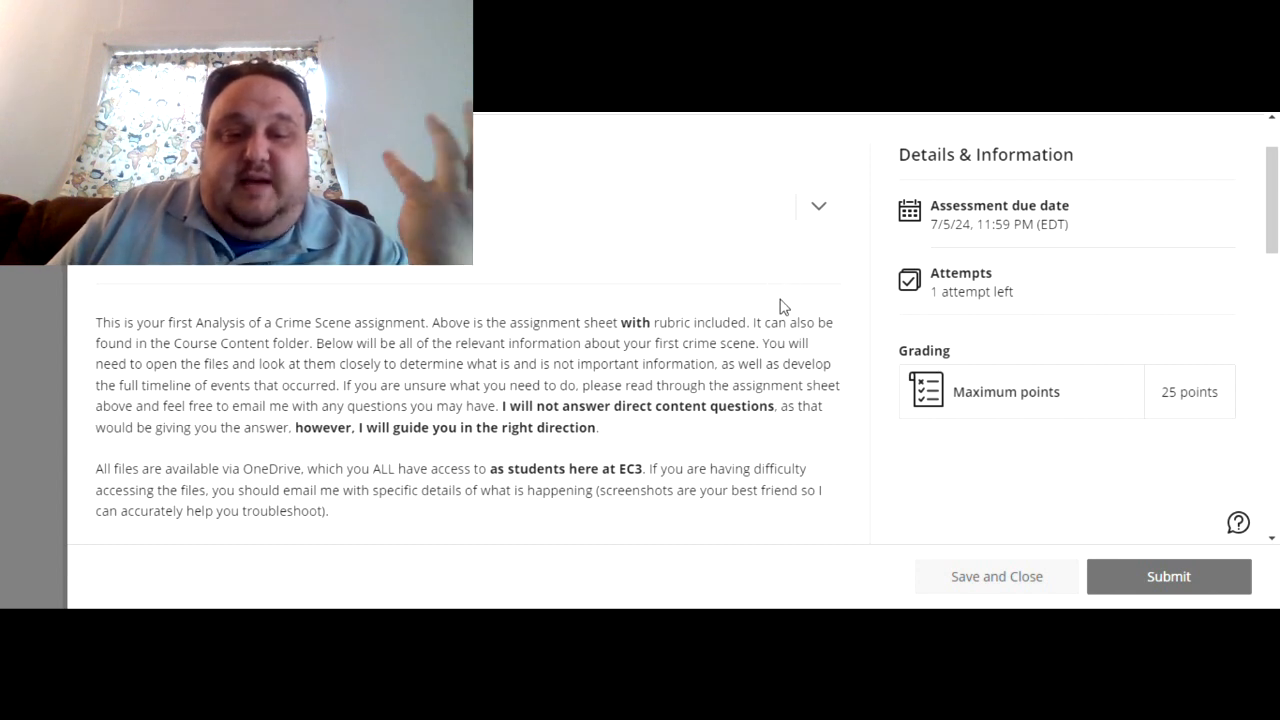
{"action": "mouse_move", "coordinate": [447, 410]}
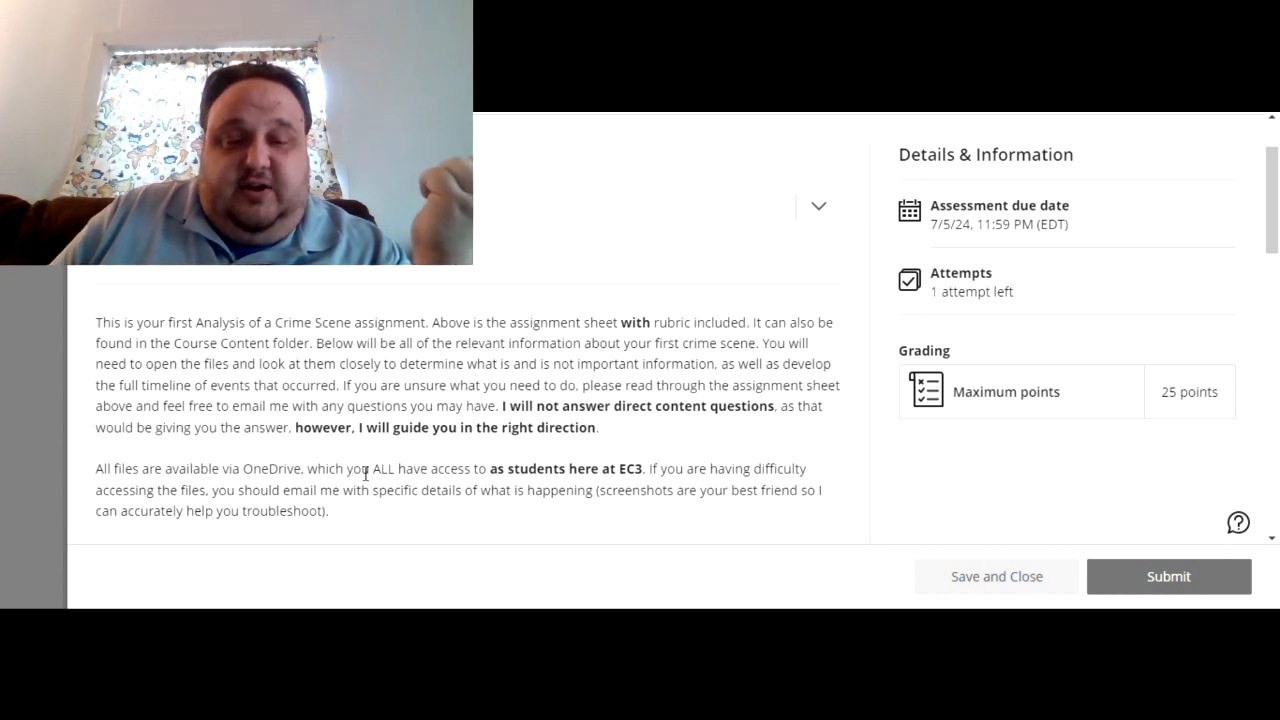
{"action": "mouse_move", "coordinate": [810, 453]}
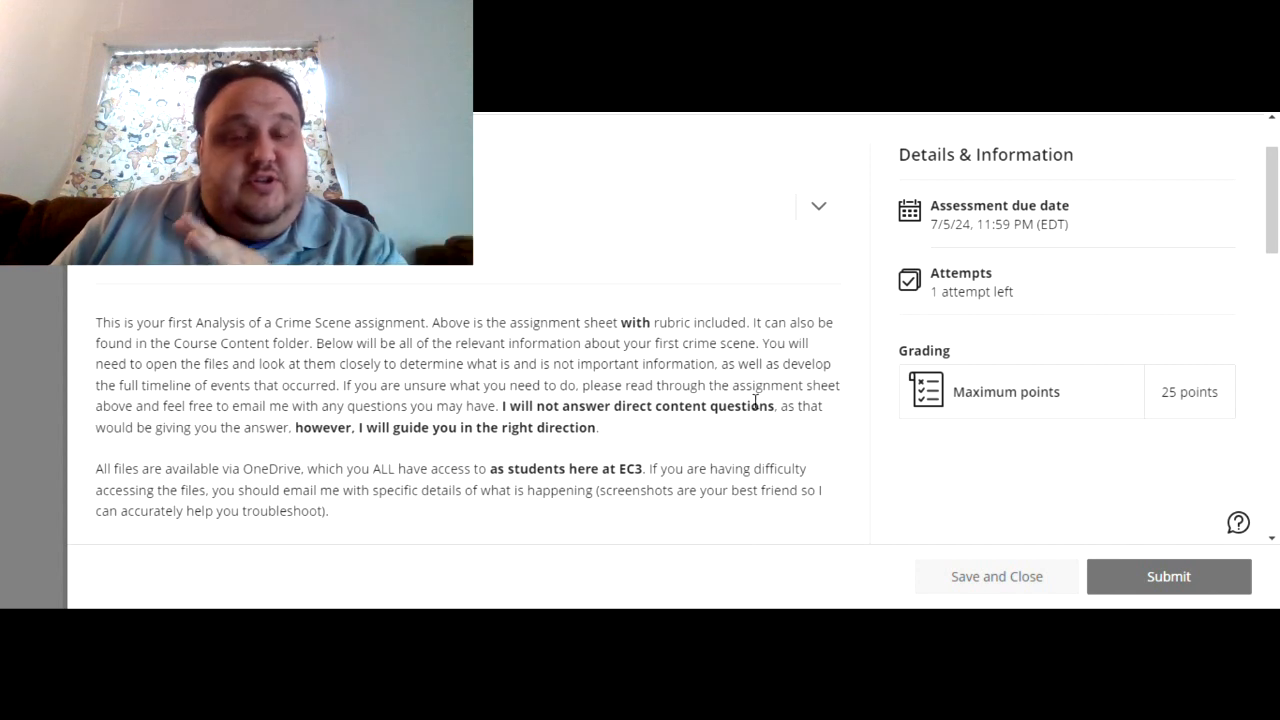
{"action": "mouse_move", "coordinate": [810, 228]}
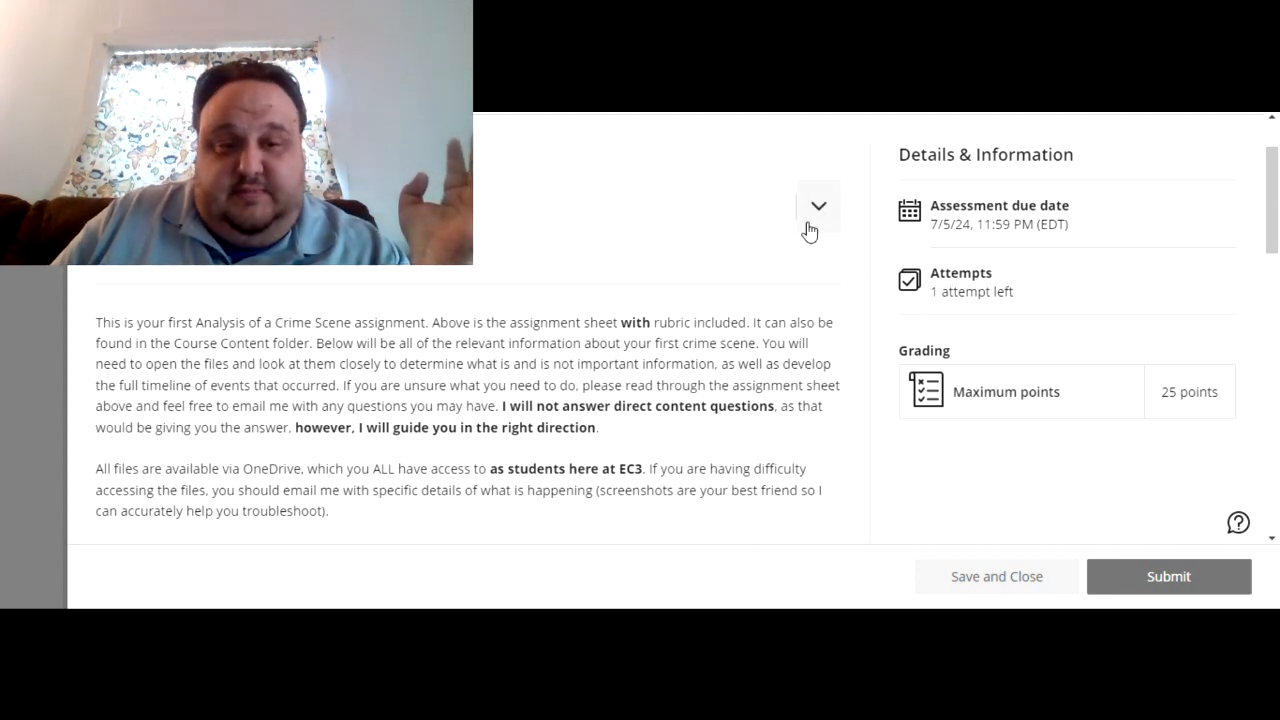
Expand the assignment sheet preview and scroll to the concluding paragraph and rubric note
{"action": "left_click", "coordinate": [818, 206]}
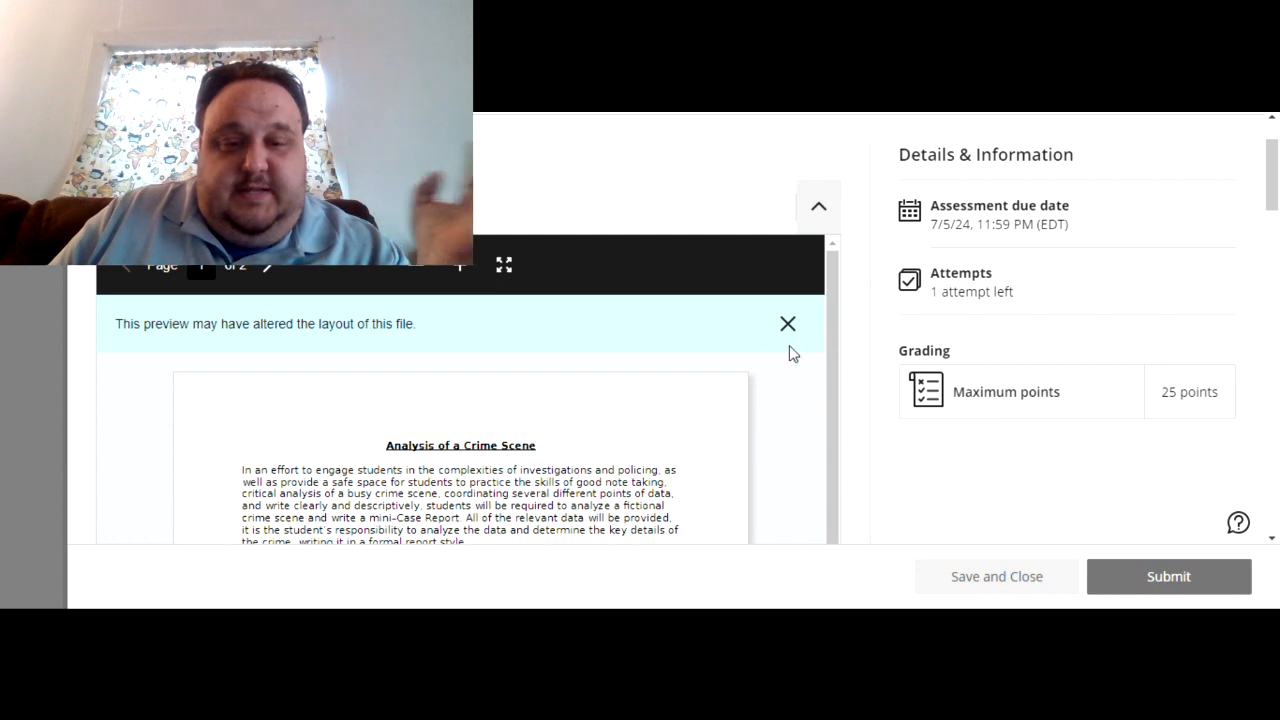
{"action": "scroll", "scroll_direction": "down", "scroll_amount": 3}
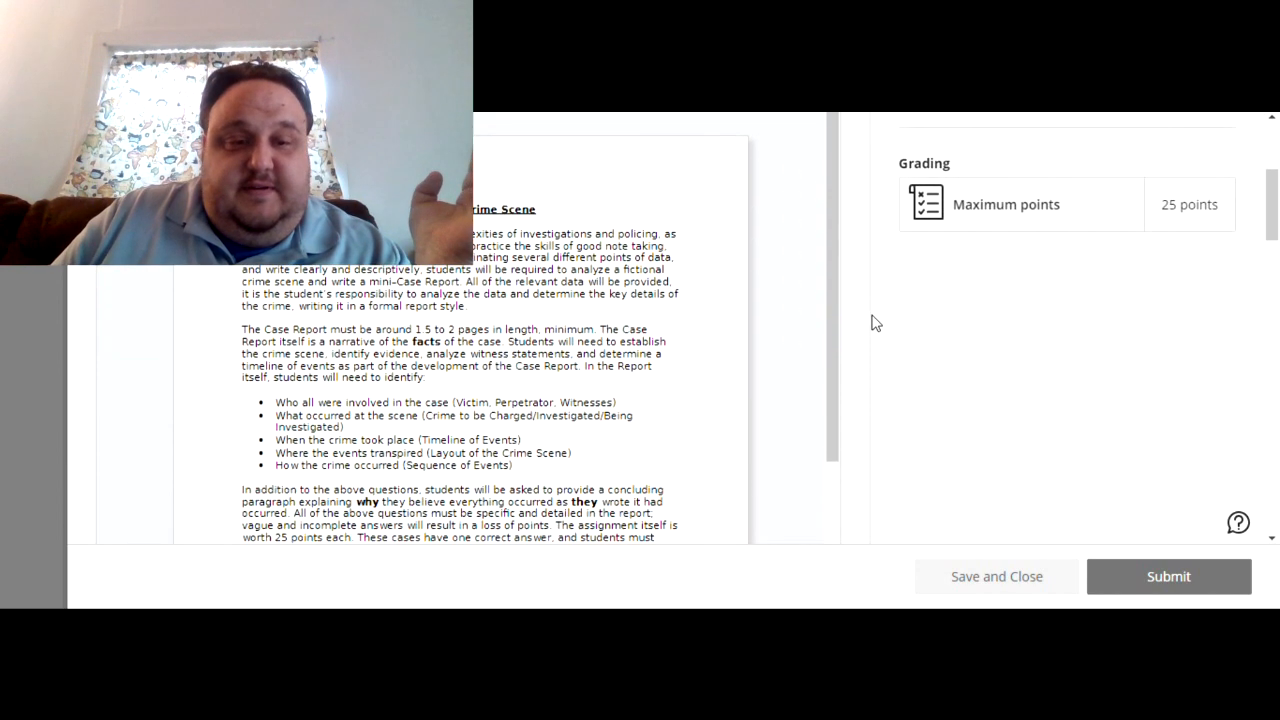
{"action": "mouse_move", "coordinate": [687, 264]}
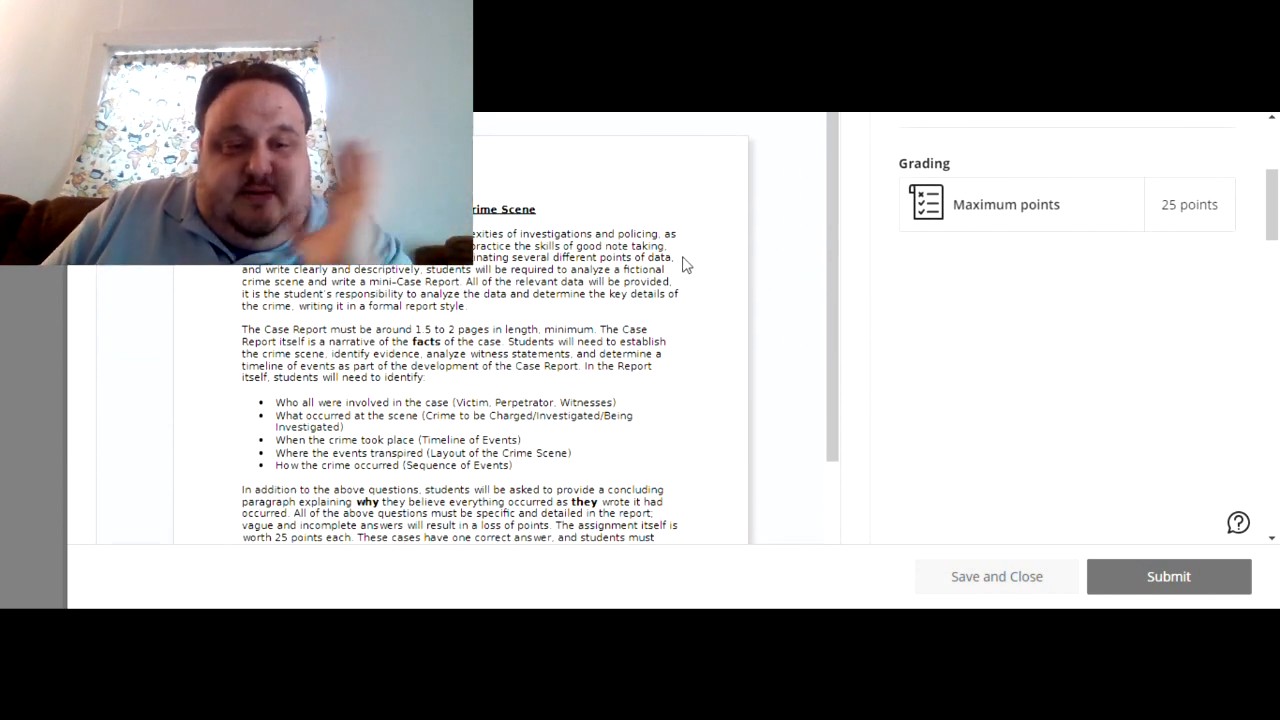
{"action": "mouse_move", "coordinate": [700, 276]}
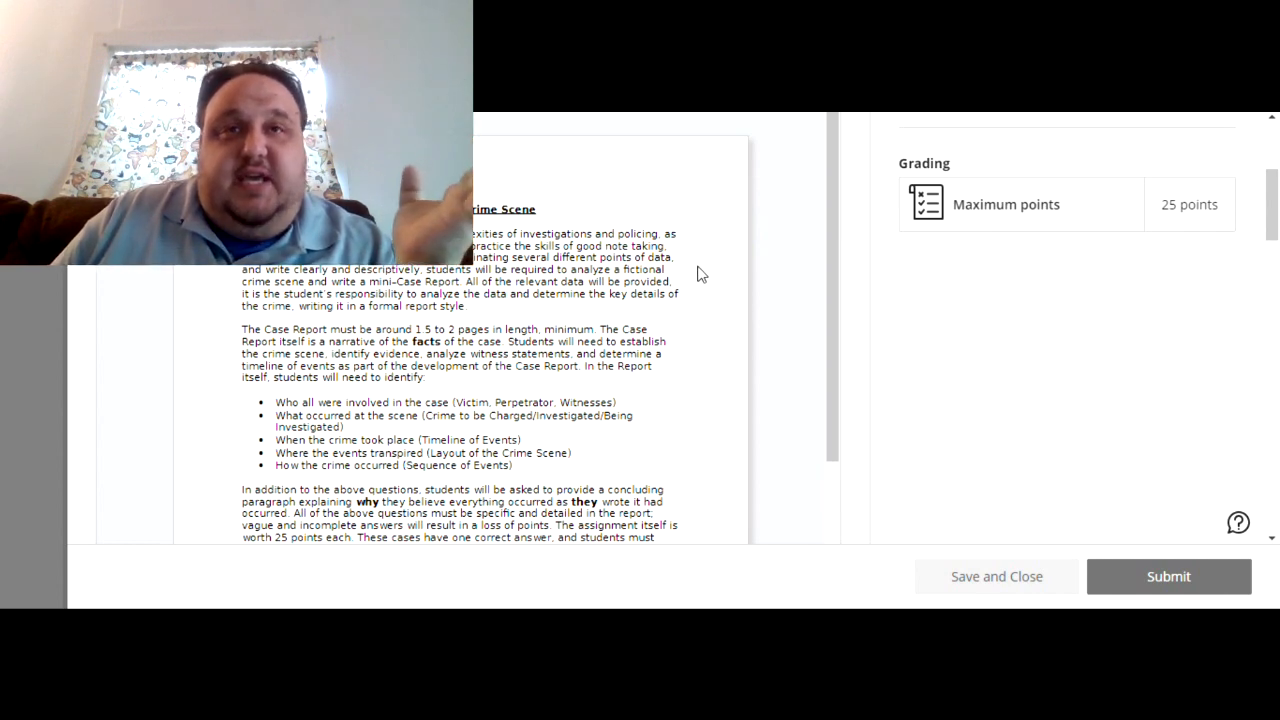
{"action": "mouse_move", "coordinate": [708, 254]}
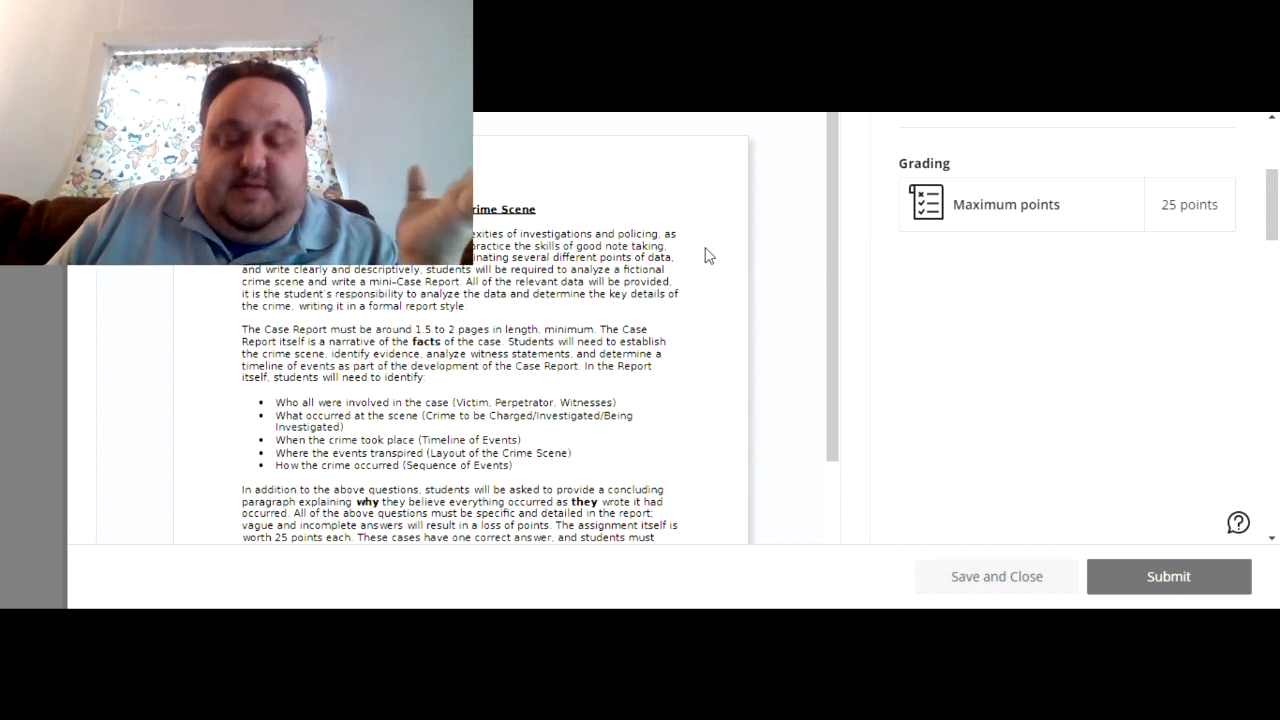
{"action": "mouse_move", "coordinate": [698, 252]}
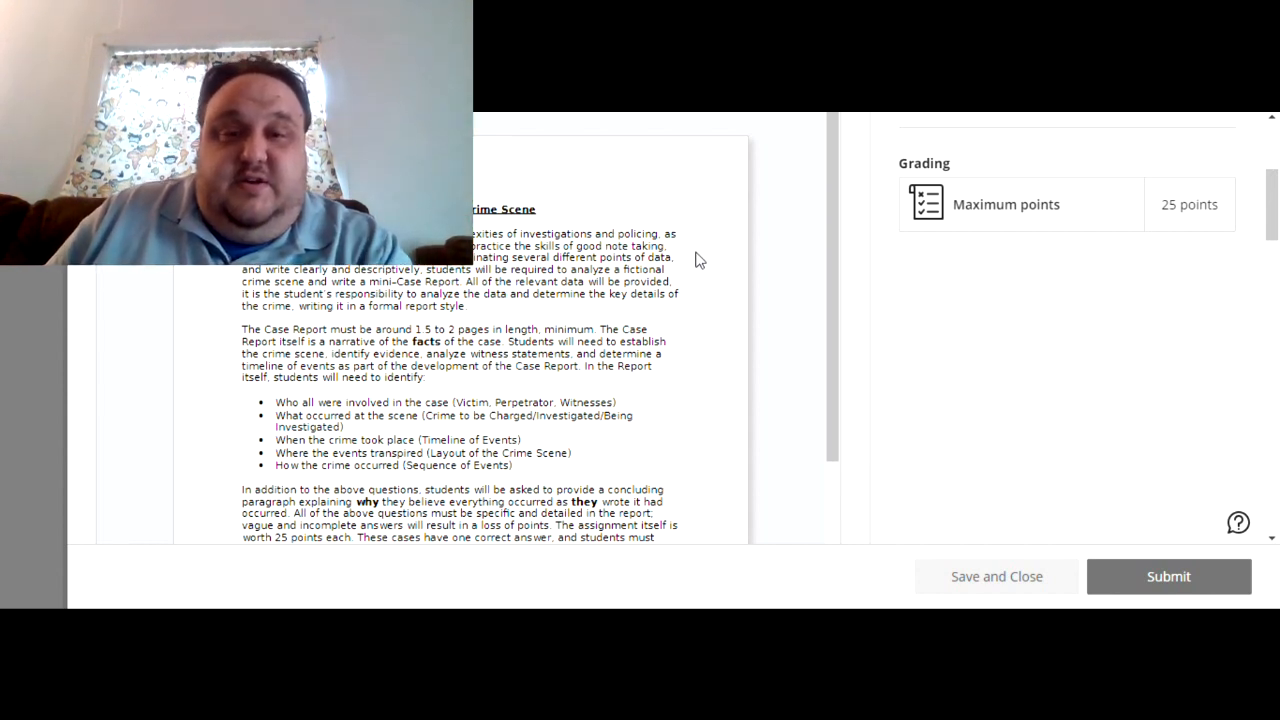
{"action": "mouse_move", "coordinate": [742, 357]}
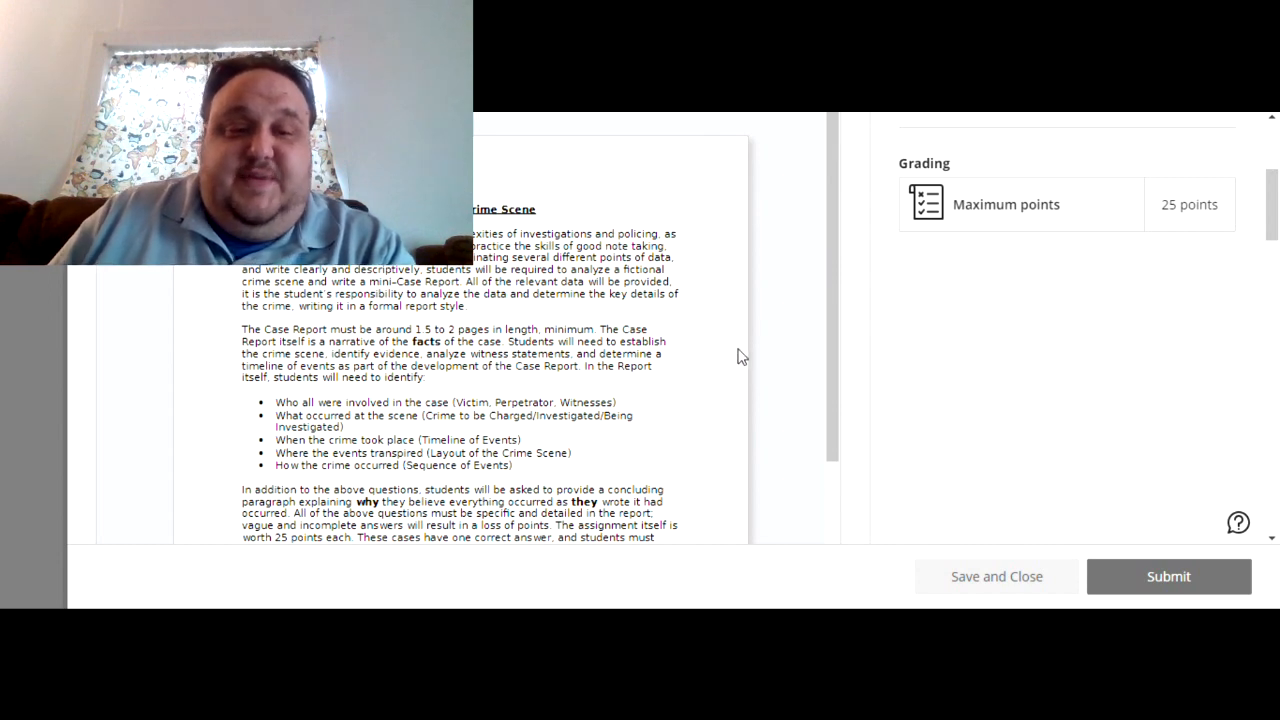
{"action": "mouse_move", "coordinate": [537, 324]}
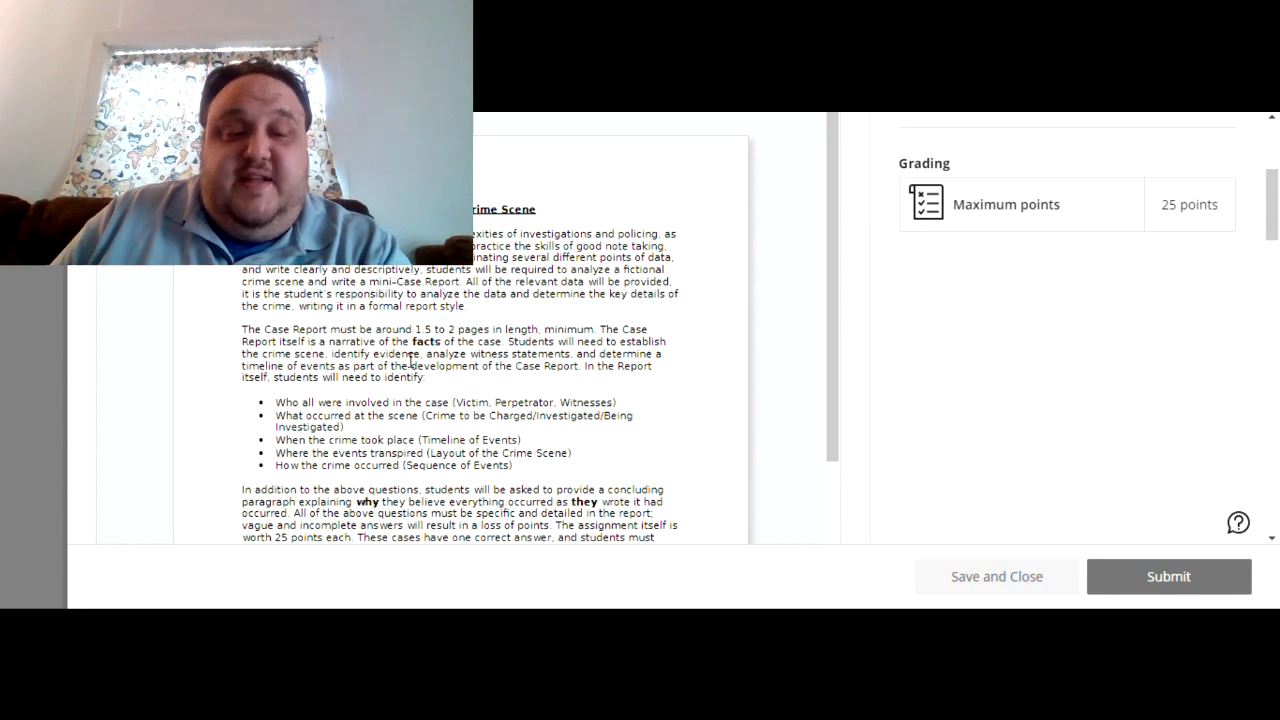
{"action": "mouse_move", "coordinate": [508, 384]}
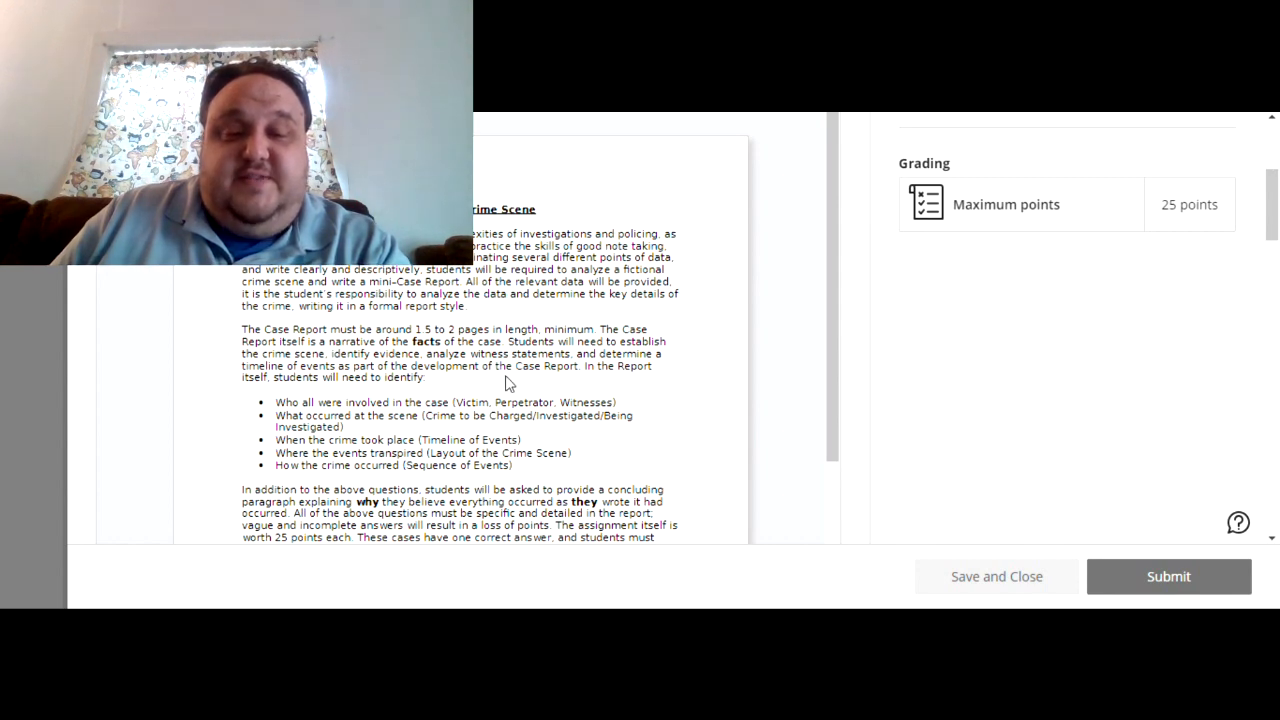
{"action": "scroll", "scroll_direction": "down", "scroll_amount": 3}
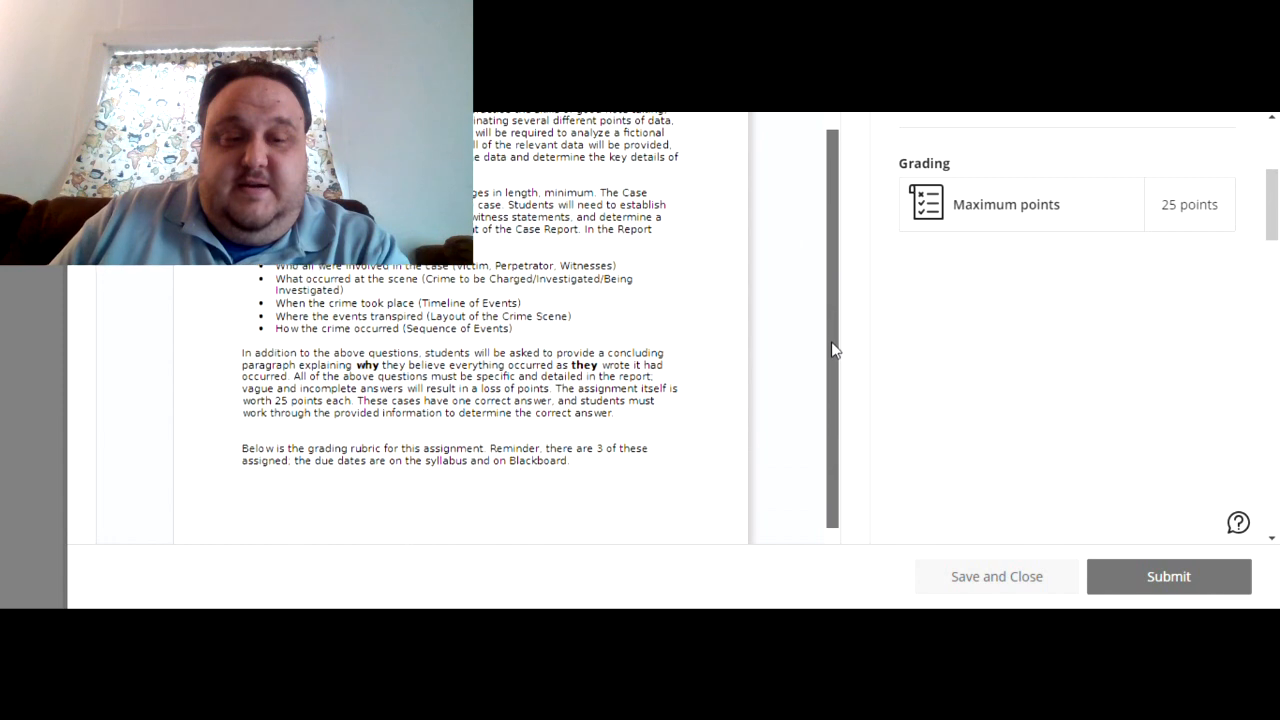
{"action": "scroll", "scroll_direction": "down", "scroll_amount": 3}
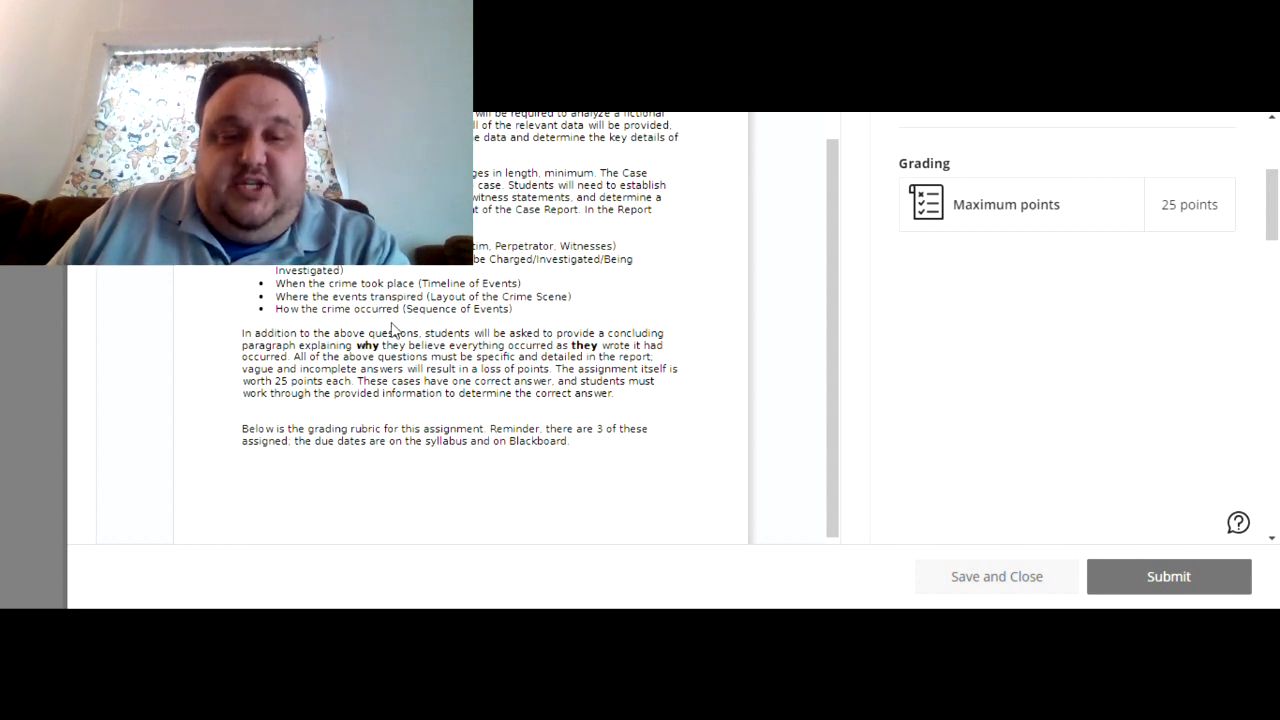
{"action": "mouse_move", "coordinate": [585, 330]}
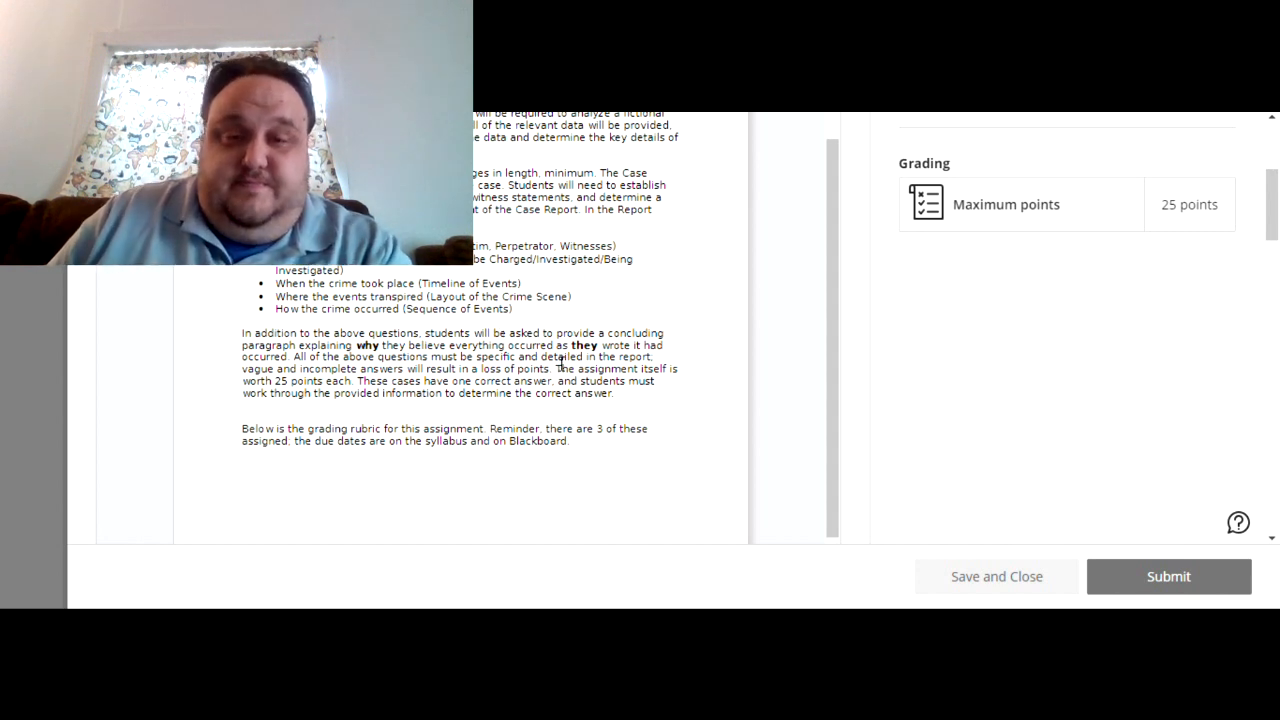
{"action": "mouse_move", "coordinate": [530, 315]}
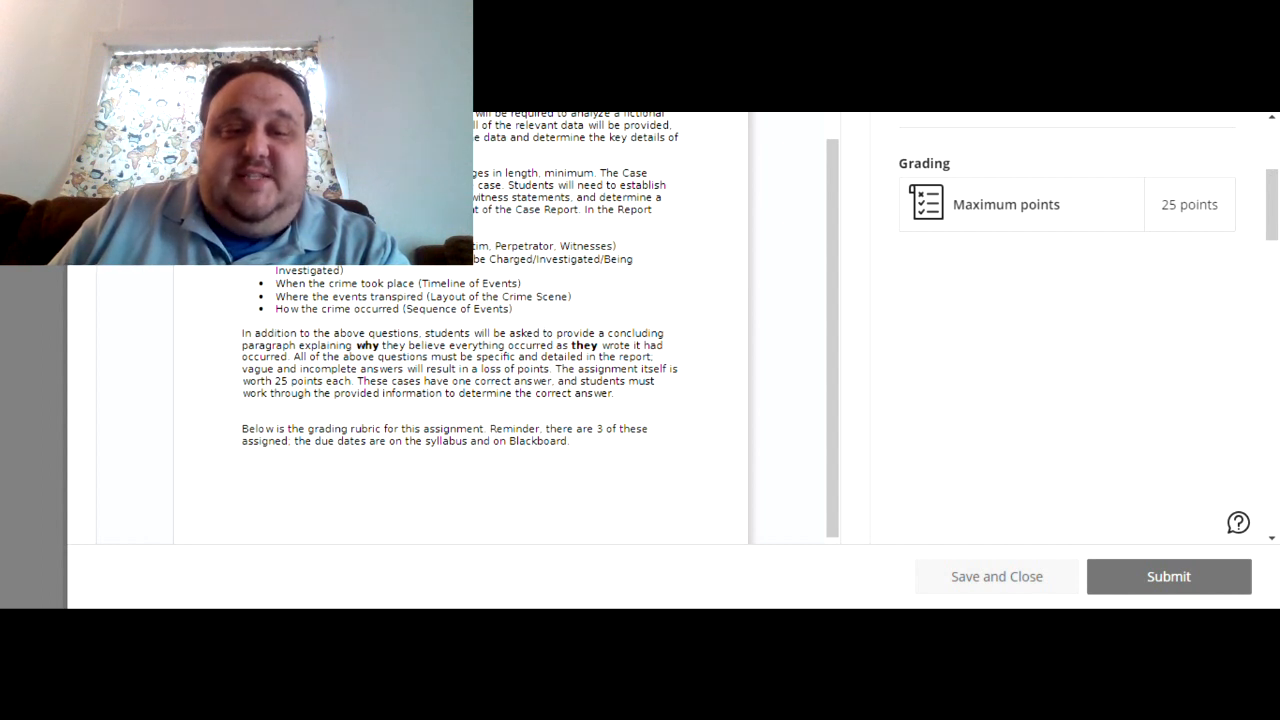
{"action": "mouse_move", "coordinate": [320, 327]}
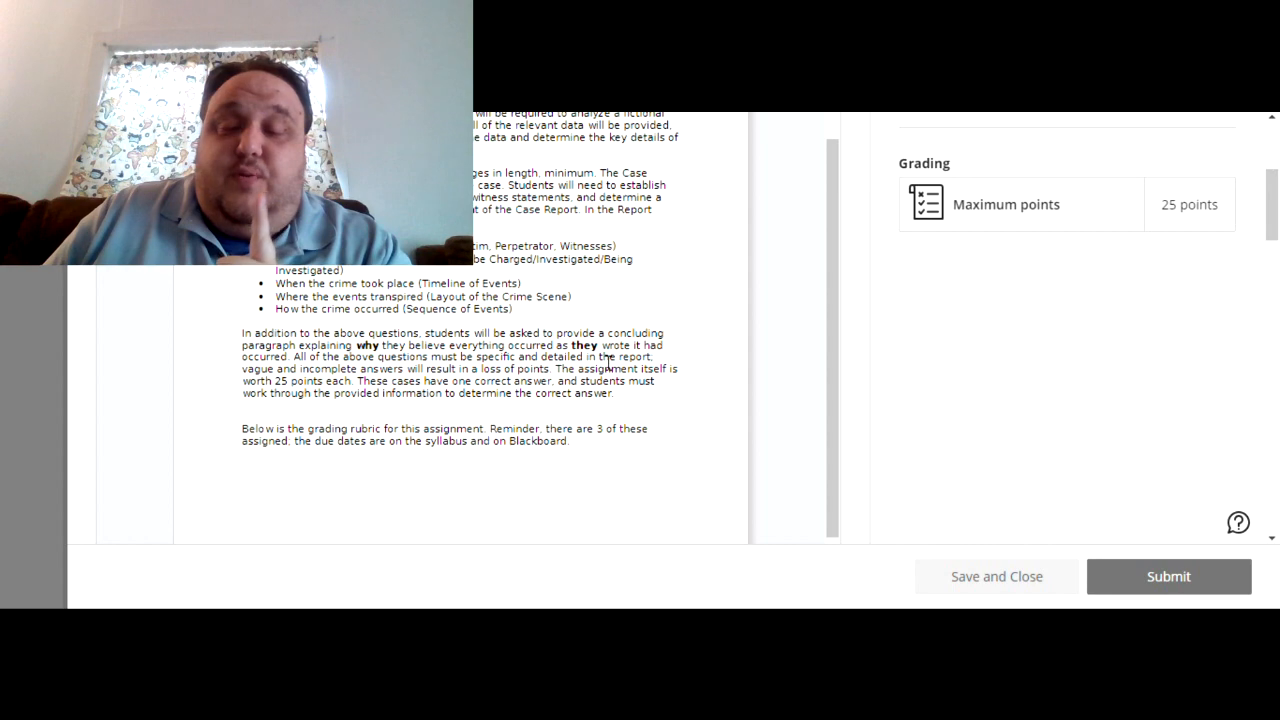
{"action": "mouse_move", "coordinate": [820, 247]}
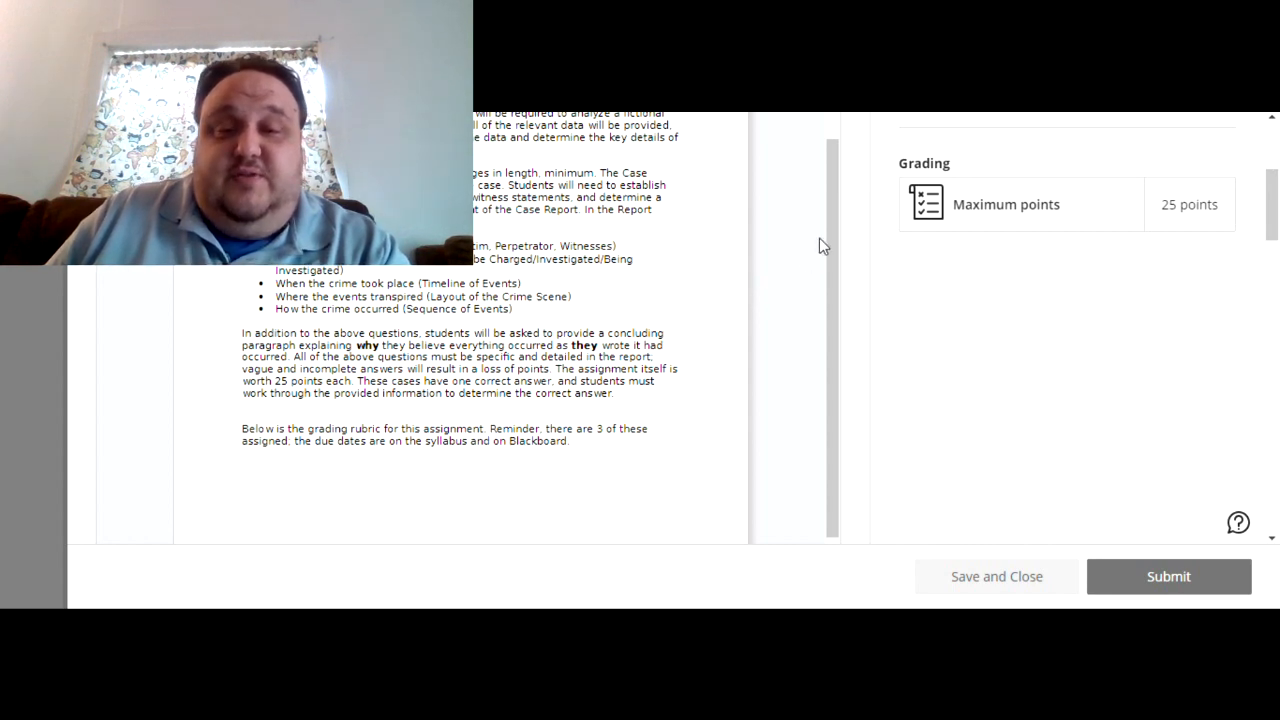
Scroll to the rubric table covering Length/Completion, Detailed and Grammar/Spelling criteria
{"action": "scroll", "scroll_direction": "down", "scroll_amount": 3}
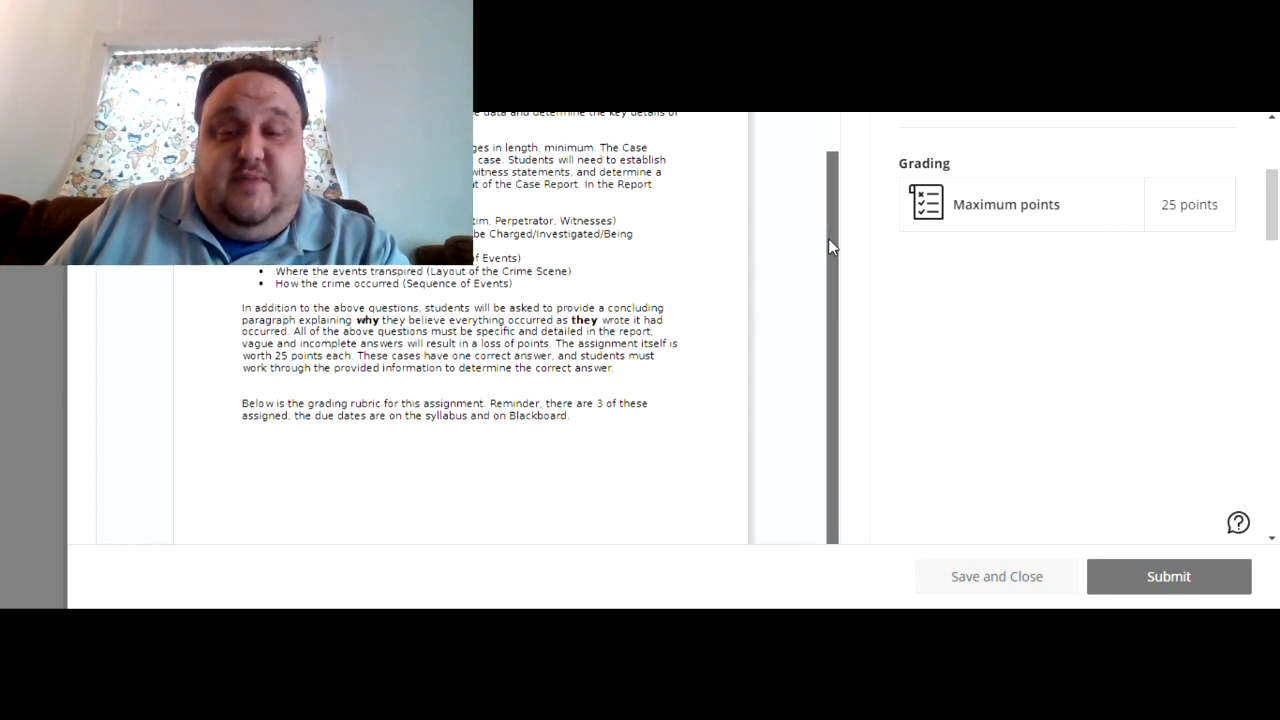
{"action": "scroll", "scroll_direction": "down", "scroll_amount": 3}
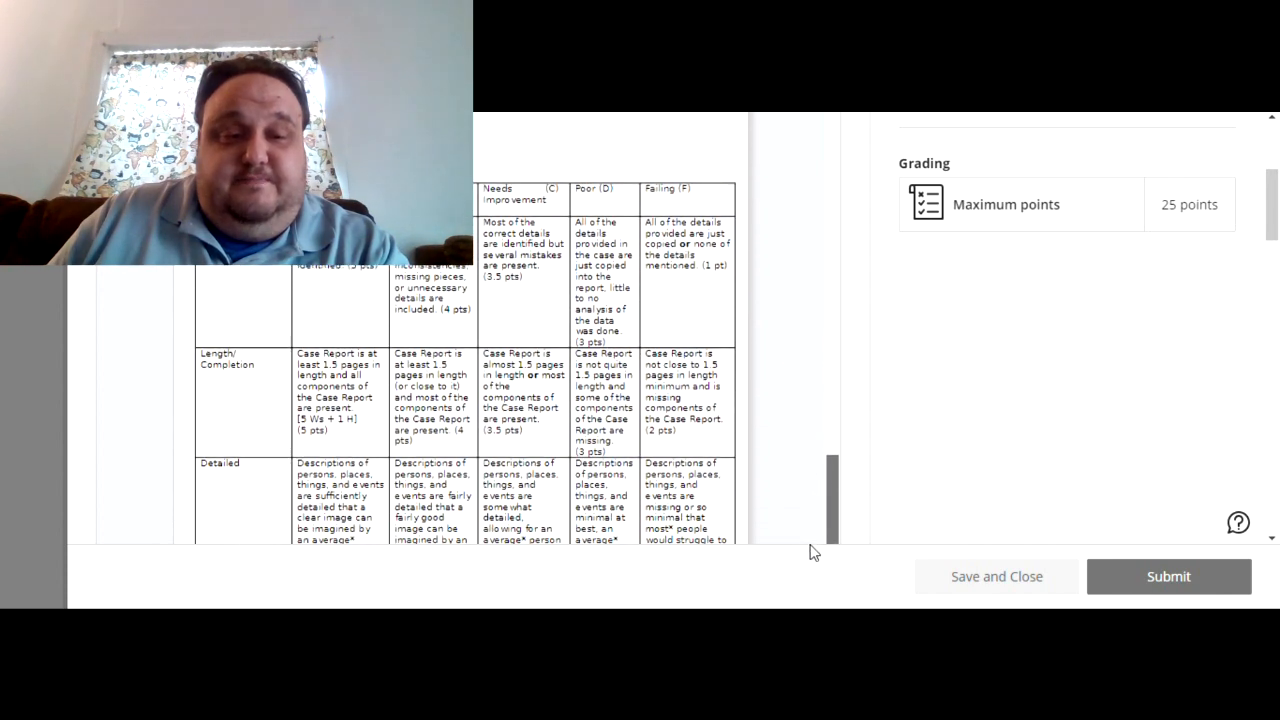
{"action": "scroll", "scroll_direction": "down", "scroll_amount": 3}
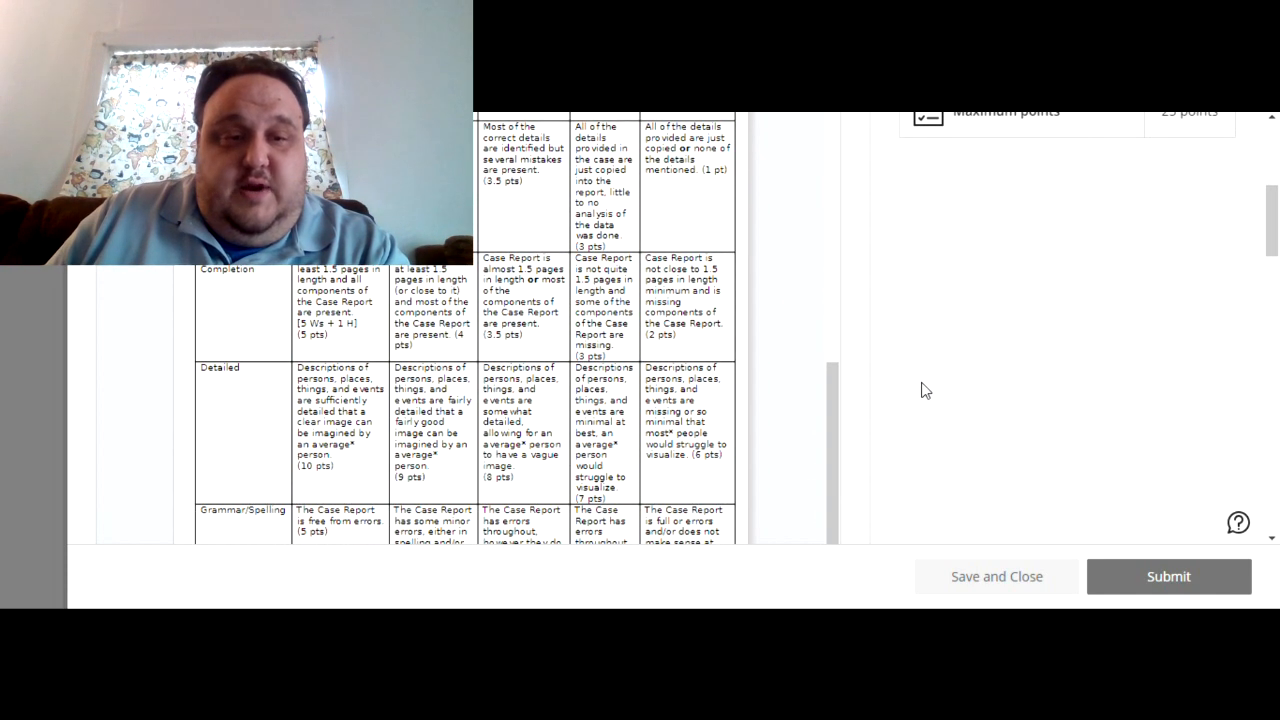
{"action": "scroll", "scroll_direction": "up", "scroll_amount": 3}
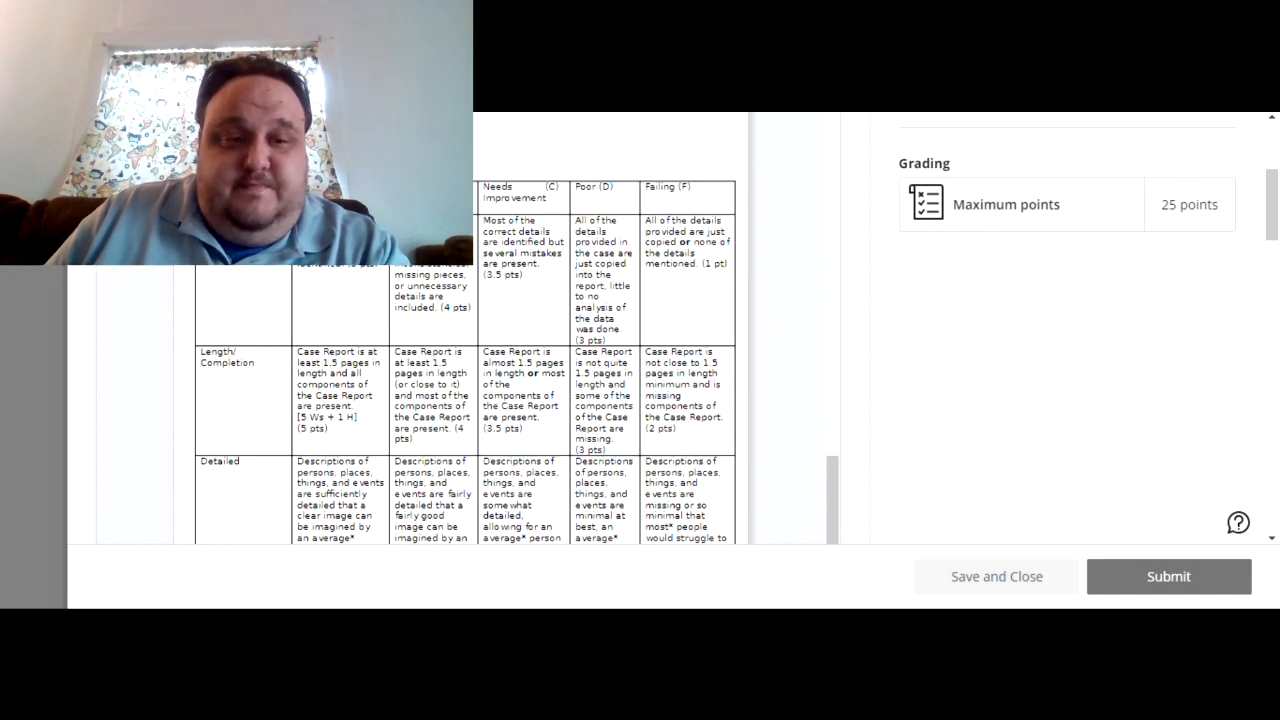
{"action": "scroll", "scroll_direction": "down", "scroll_amount": 3}
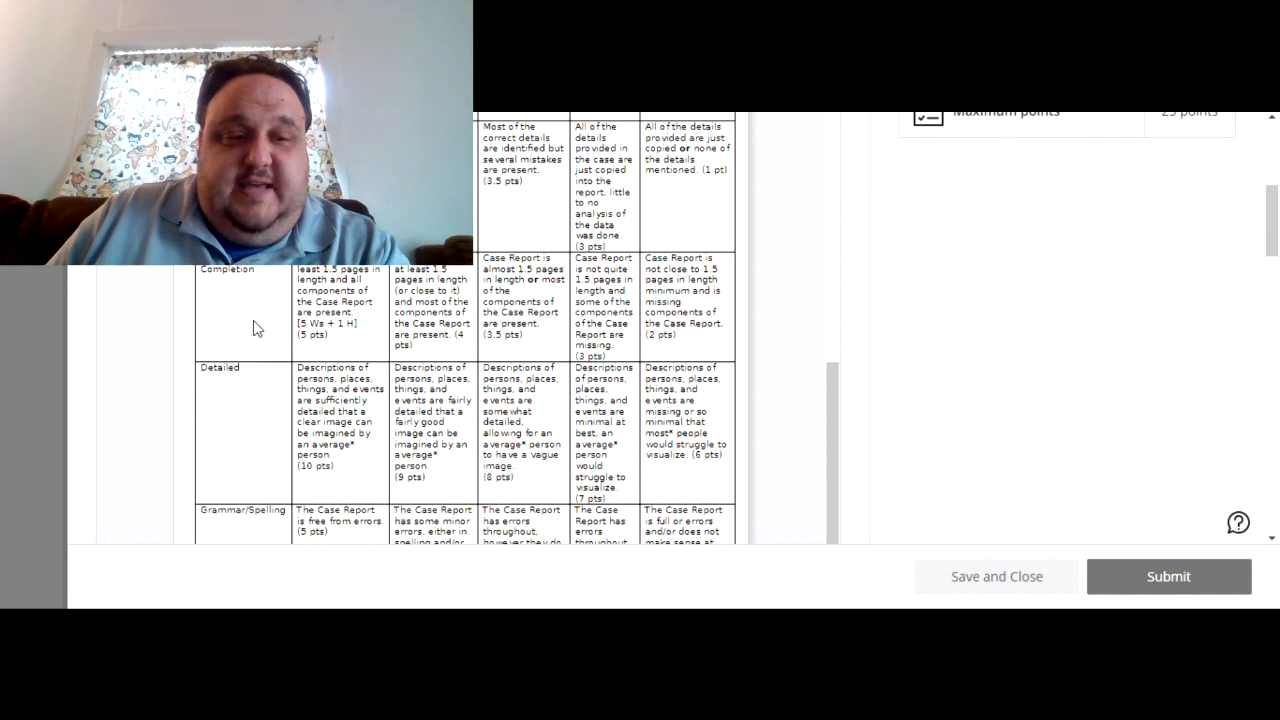
{"action": "scroll", "scroll_direction": "down", "scroll_amount": 3}
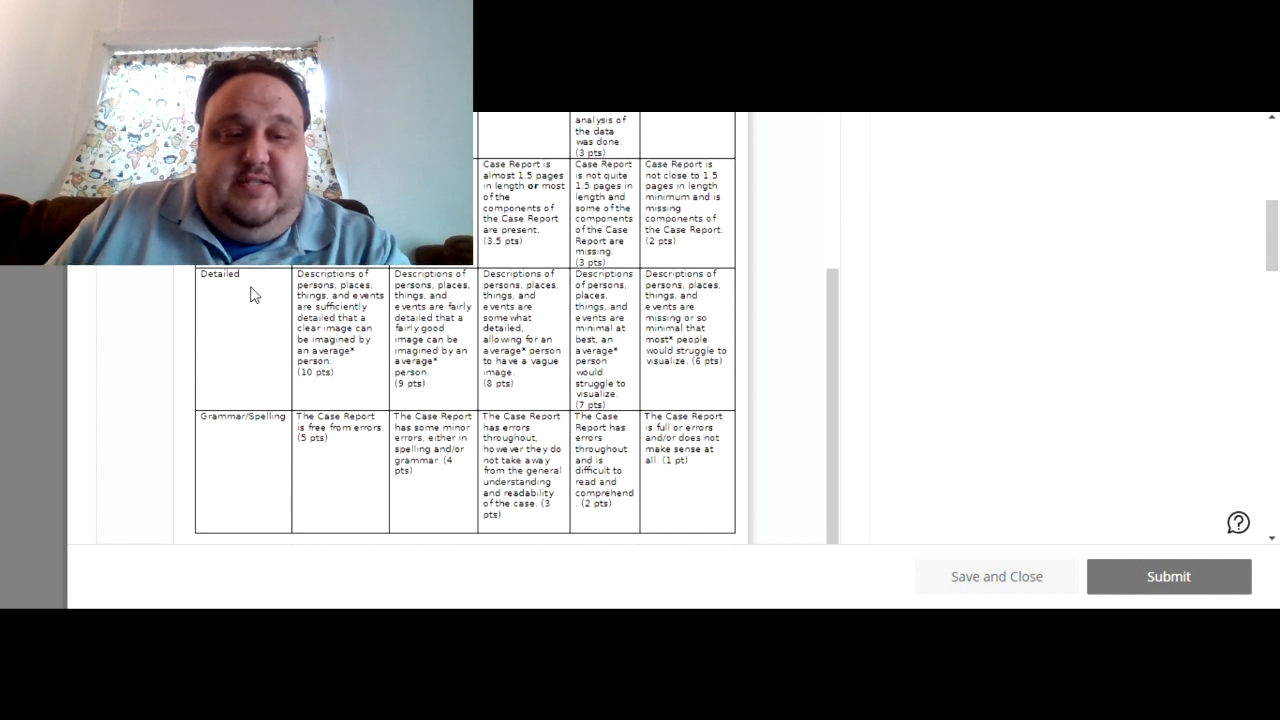
{"action": "scroll", "scroll_direction": "down", "scroll_amount": 3}
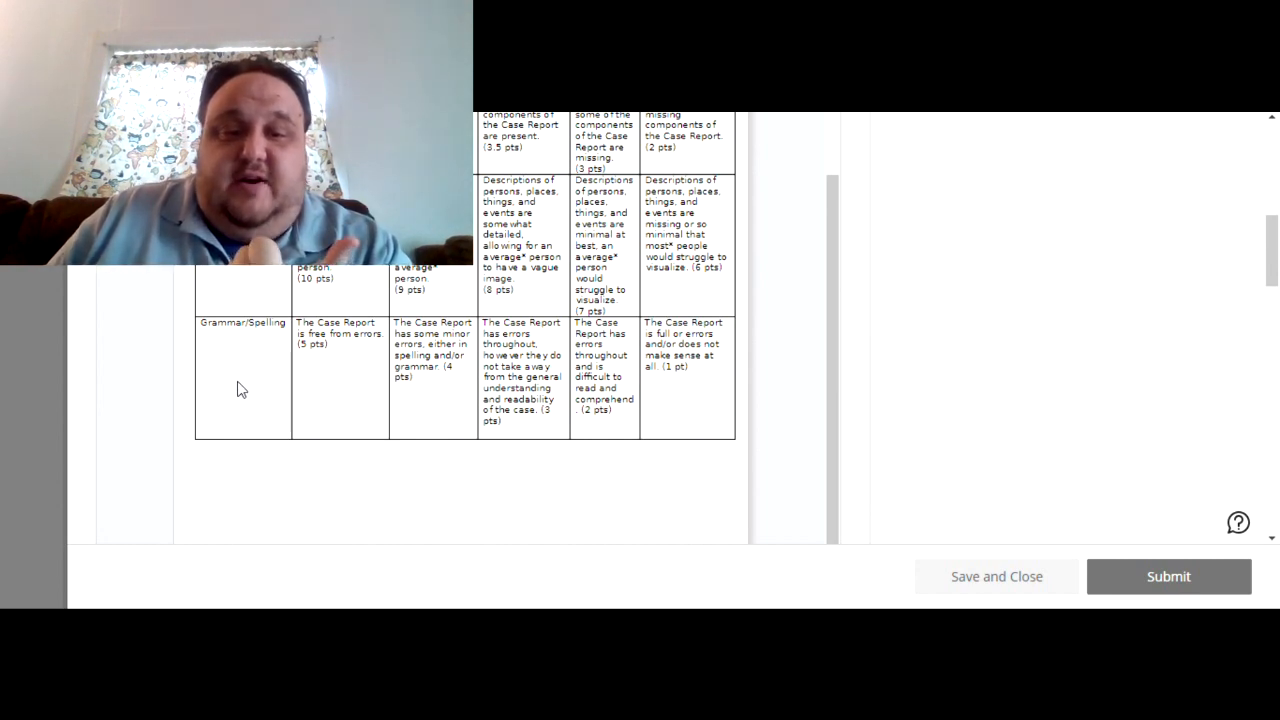
{"action": "mouse_move", "coordinate": [240, 397]}
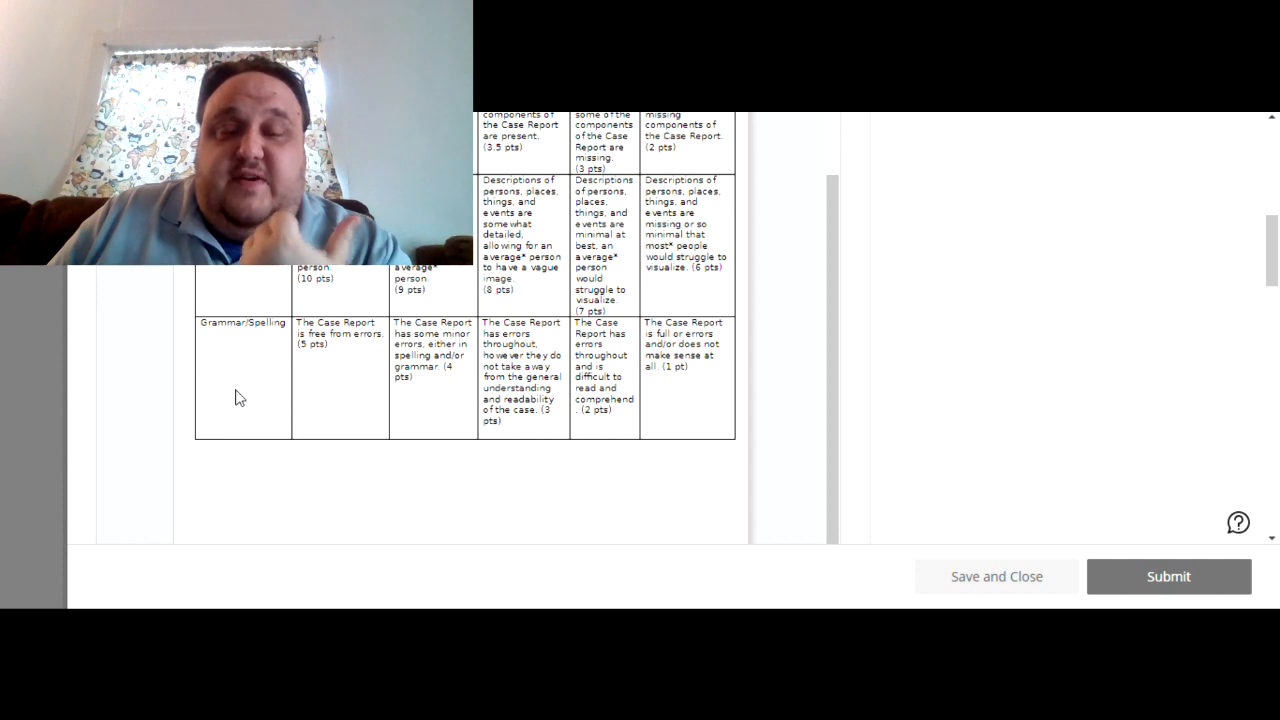
{"action": "scroll", "scroll_direction": "up", "scroll_amount": 3}
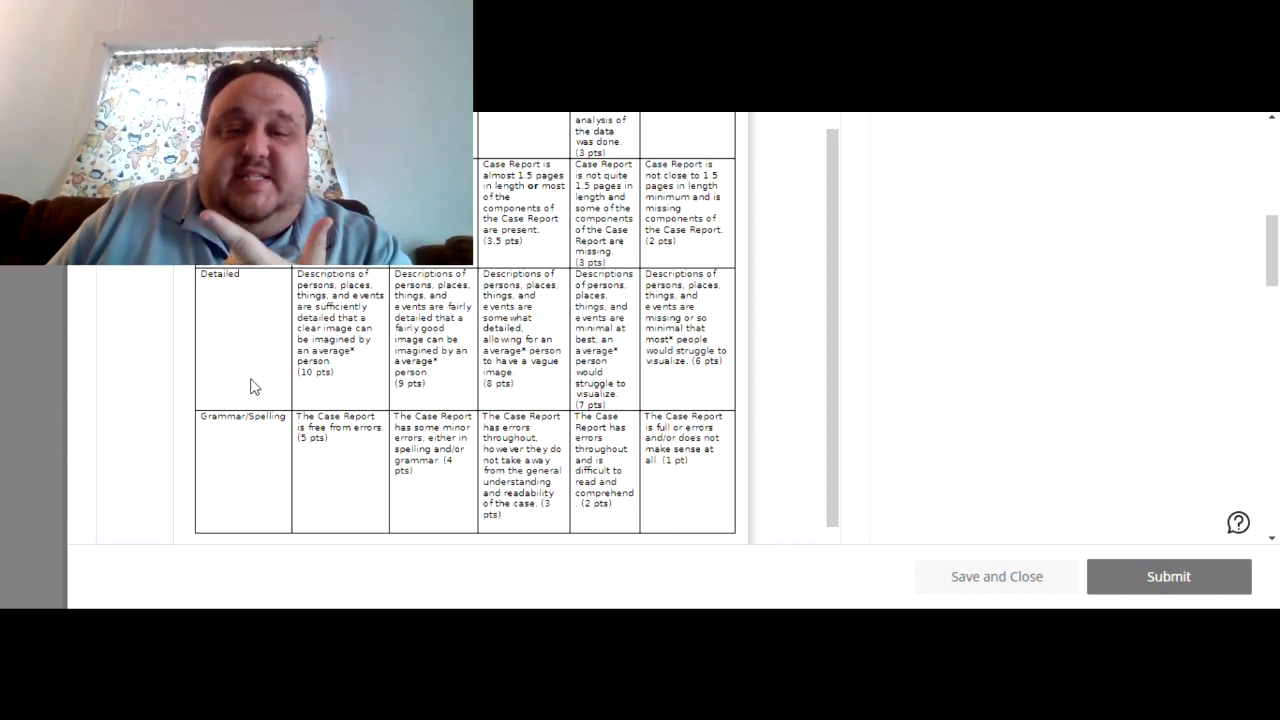
{"action": "scroll", "scroll_direction": "up", "scroll_amount": 3}
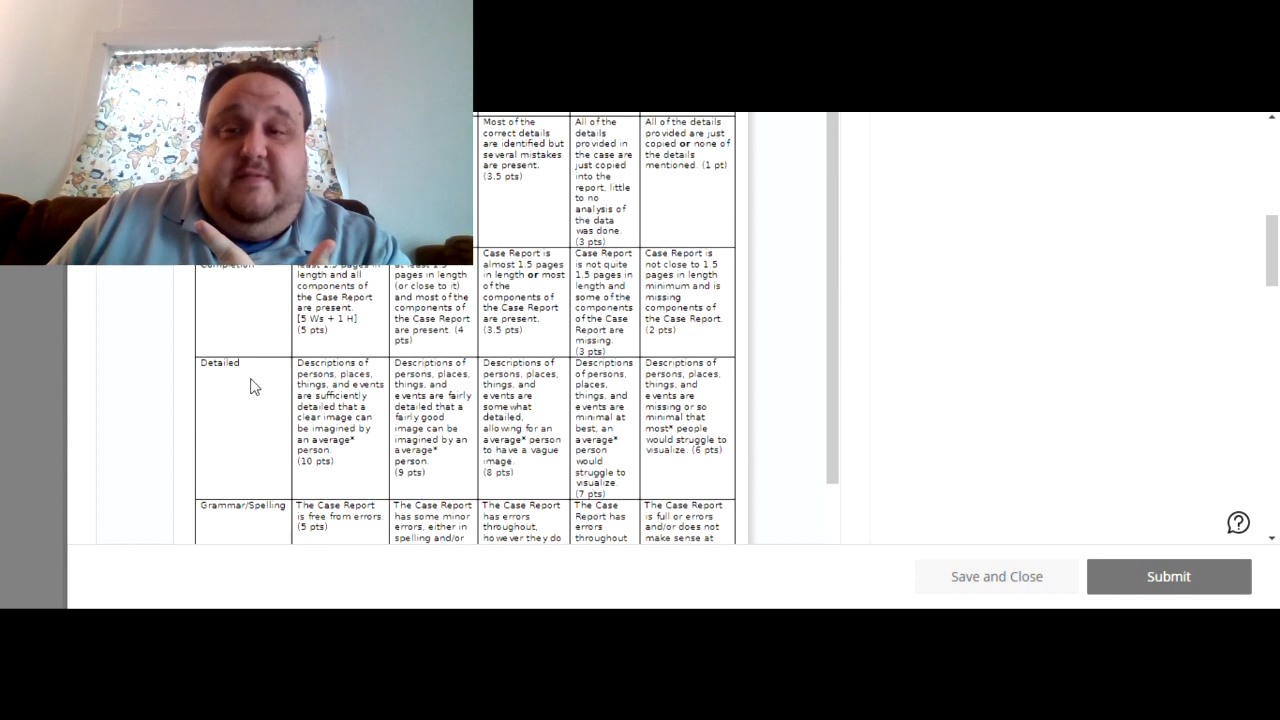
{"action": "scroll", "scroll_direction": "up", "scroll_amount": 3}
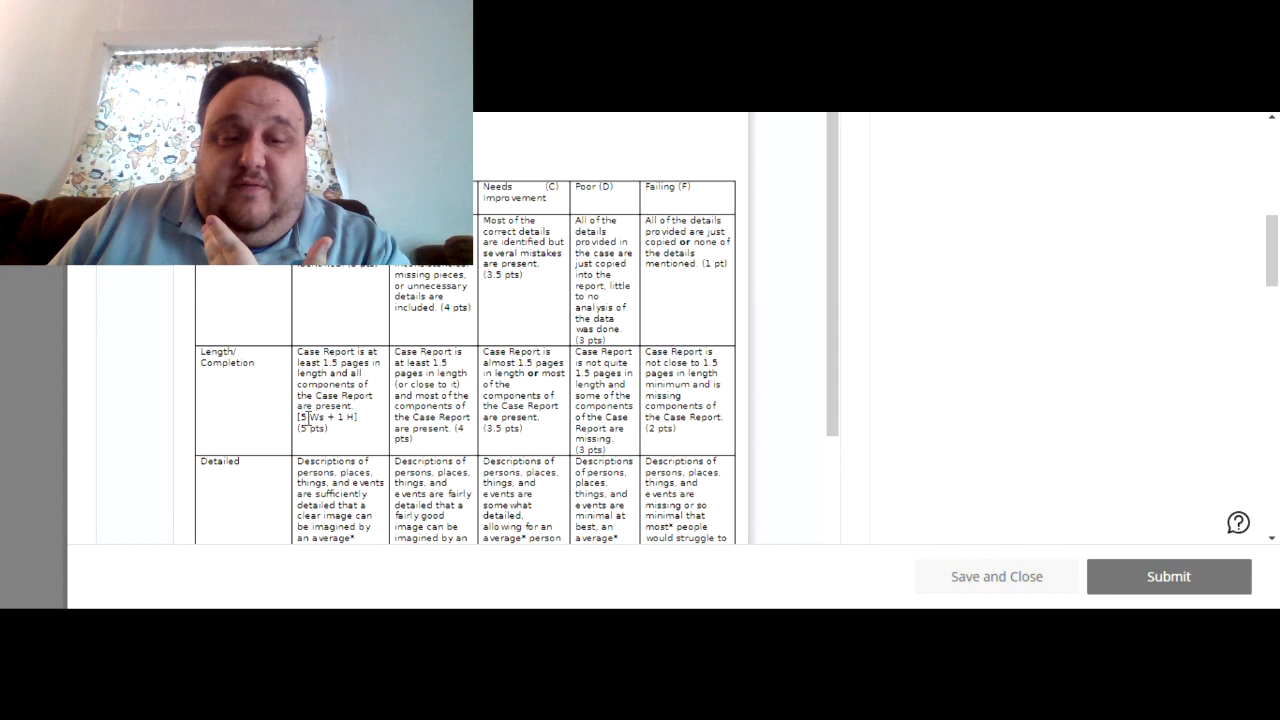